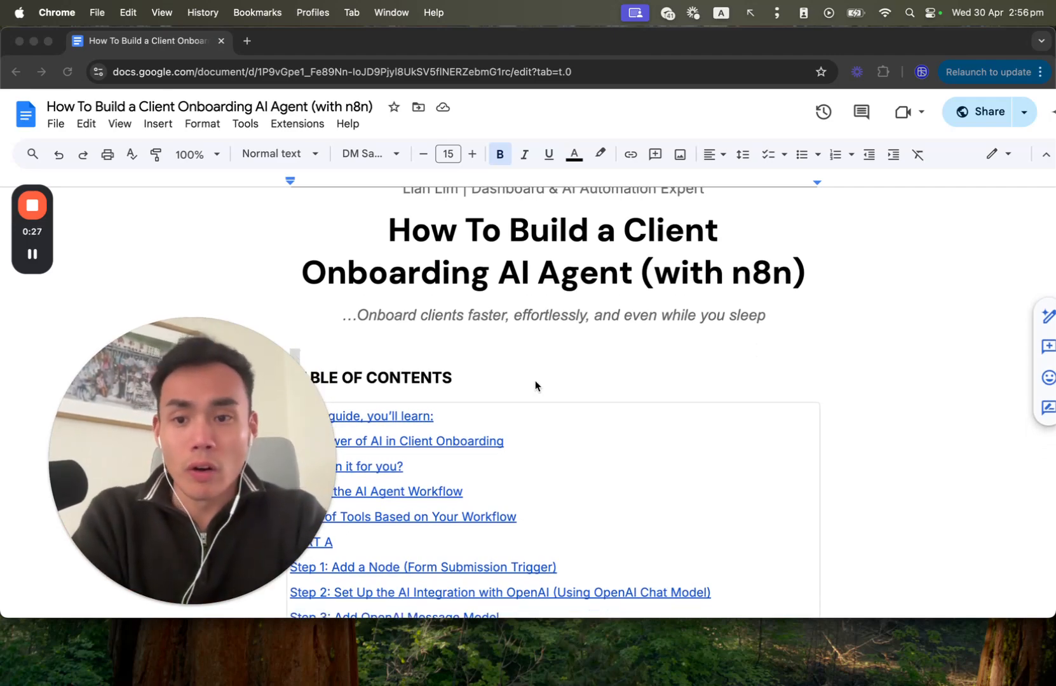
Scroll through the guide's table of contents, introduction and 'What's in it for you?' section
scroll(down, 3)
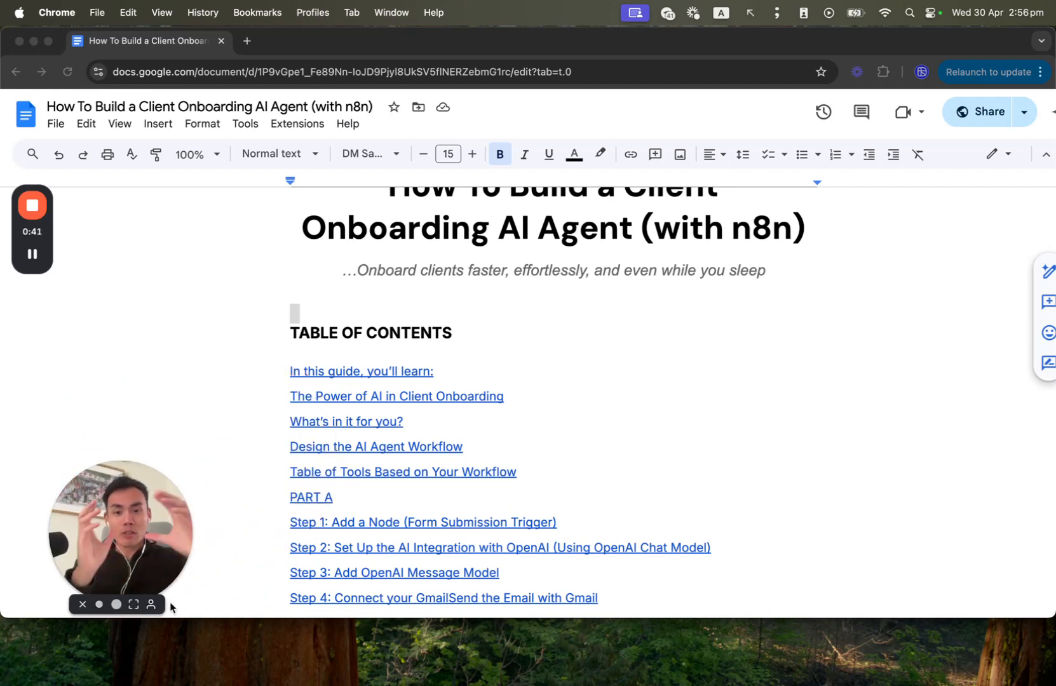
scroll(down, 3)
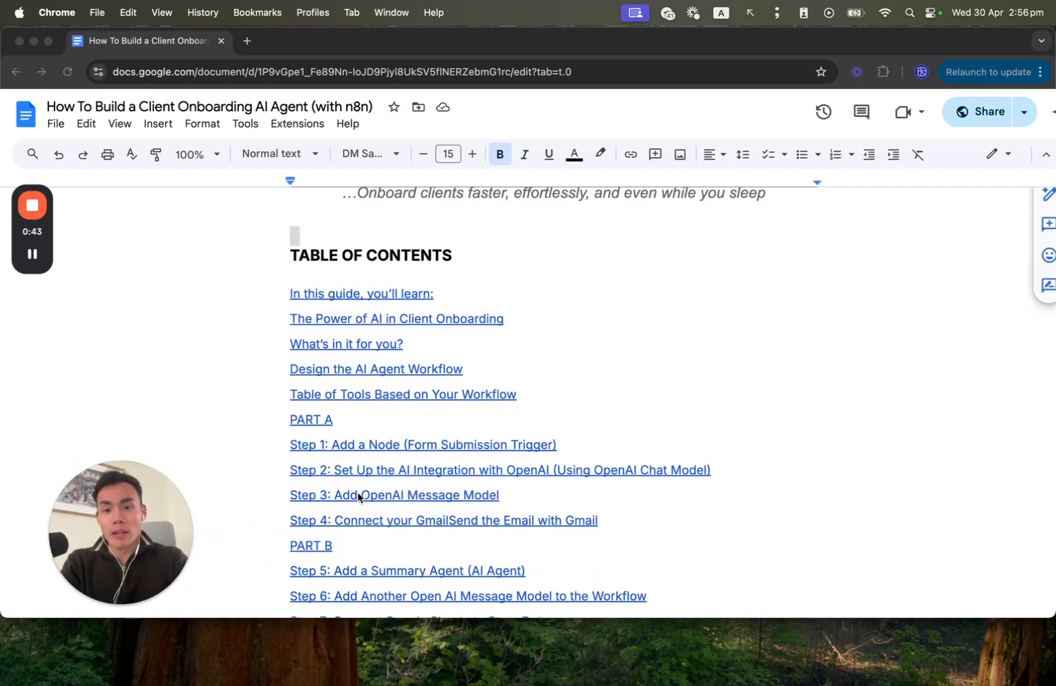
scroll(down, 3)
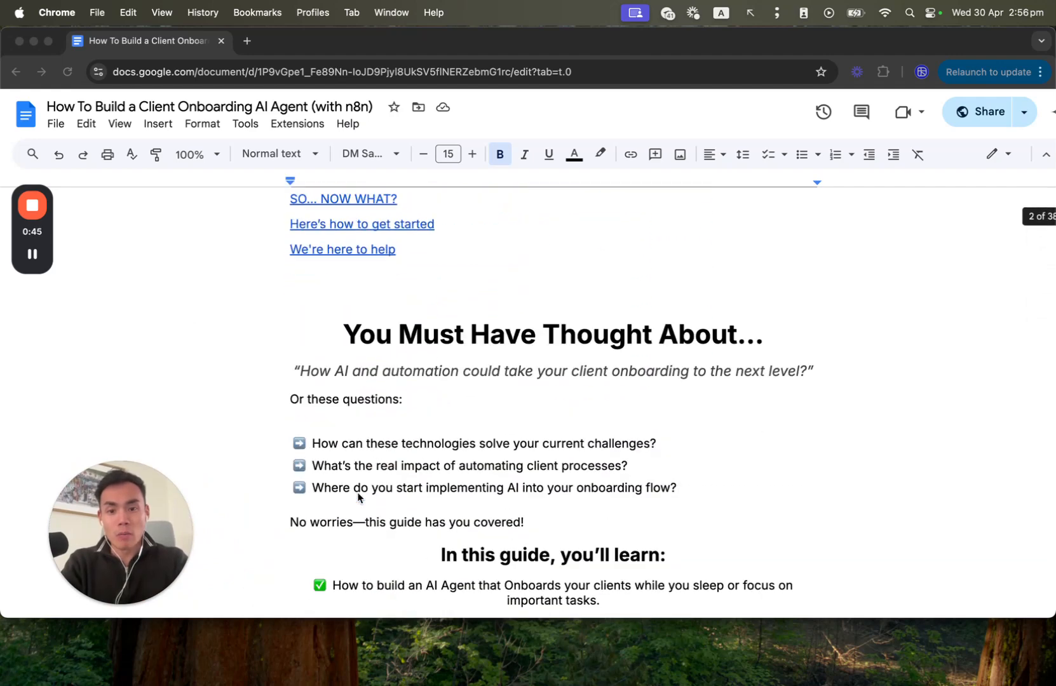
scroll(down, 3)
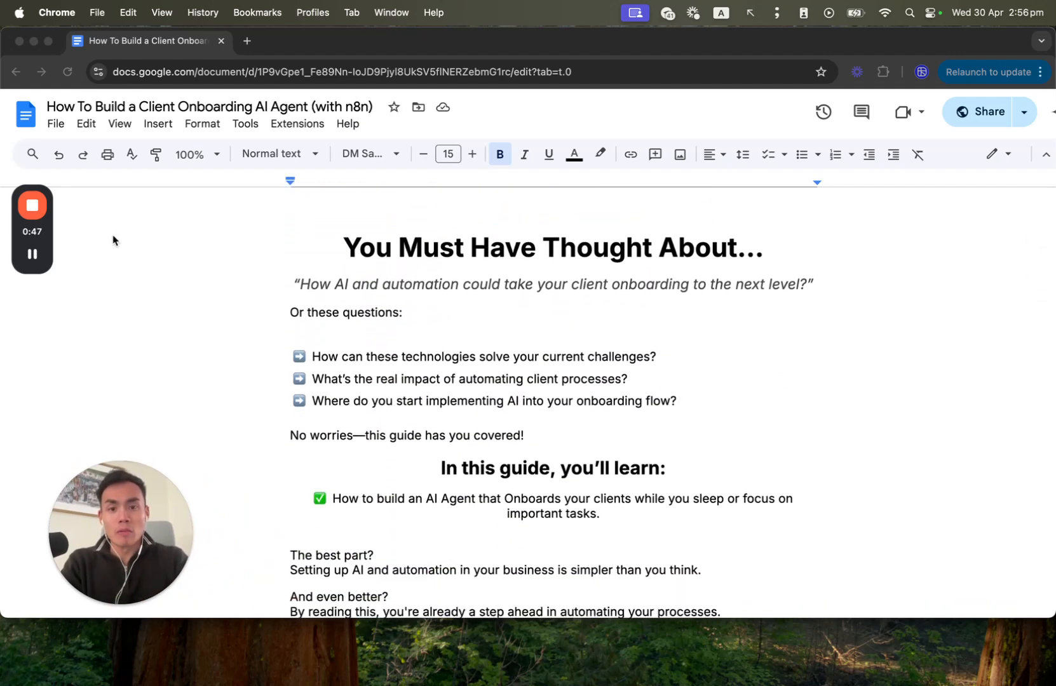
scroll(down, 3)
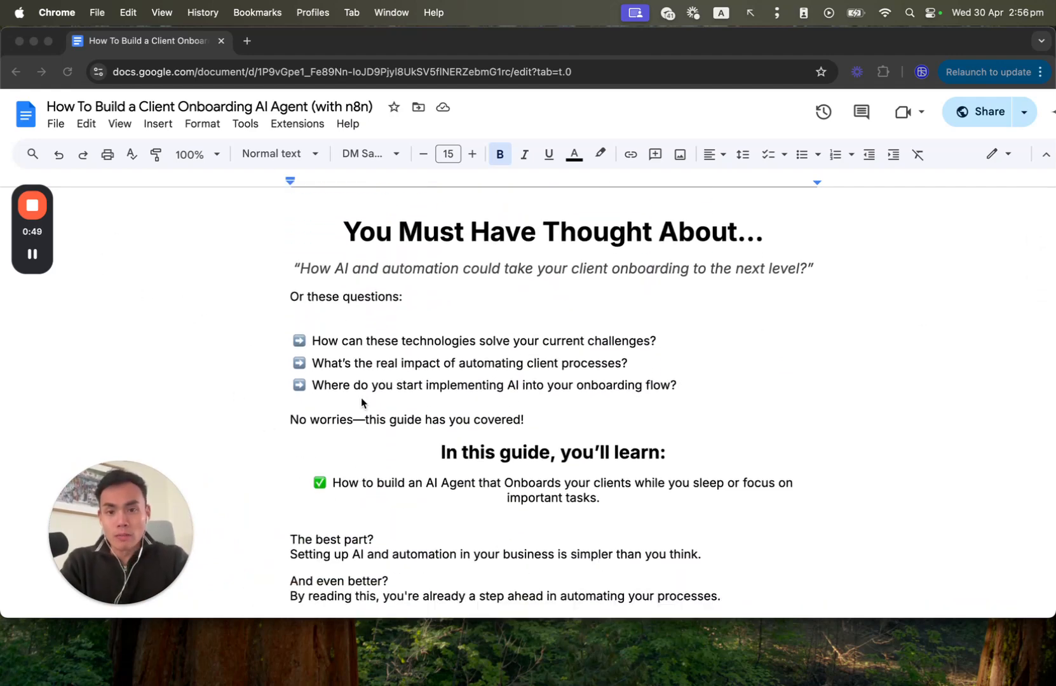
scroll(down, 3)
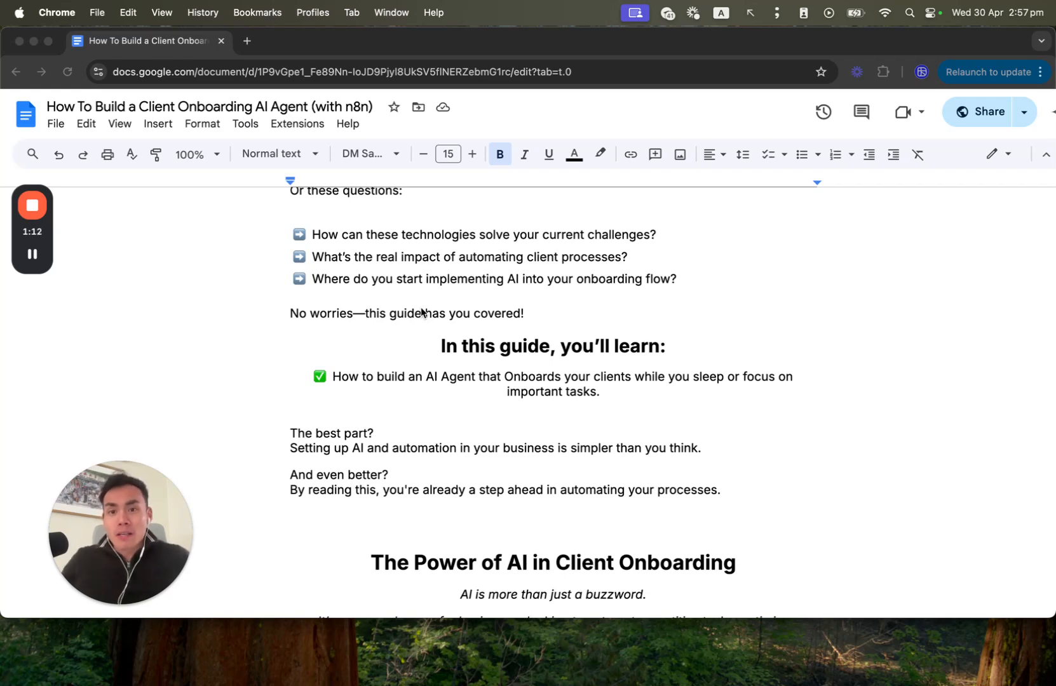
Continue down to the 'Design the AI Agent Workflow' heading and its flowchart diagram
scroll(down, 3)
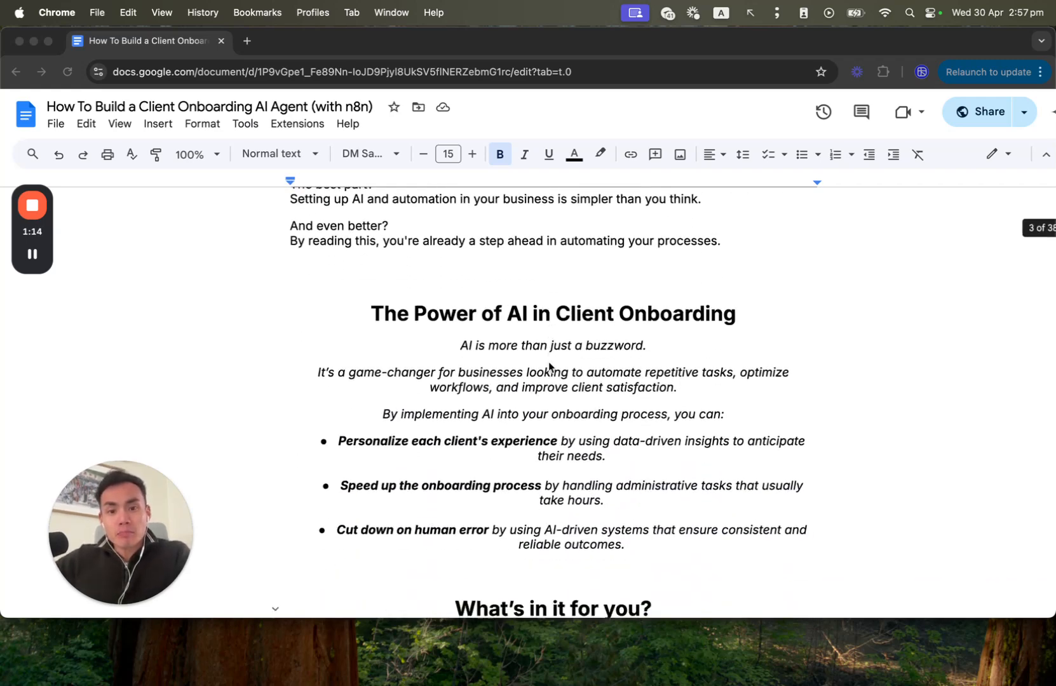
scroll(down, 3)
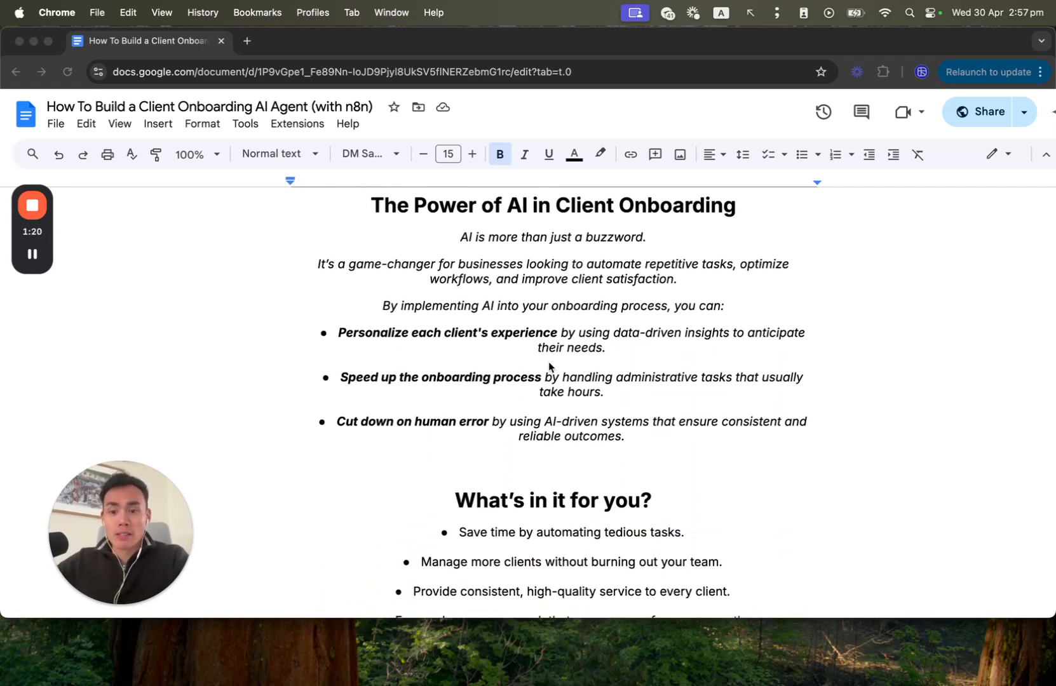
scroll(down, 3)
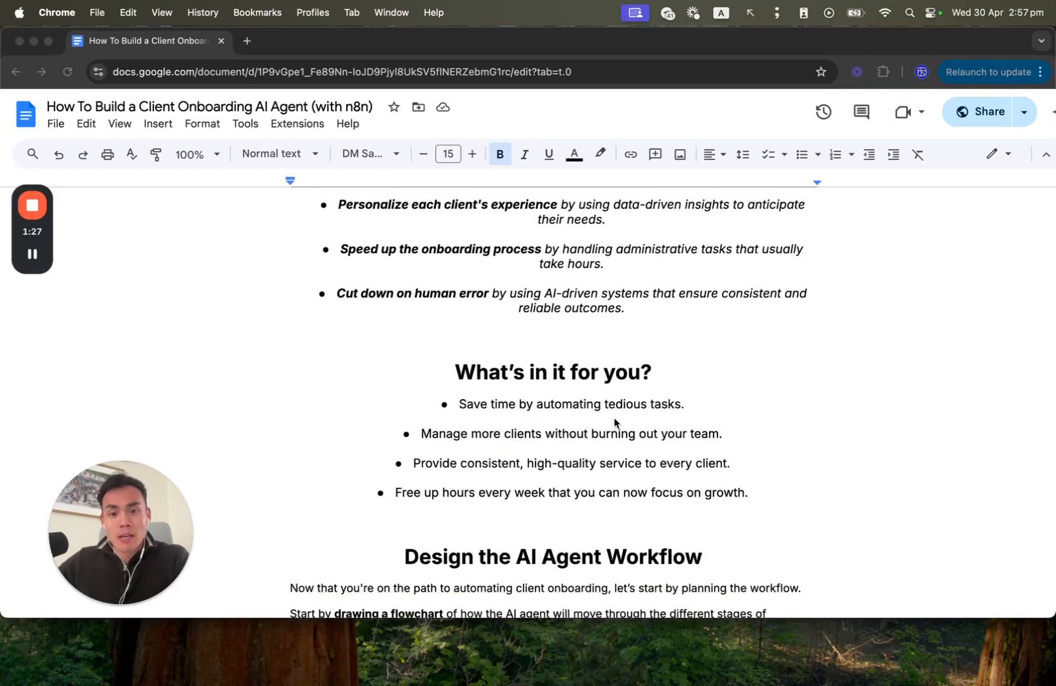
scroll(down, 3)
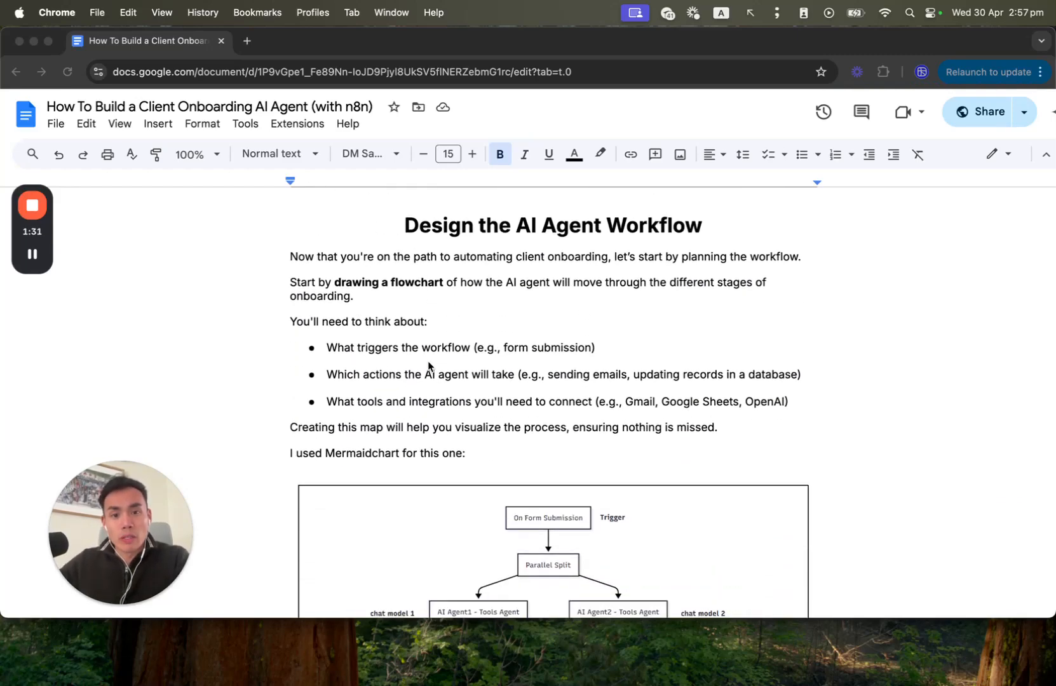
Scroll until the whole Mermaidchart flowchart is visible and the Table of Tools begins
scroll(down, 3)
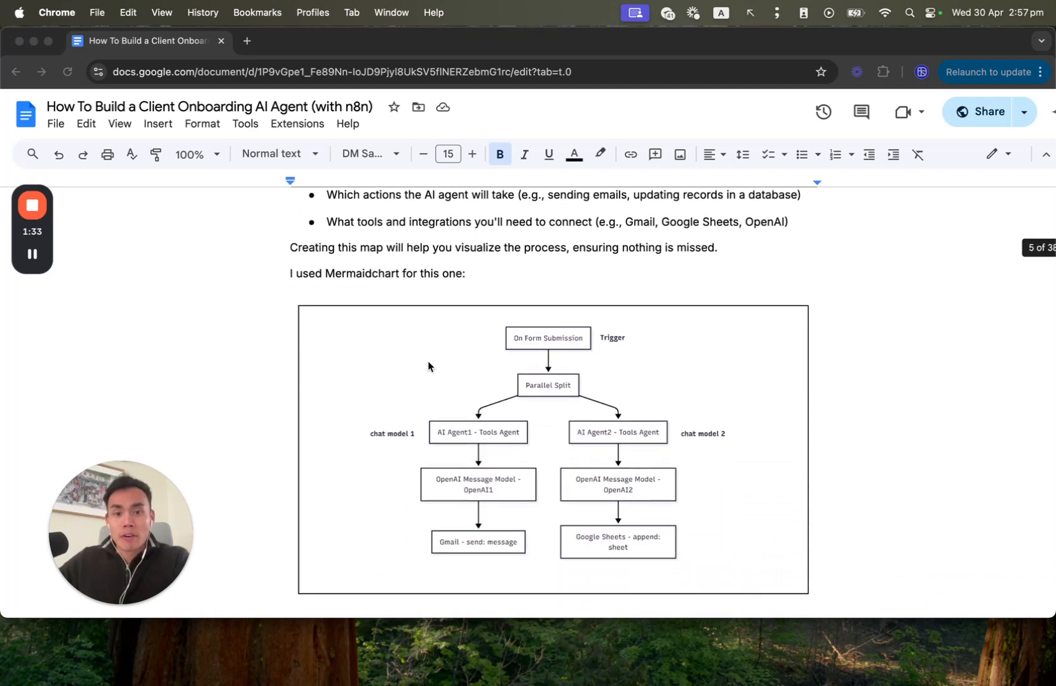
scroll(down, 3)
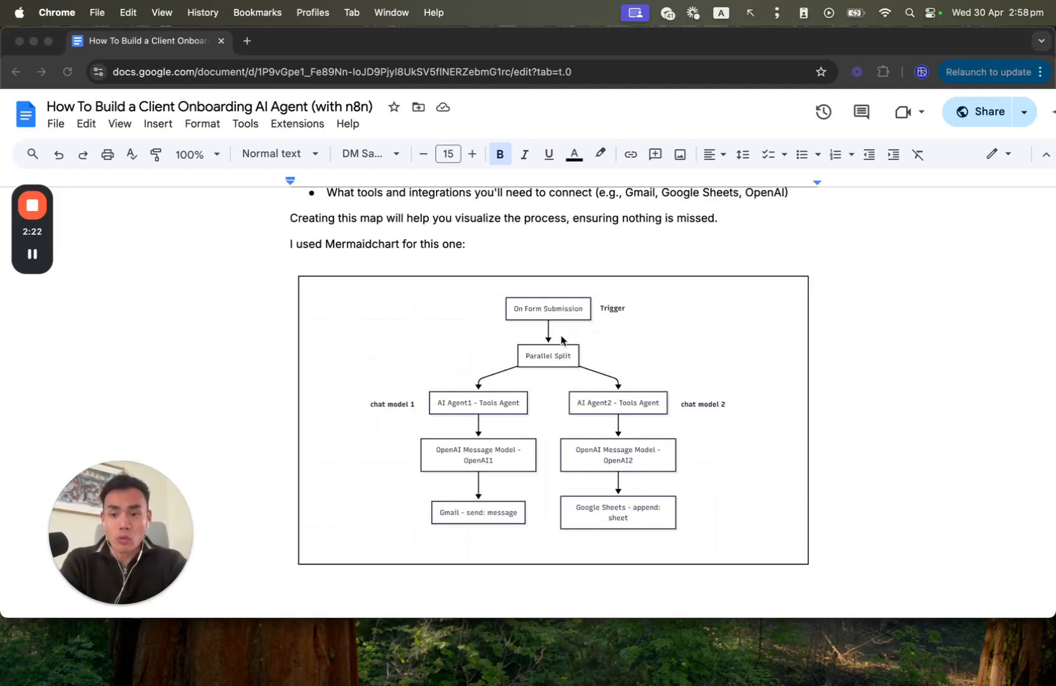
scroll(down, 3)
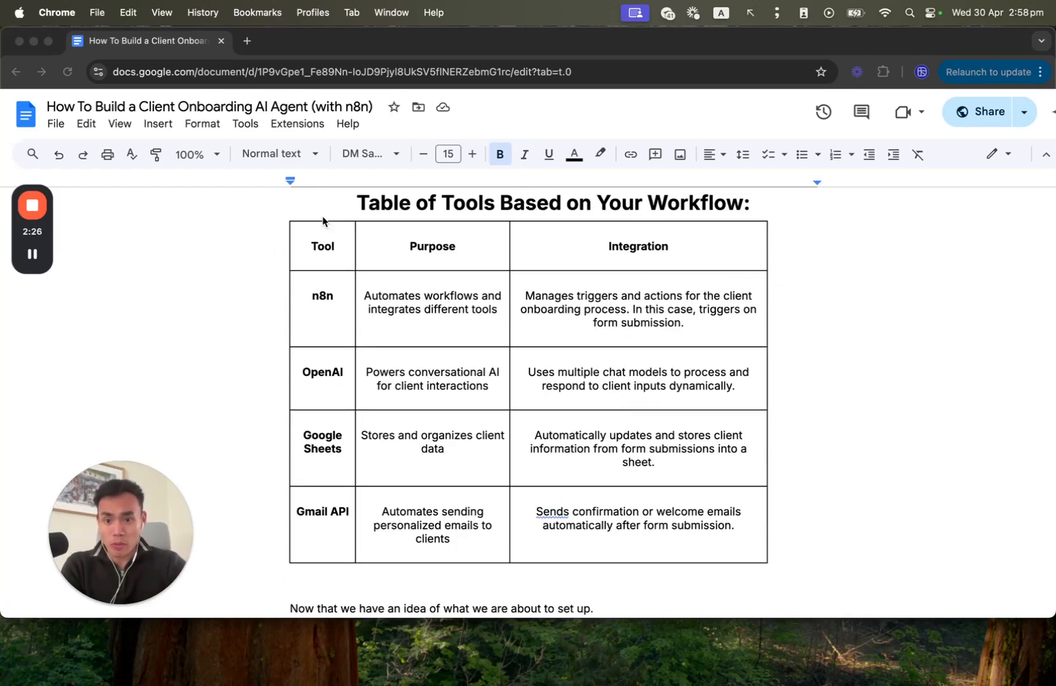
mouse_move(301, 577)
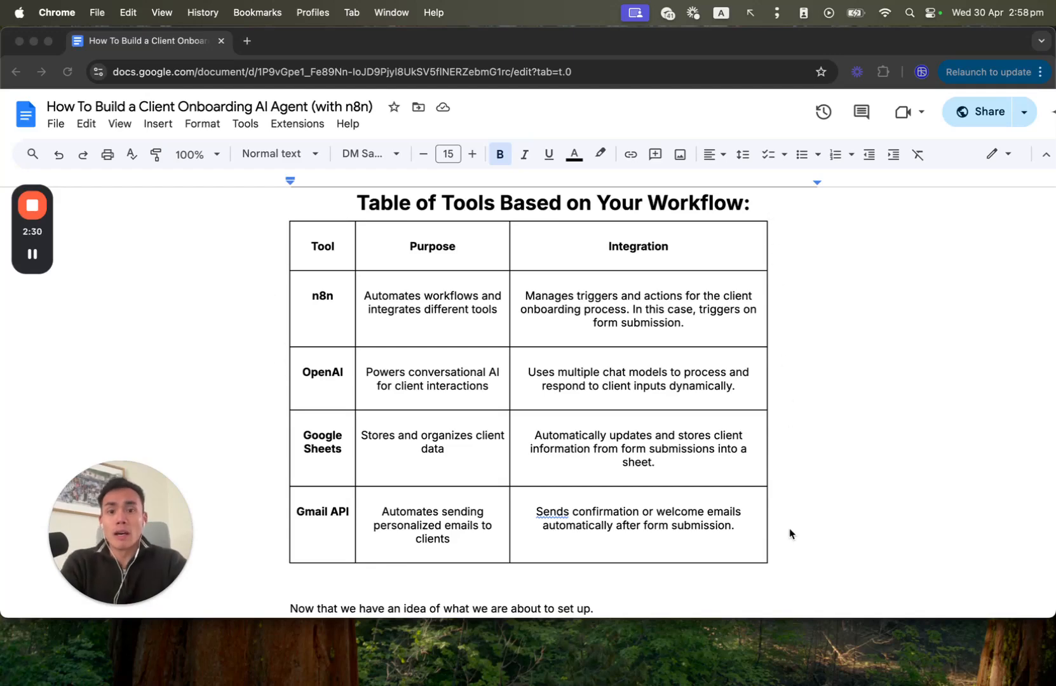
Scroll through the Table of Tools to Part A's 'Search for the n8n Form Node' step
scroll(down, 3)
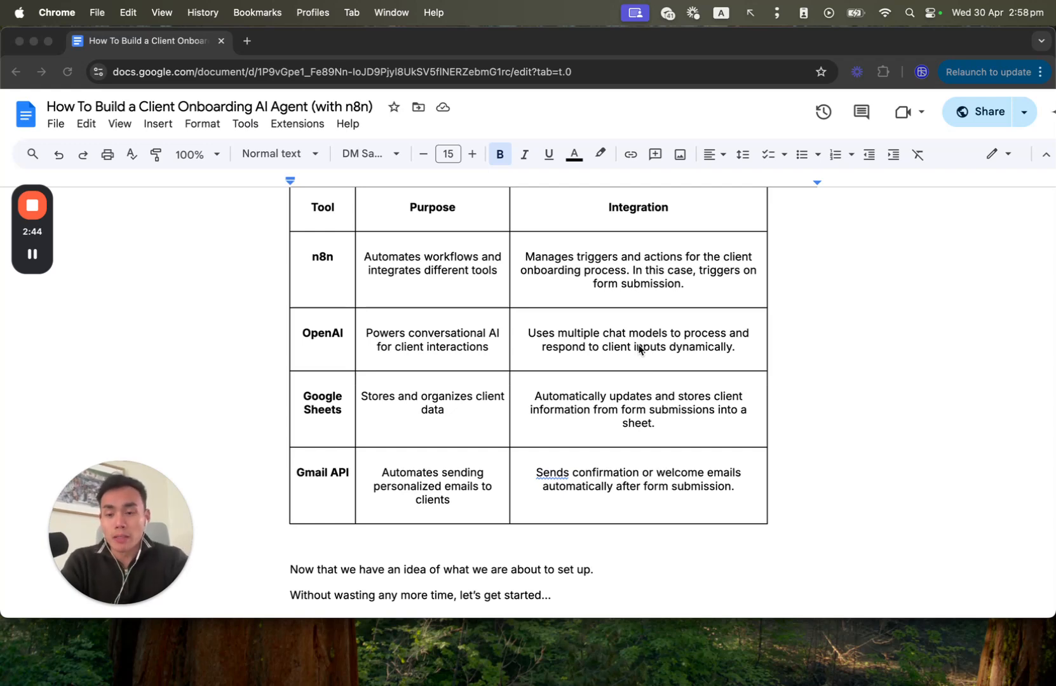
scroll(down, 3)
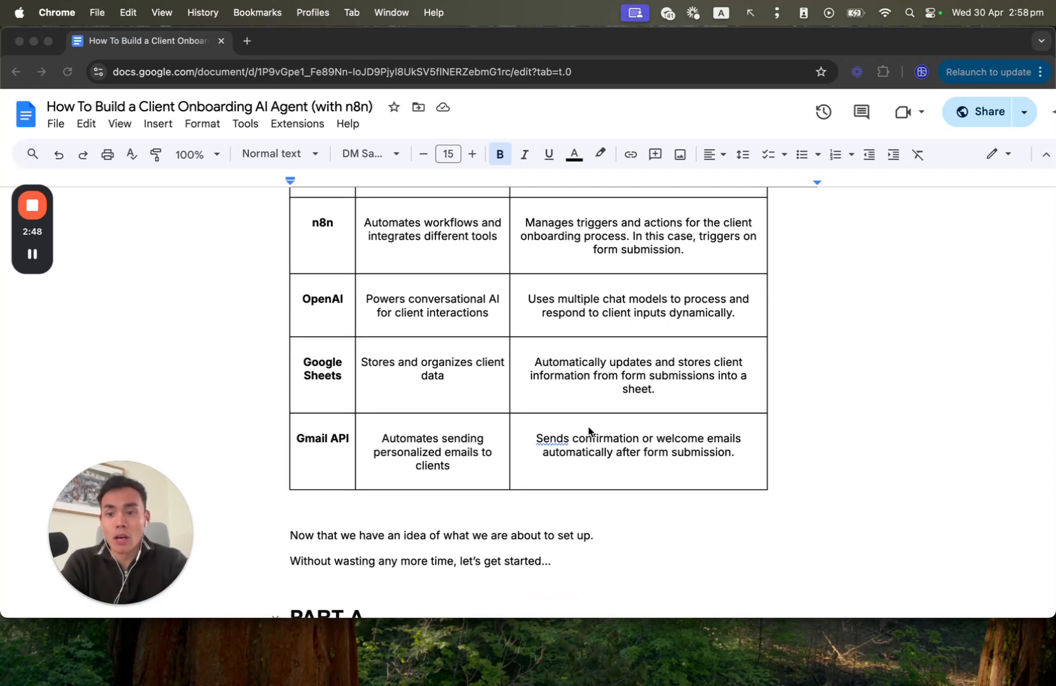
scroll(down, 3)
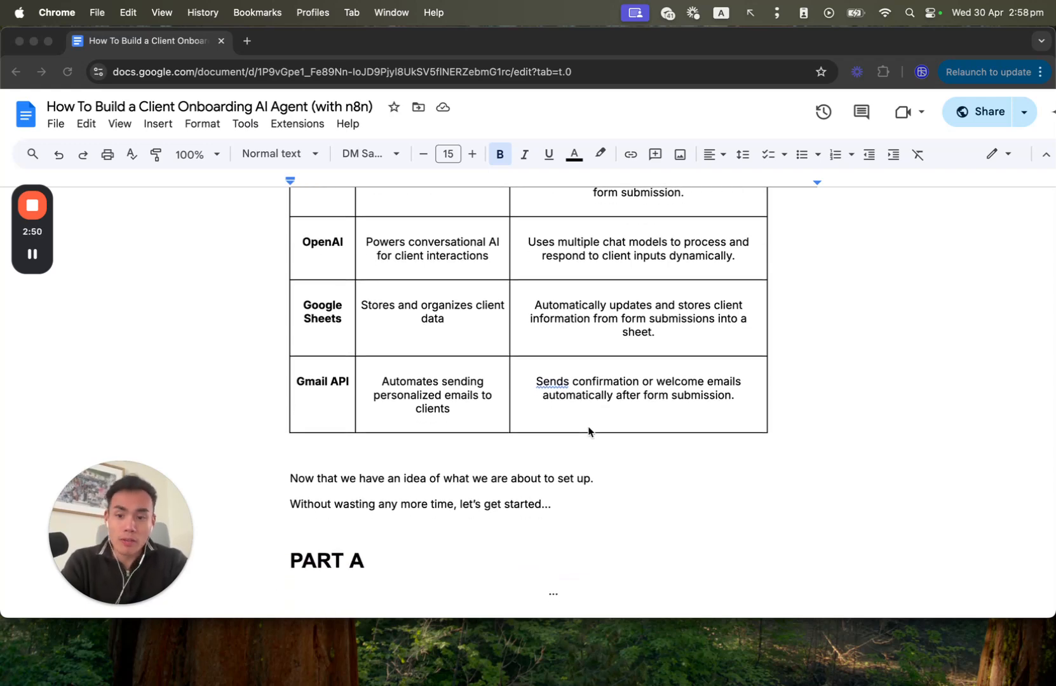
scroll(down, 3)
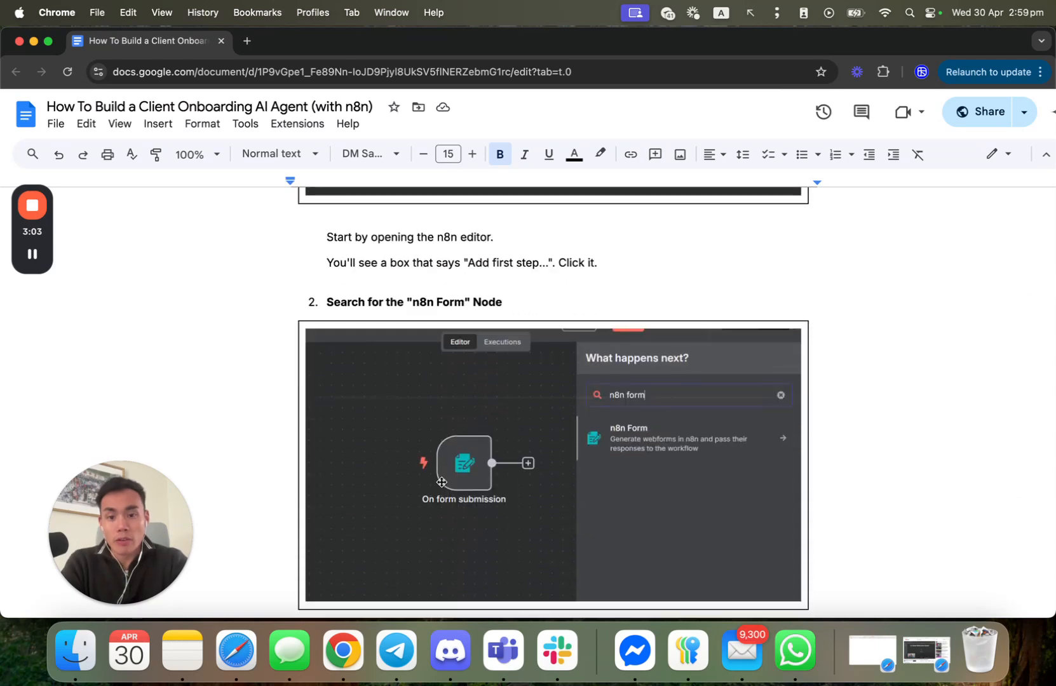
mouse_move(475, 519)
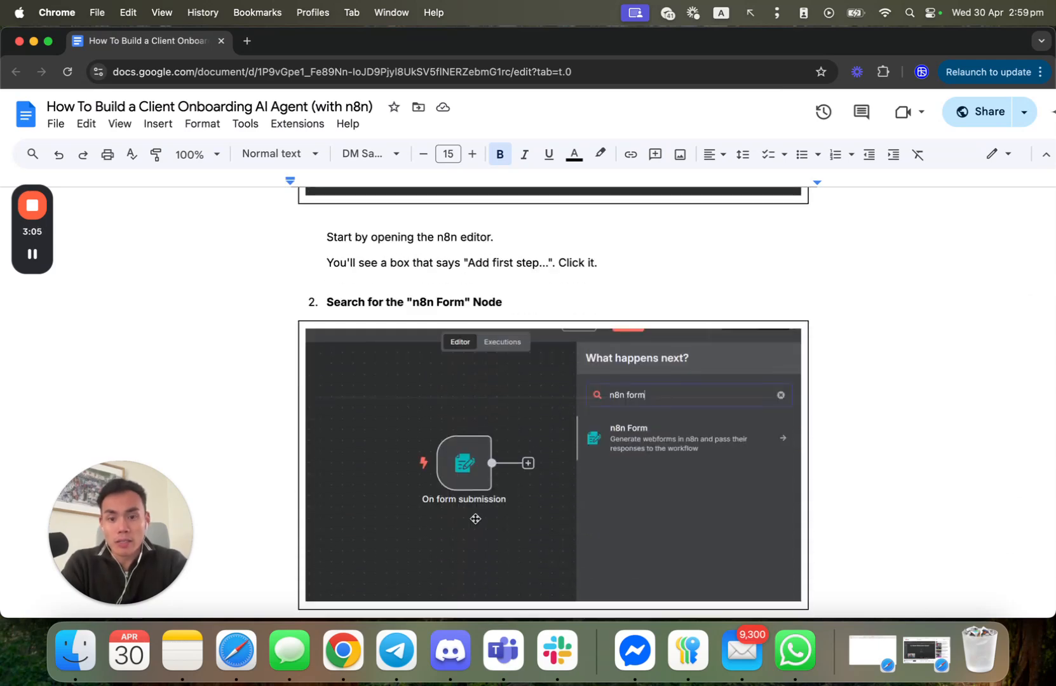
Scroll through Step 1 to the On Form Submission node settings with Form URL notes and screenshot
scroll(down, 3)
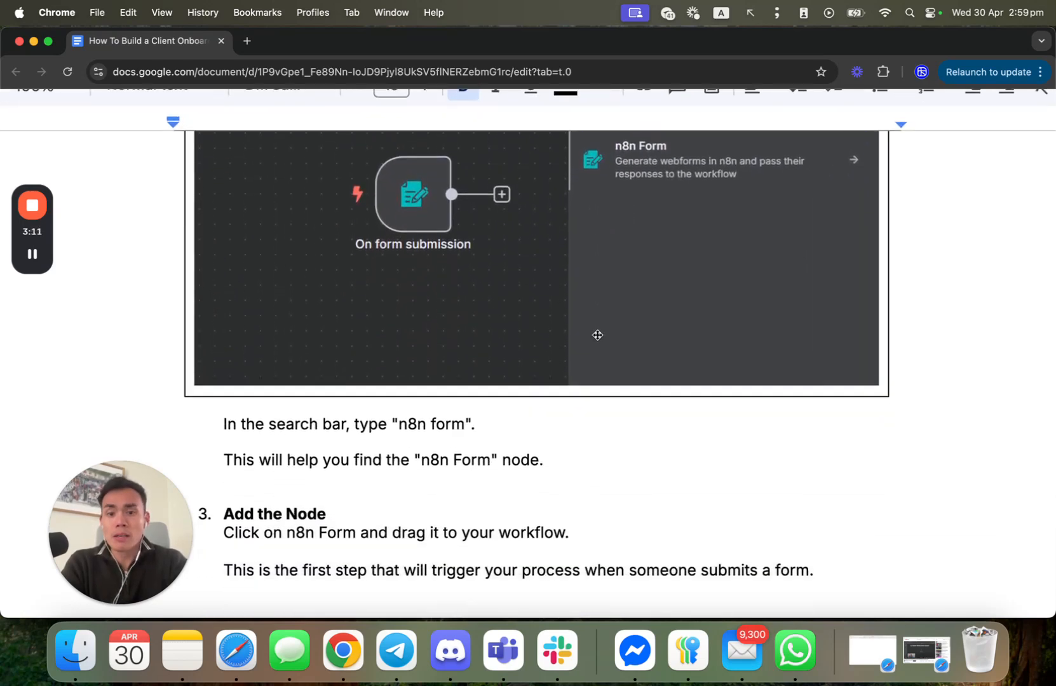
scroll(down, 3)
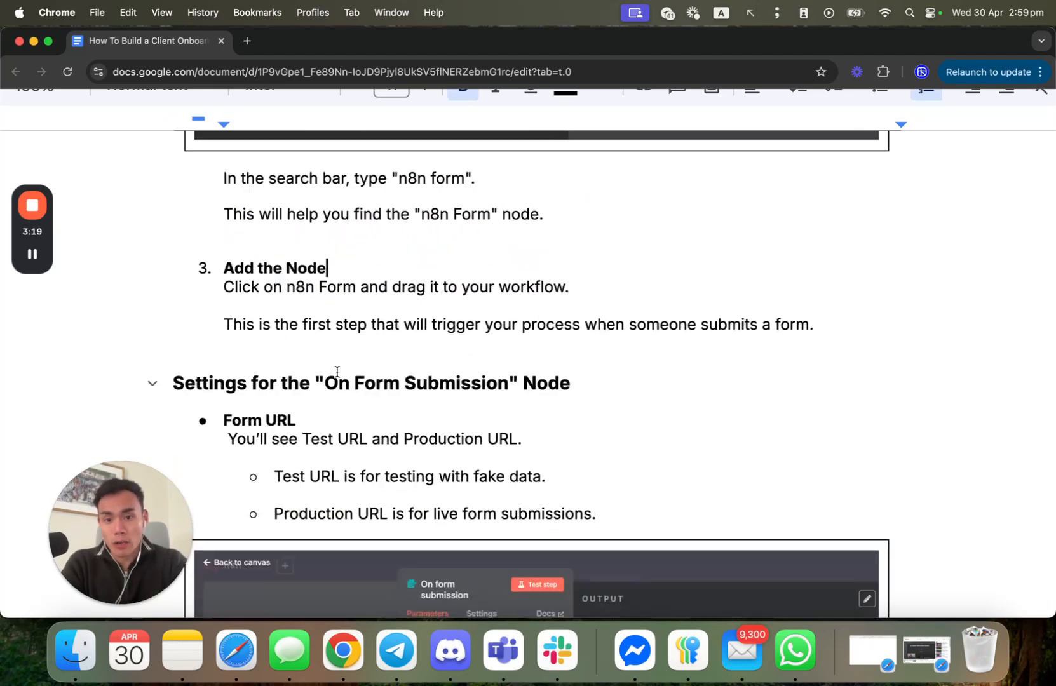
scroll(down, 3)
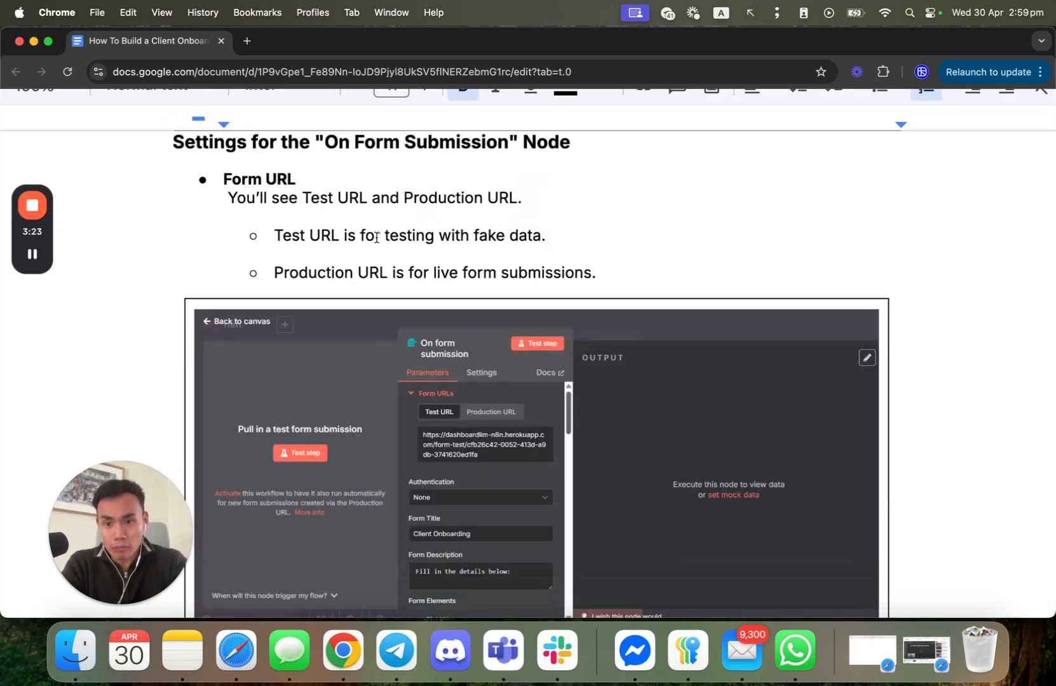
scroll(down, 3)
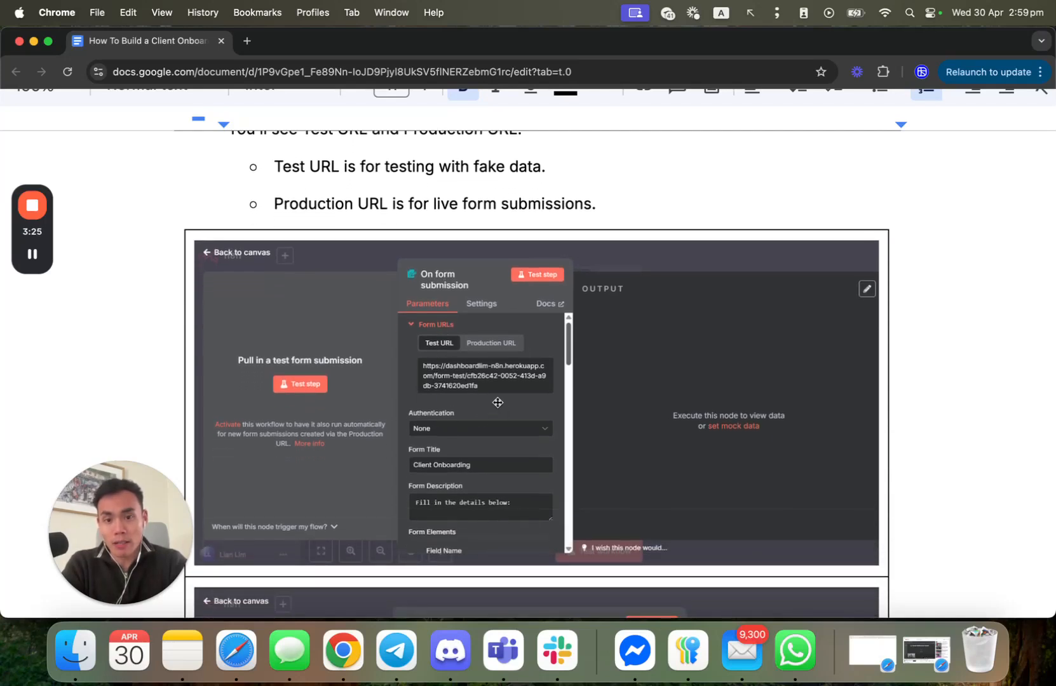
mouse_move(508, 423)
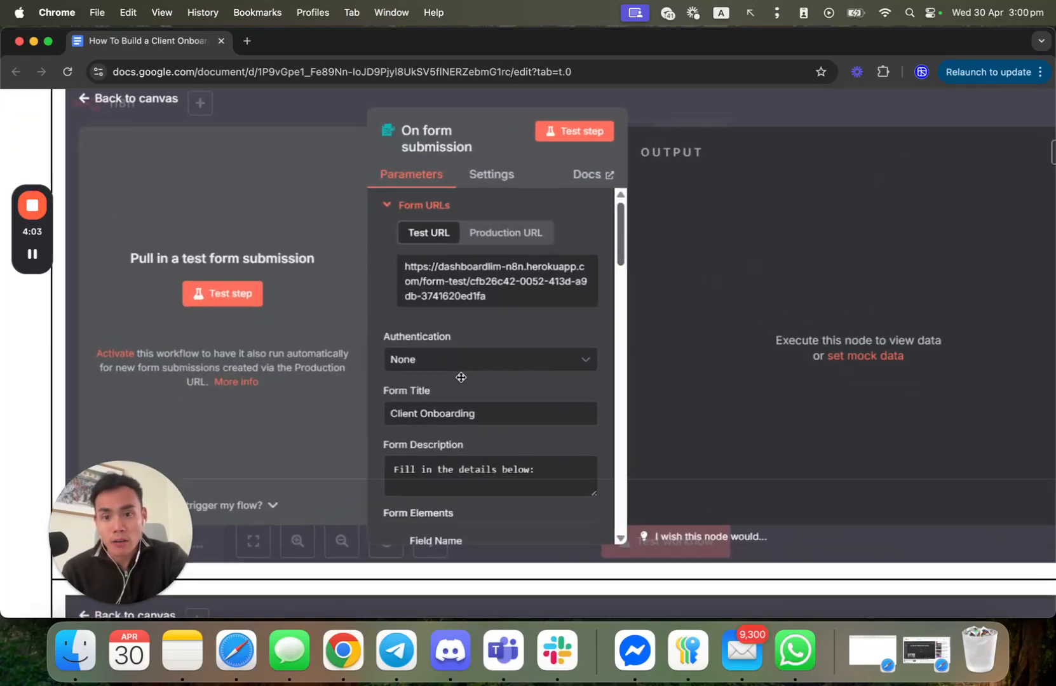
Scroll past the form-trigger screenshots to the Form Title bullet and the required Name field screenshot
scroll(down, 3)
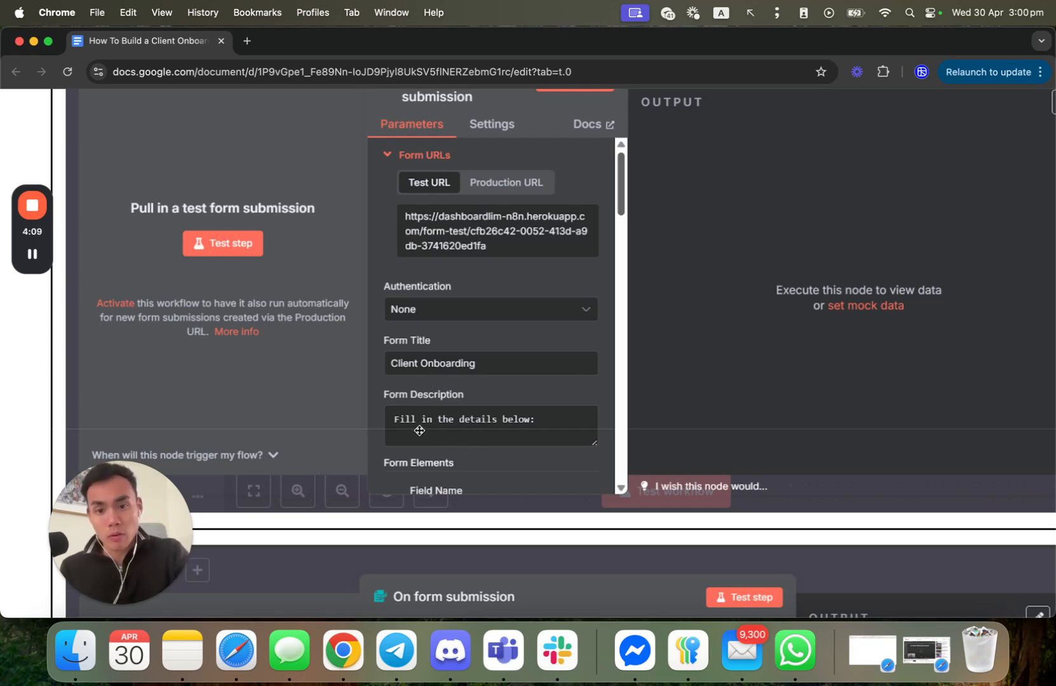
scroll(down, 3)
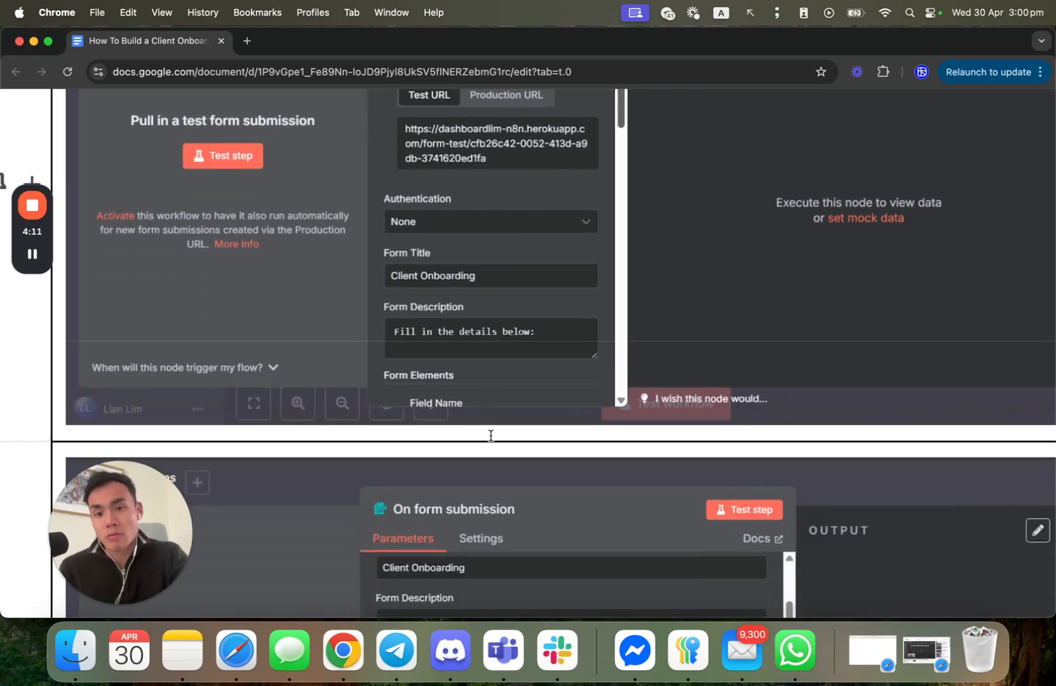
scroll(down, 3)
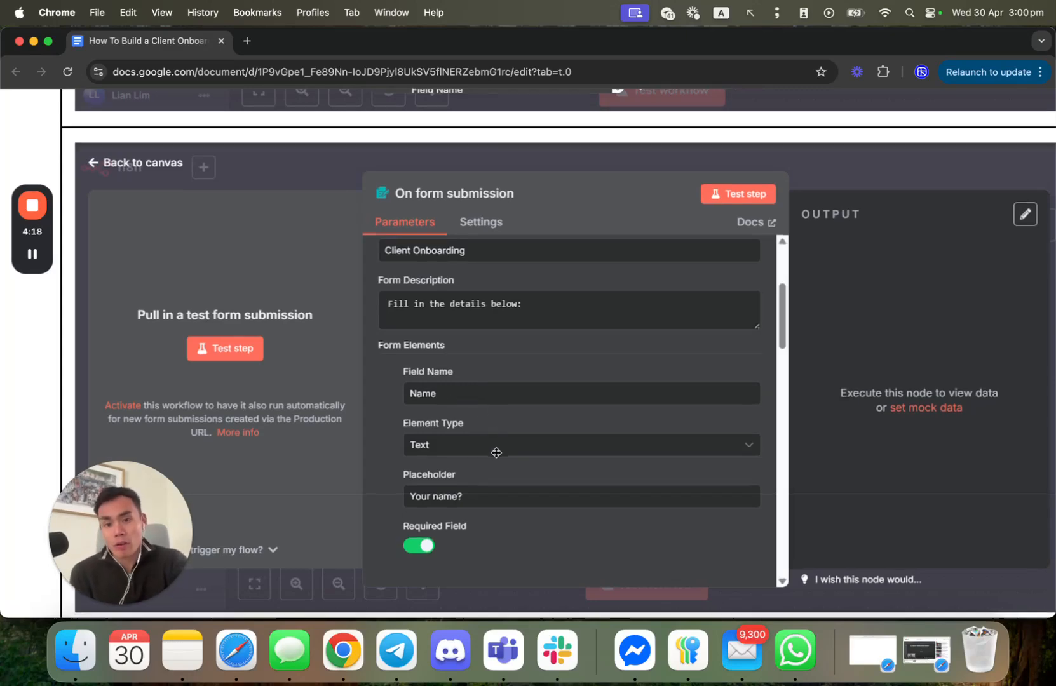
scroll(down, 3)
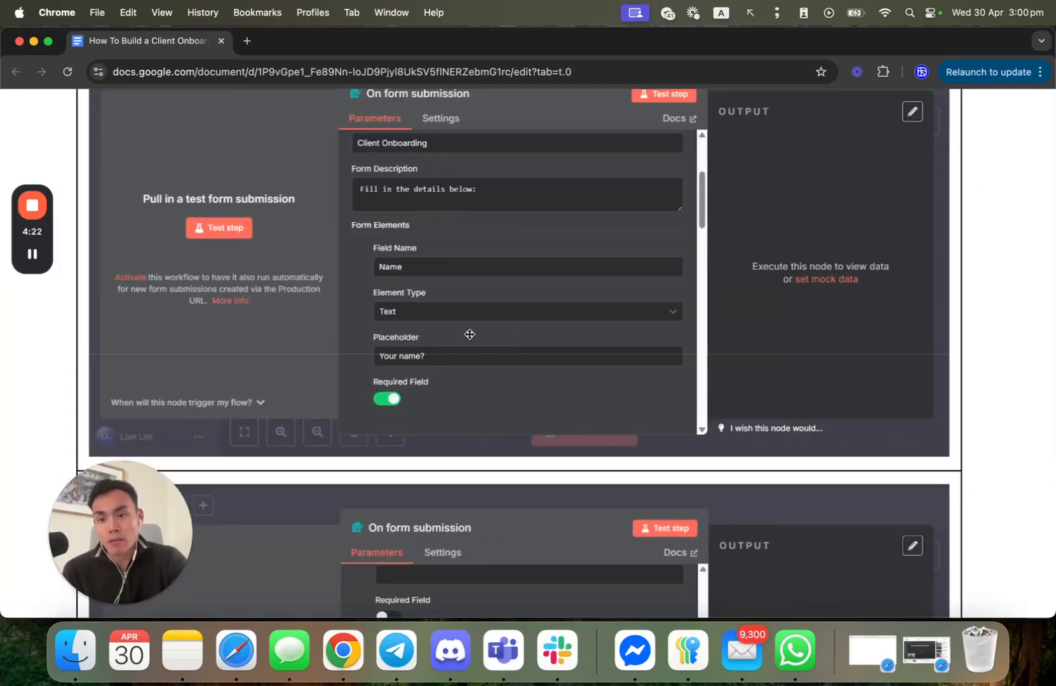
mouse_move(524, 380)
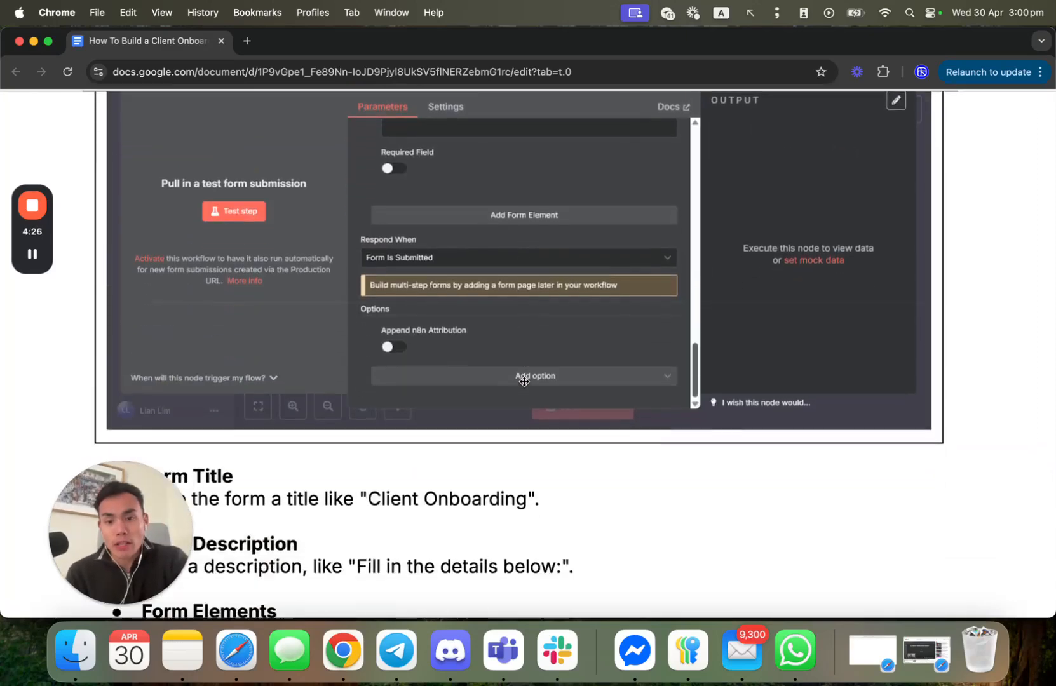
Scroll past the form field bullets and Test Step screenshot to 'Step 2: Set Up the AI Integration with OpenAI'
scroll(down, 3)
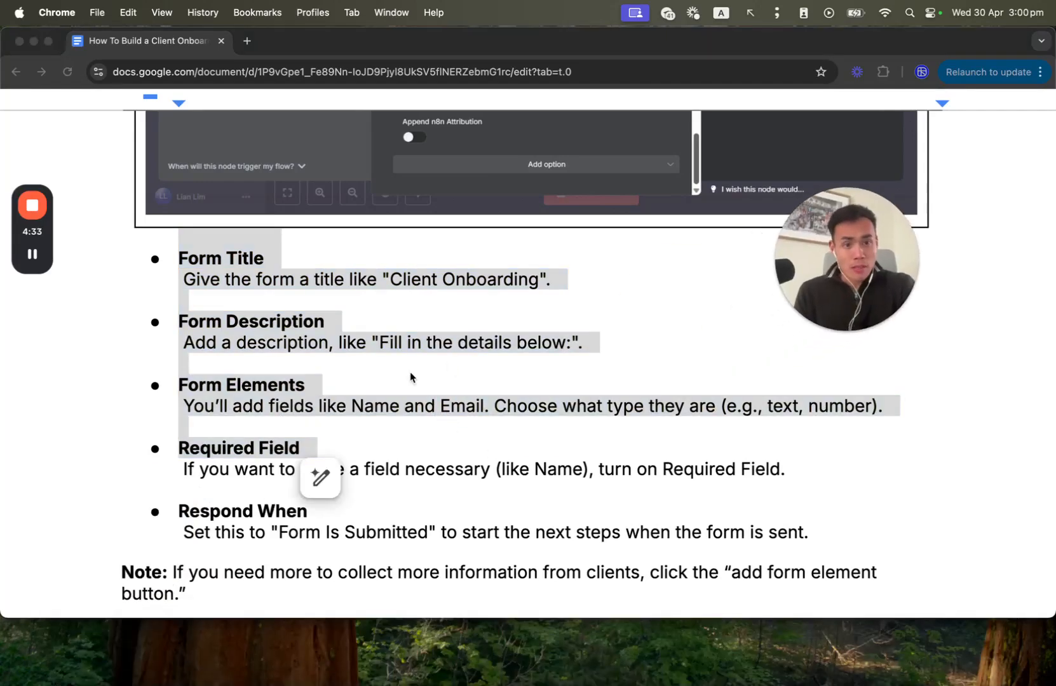
mouse_move(296, 363)
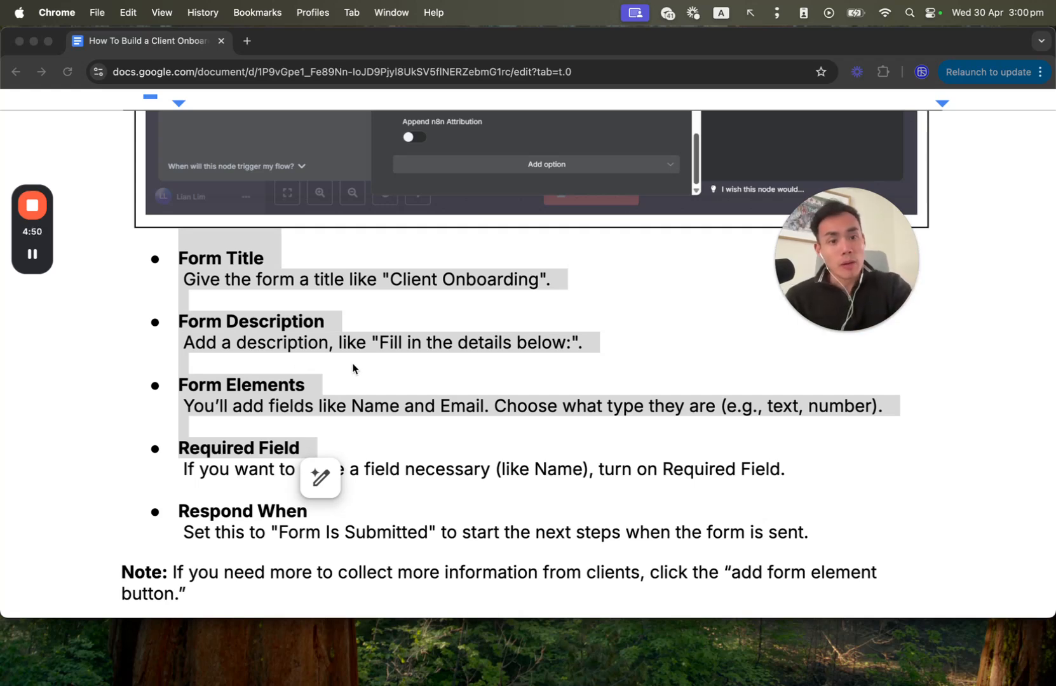
scroll(down, 3)
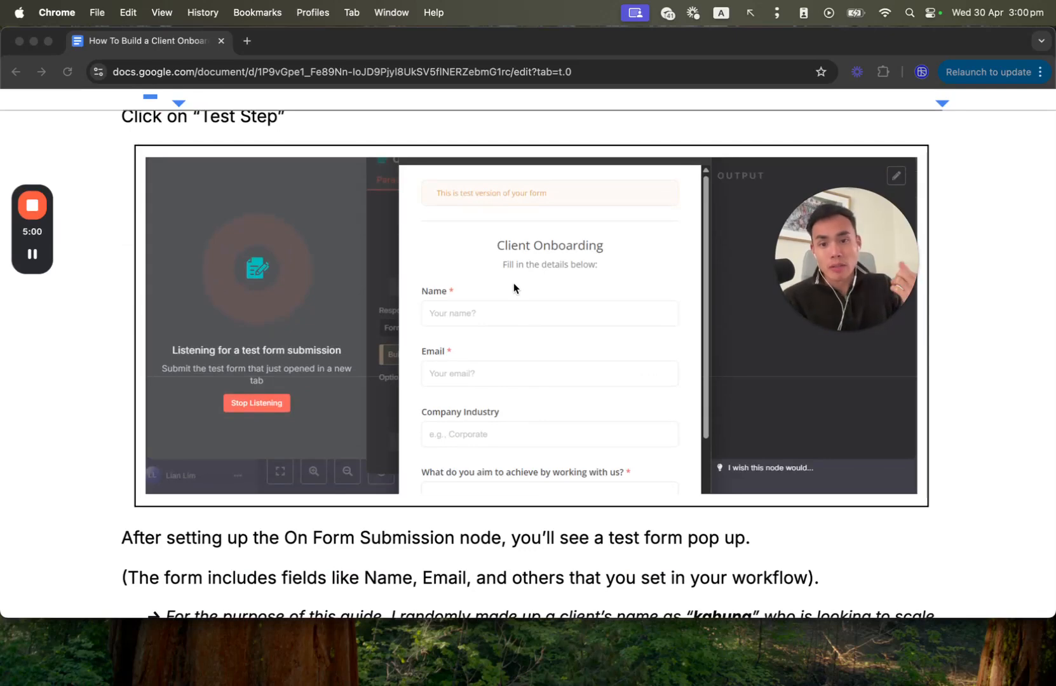
mouse_move(515, 323)
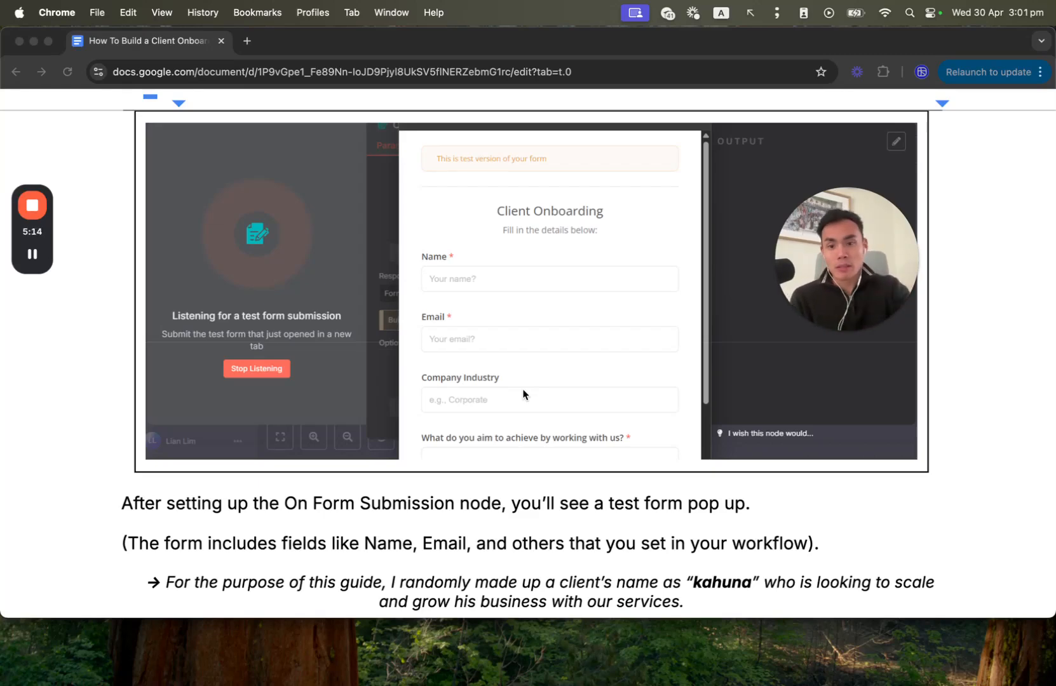
scroll(down, 3)
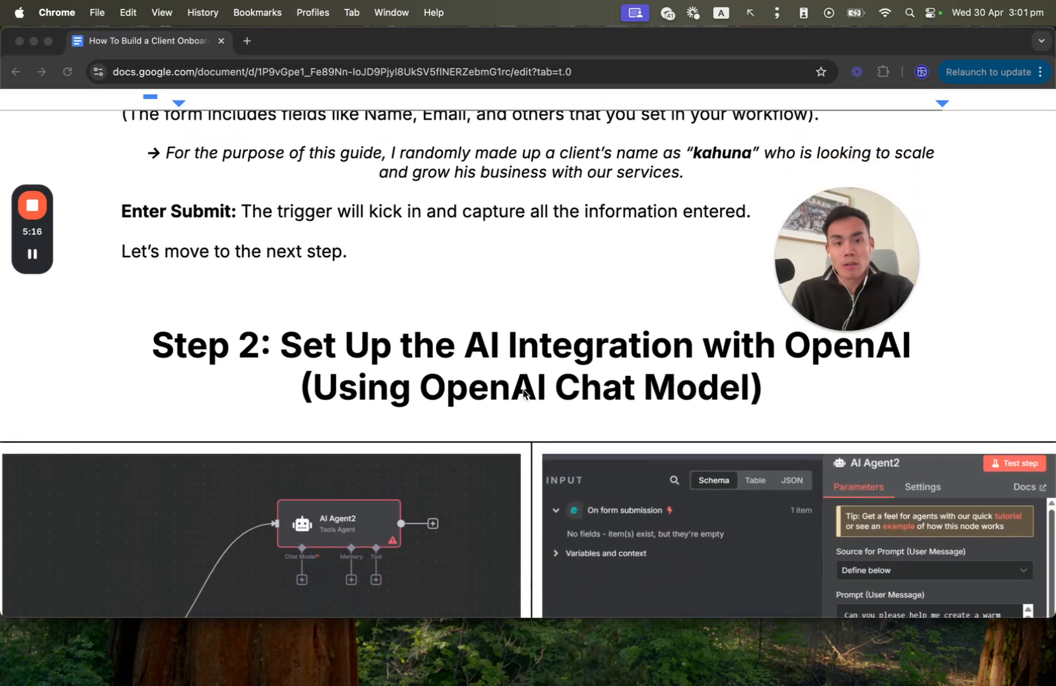
Scroll below the Step 2 heading to the AI Agent2 node screenshot and its prompt settings
scroll(down, 3)
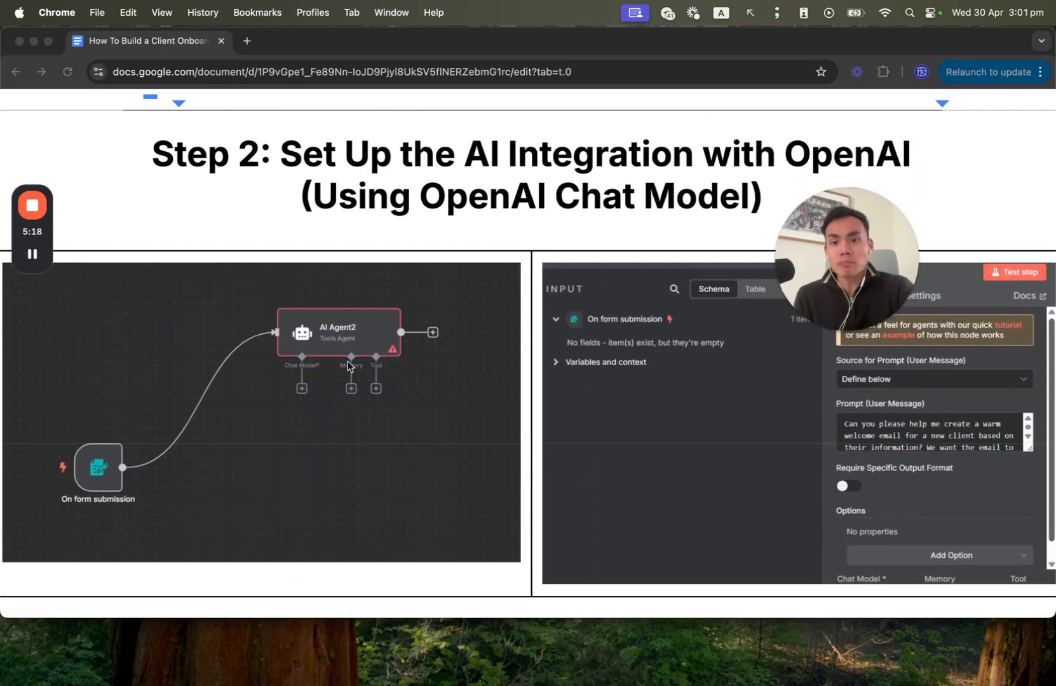
mouse_move(290, 337)
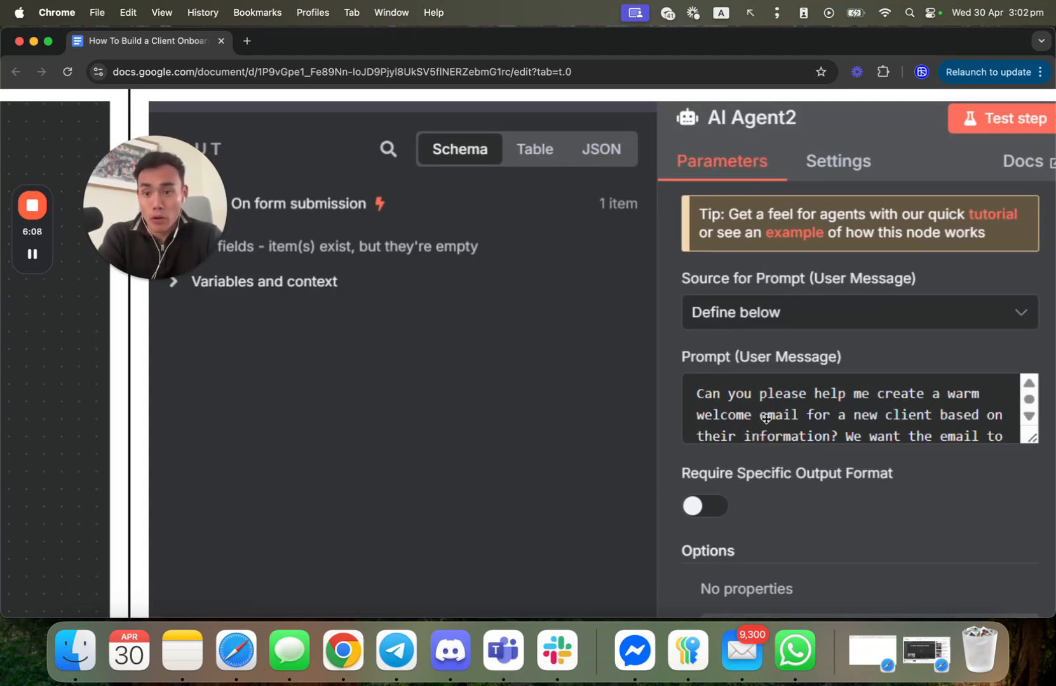
Scroll through the 'Add the AI Agent Node' bullets and the suggested welcome-email prompt text
scroll(down, 3)
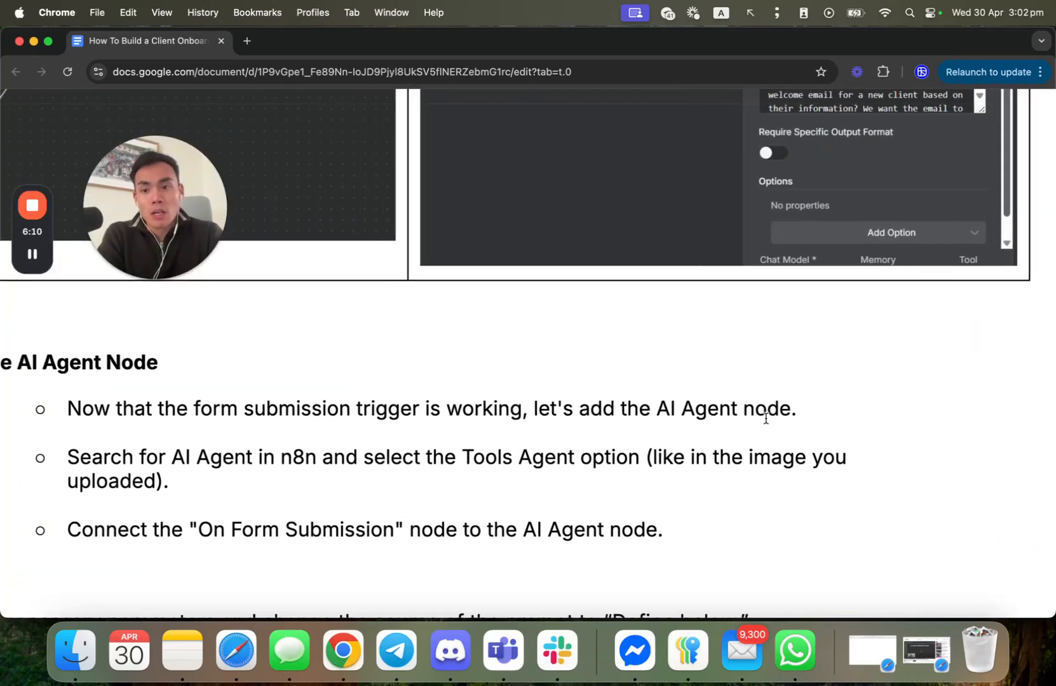
scroll(down, 3)
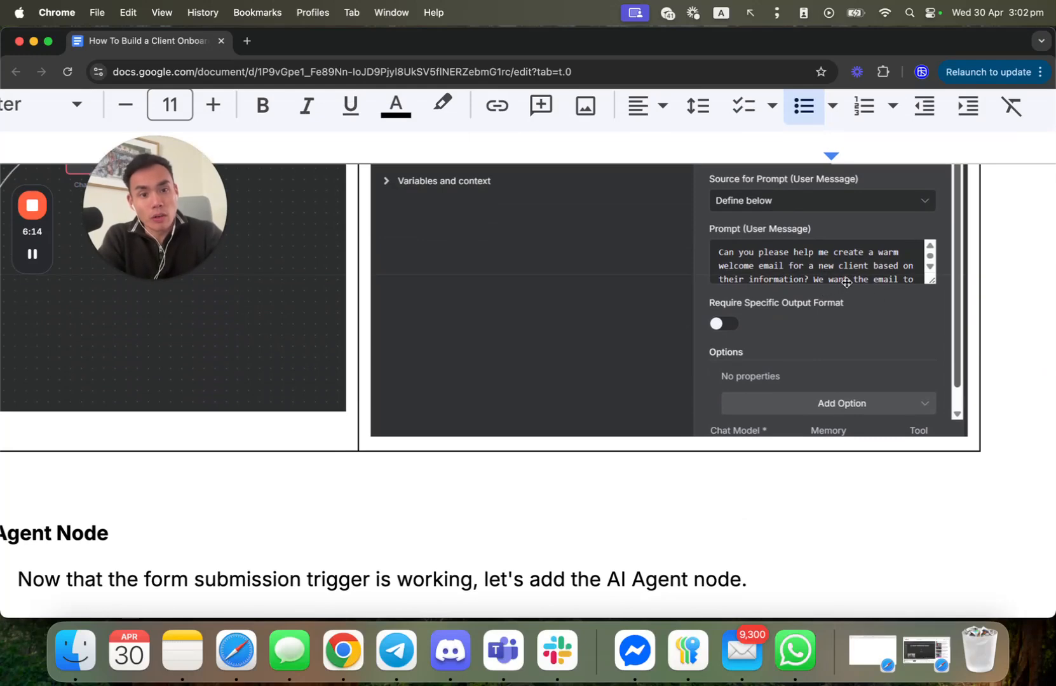
mouse_move(644, 305)
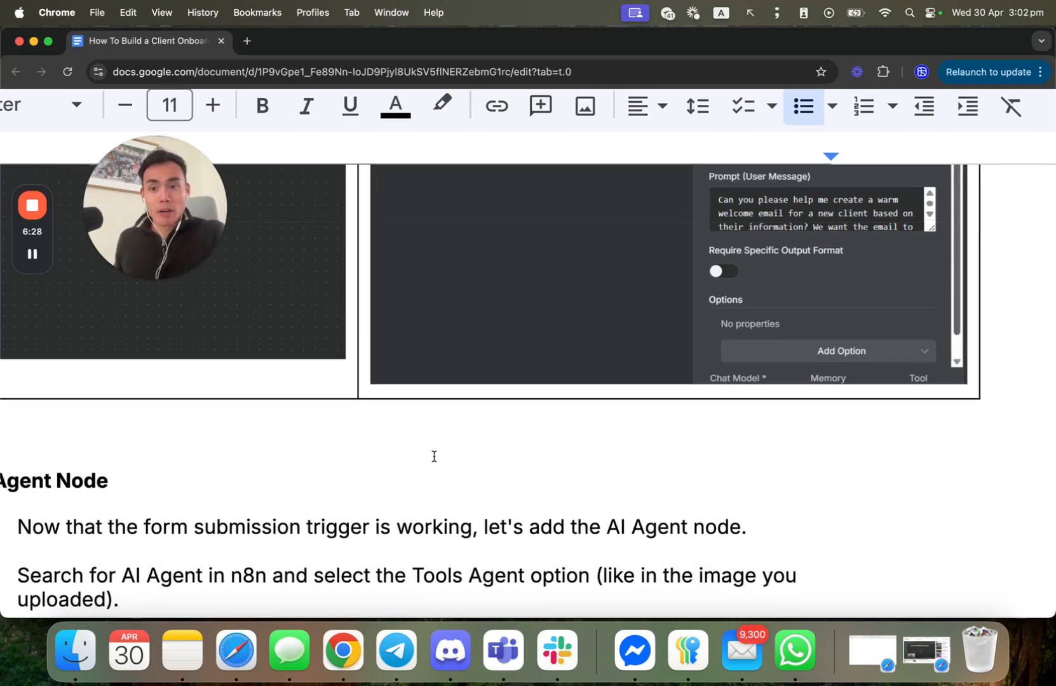
scroll(down, 3)
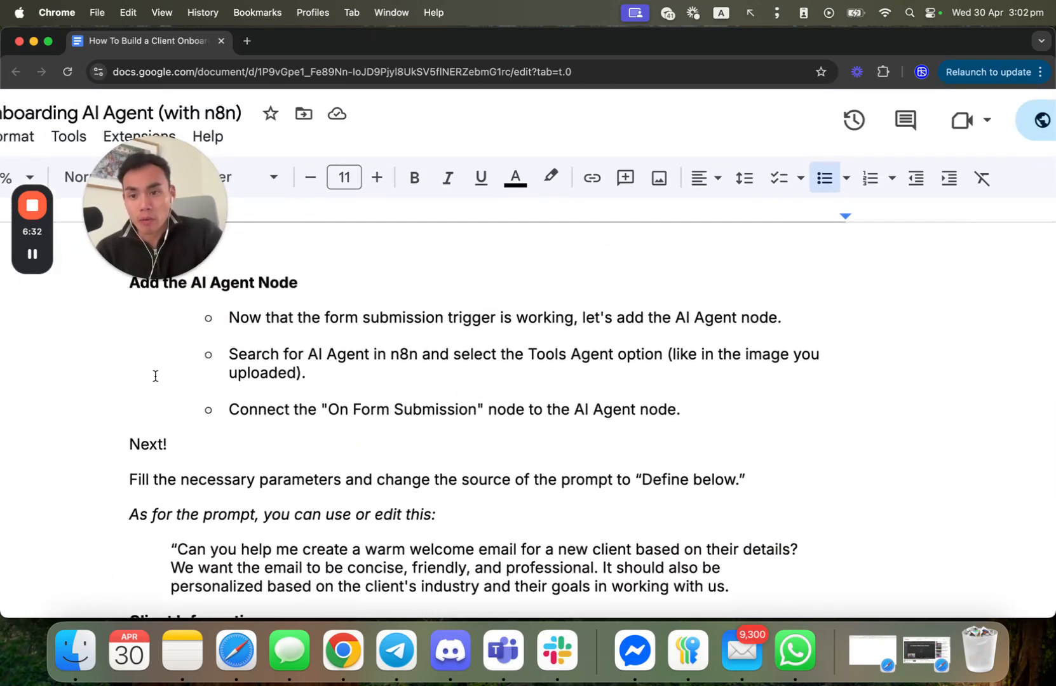
scroll(down, 3)
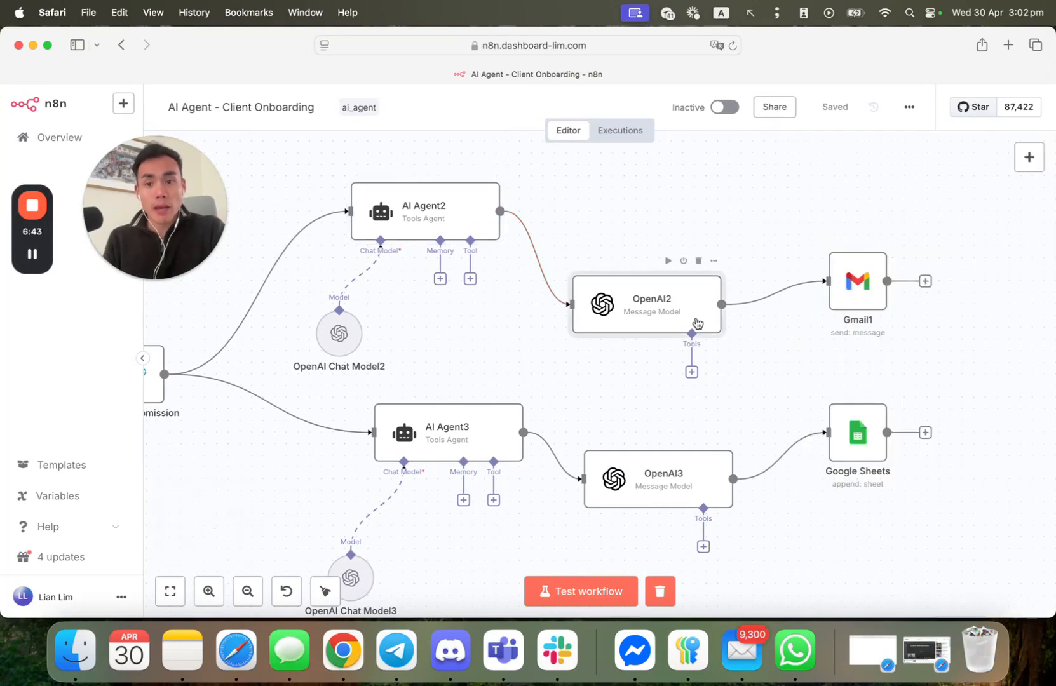
Dismiss the OpenAI2 node's context menu and open its settings showing GPT-4o-mini and the parse-JSON prompt
right_click(647, 302)
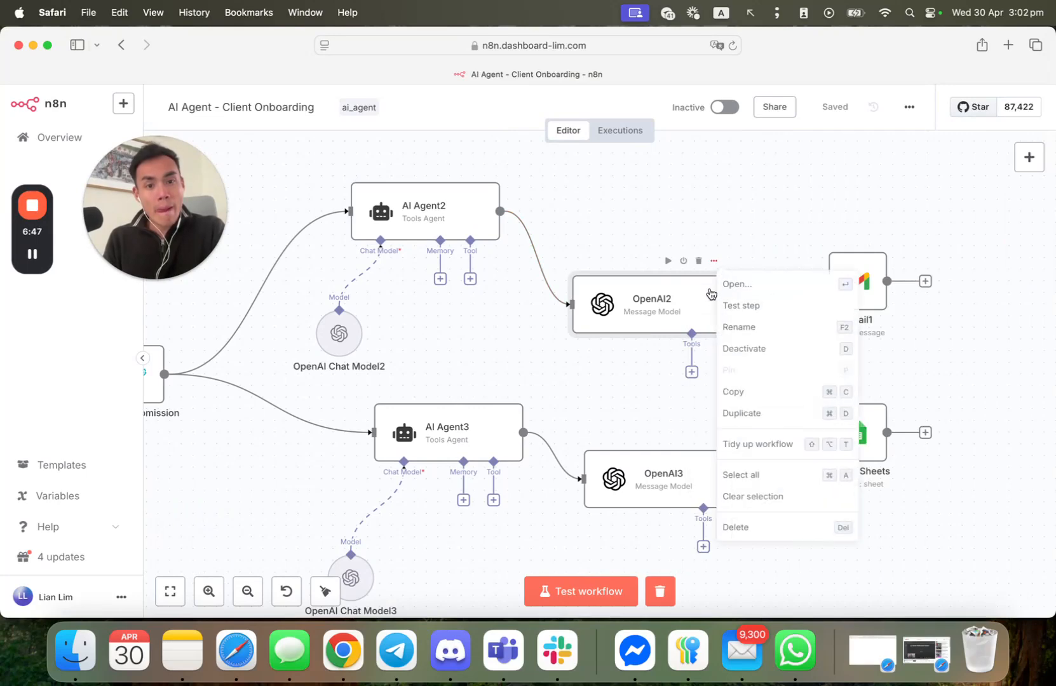
click(648, 291)
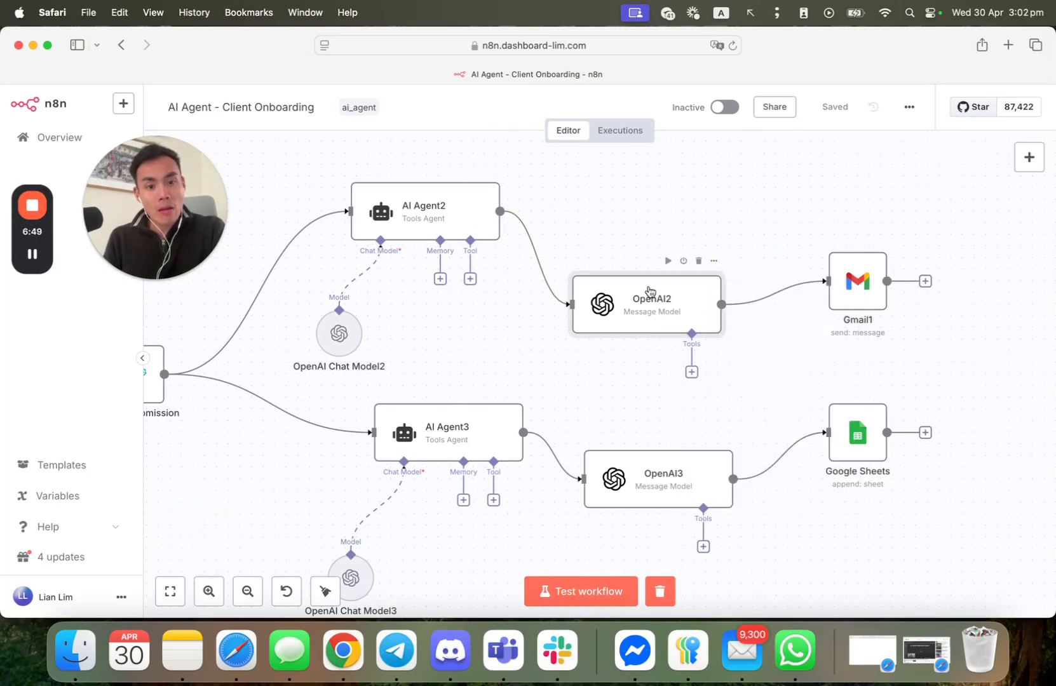
double_click(648, 304)
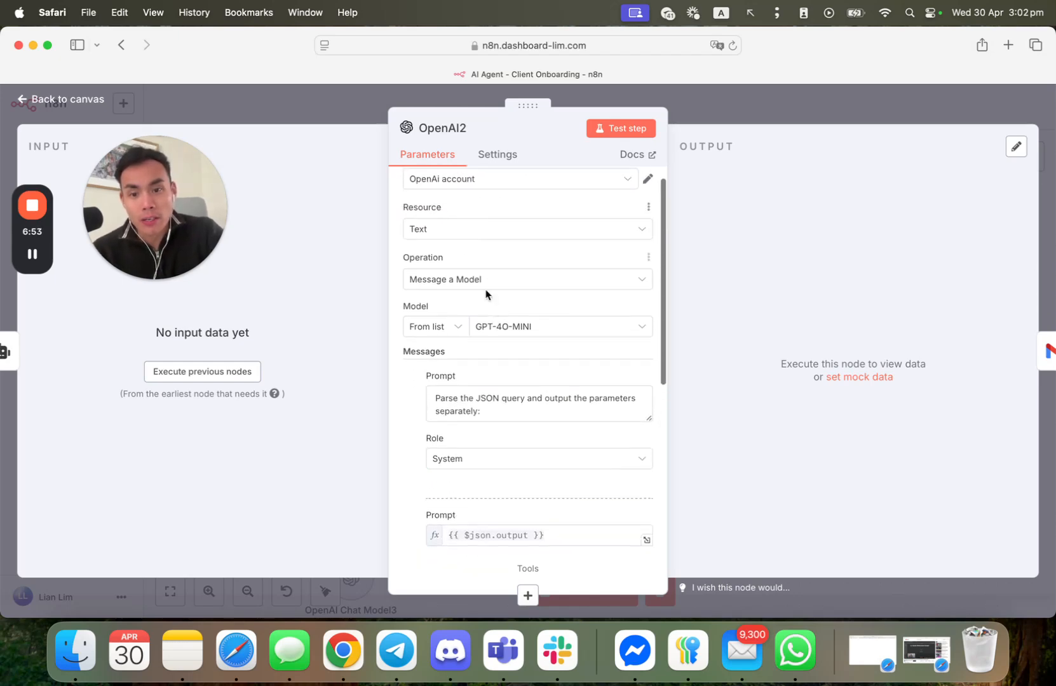
Inspect the AI Agent2 node's full prompt text and its Settings tab, then return to the canvas
scroll(down, 3)
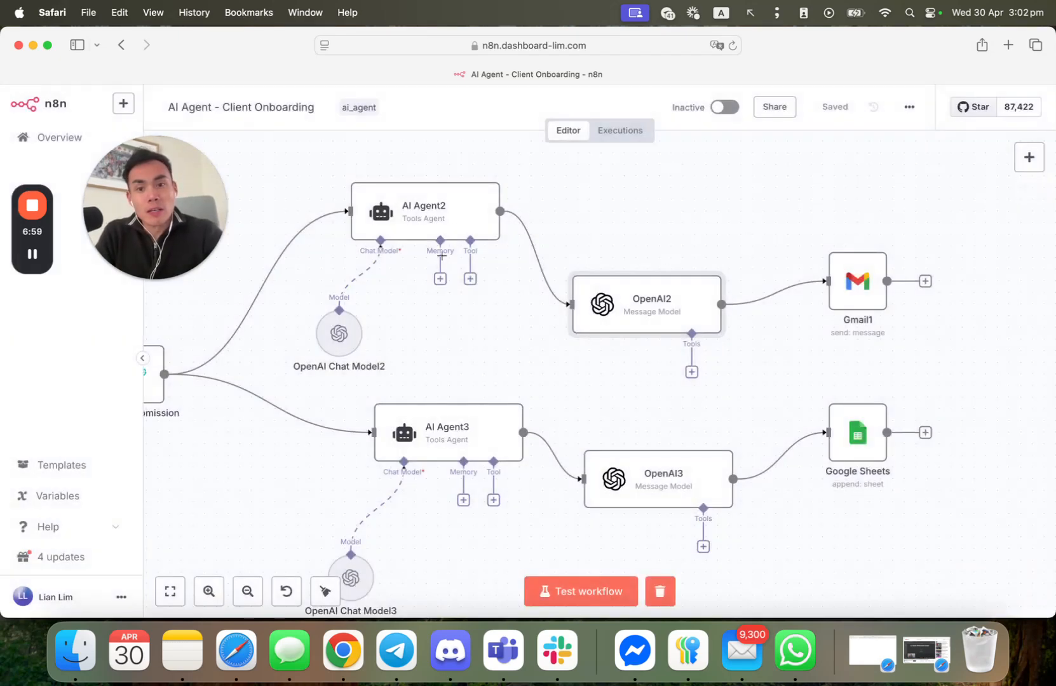
double_click(423, 211)
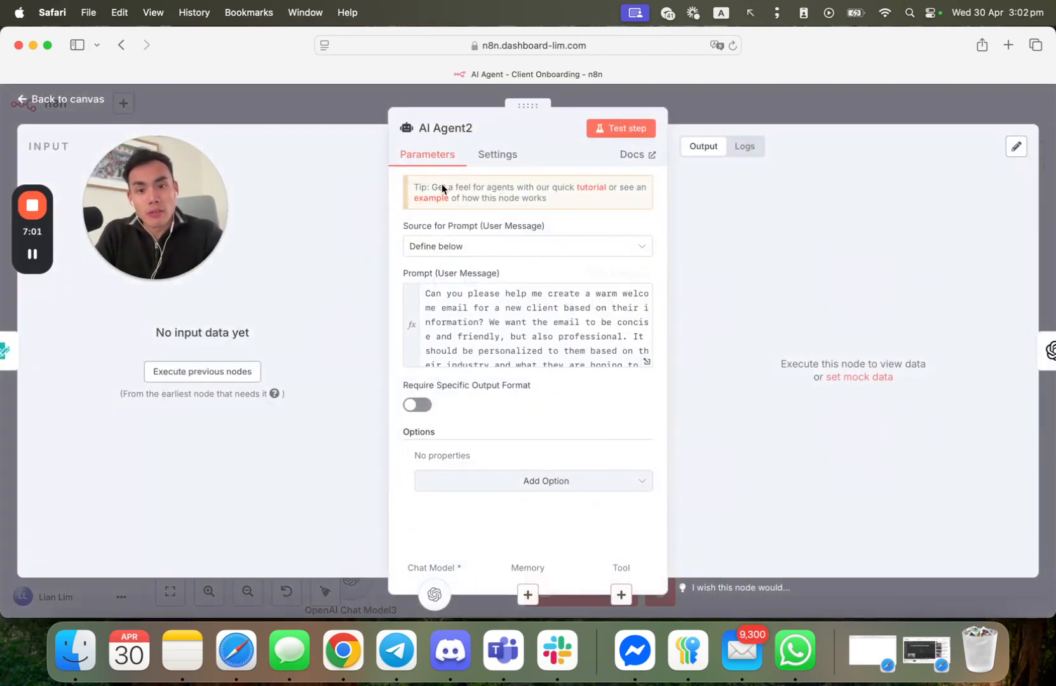
click(533, 323)
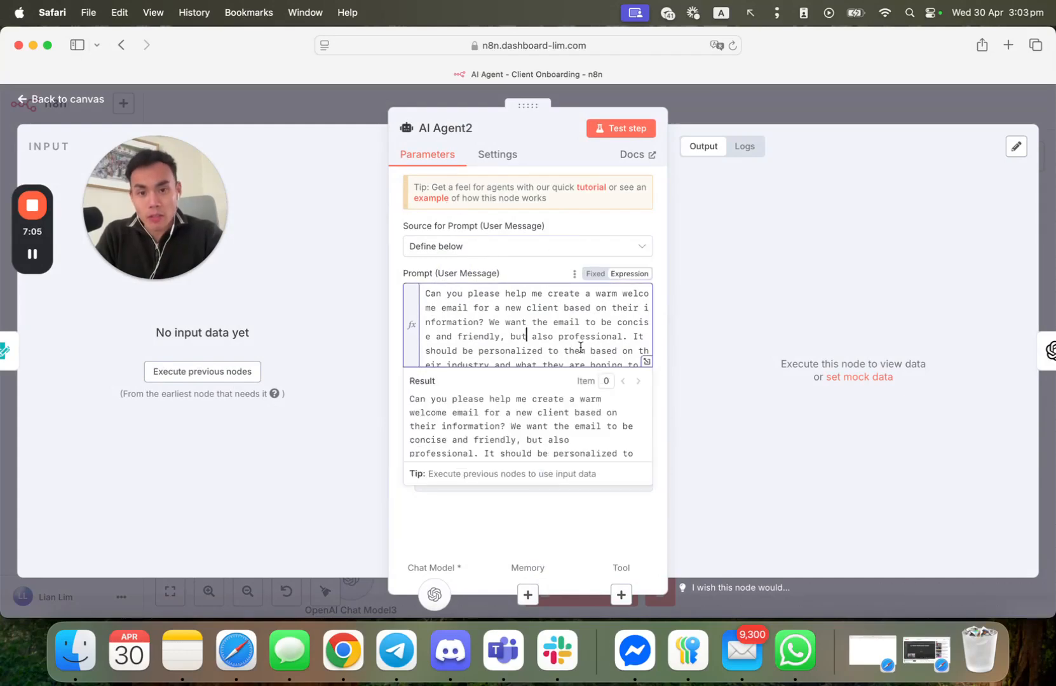
click(497, 154)
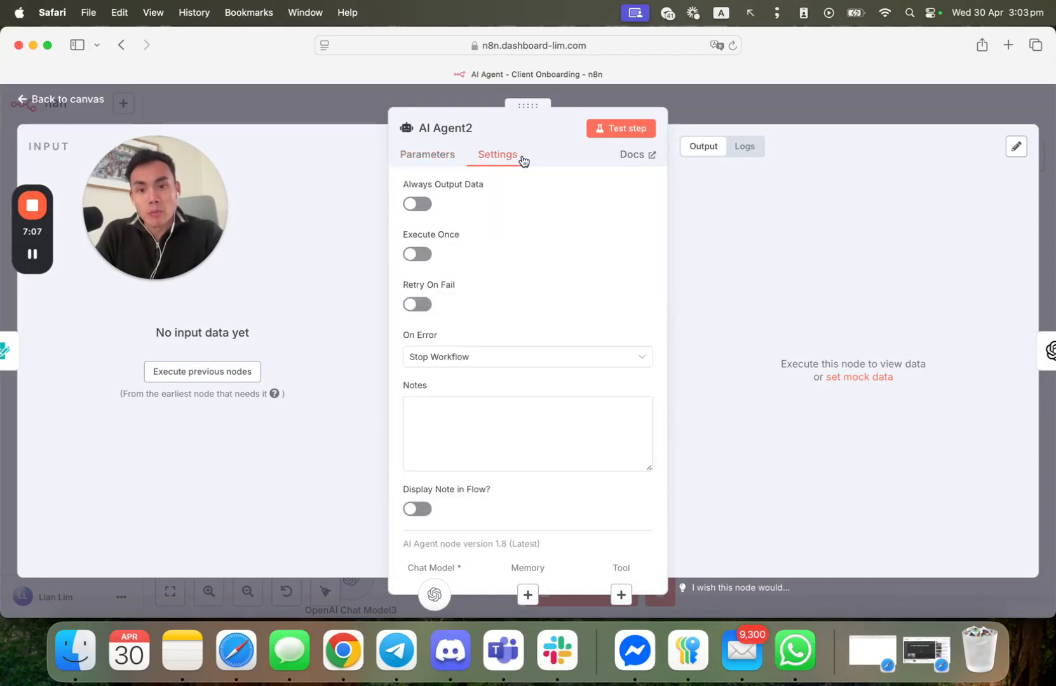
click(427, 154)
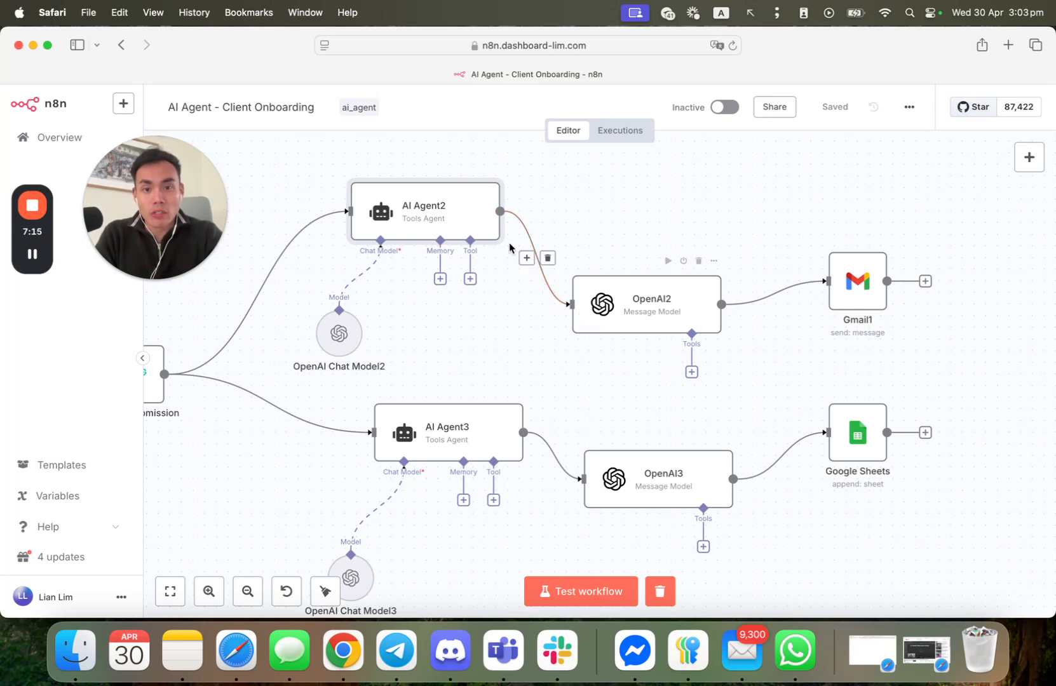
mouse_move(625, 259)
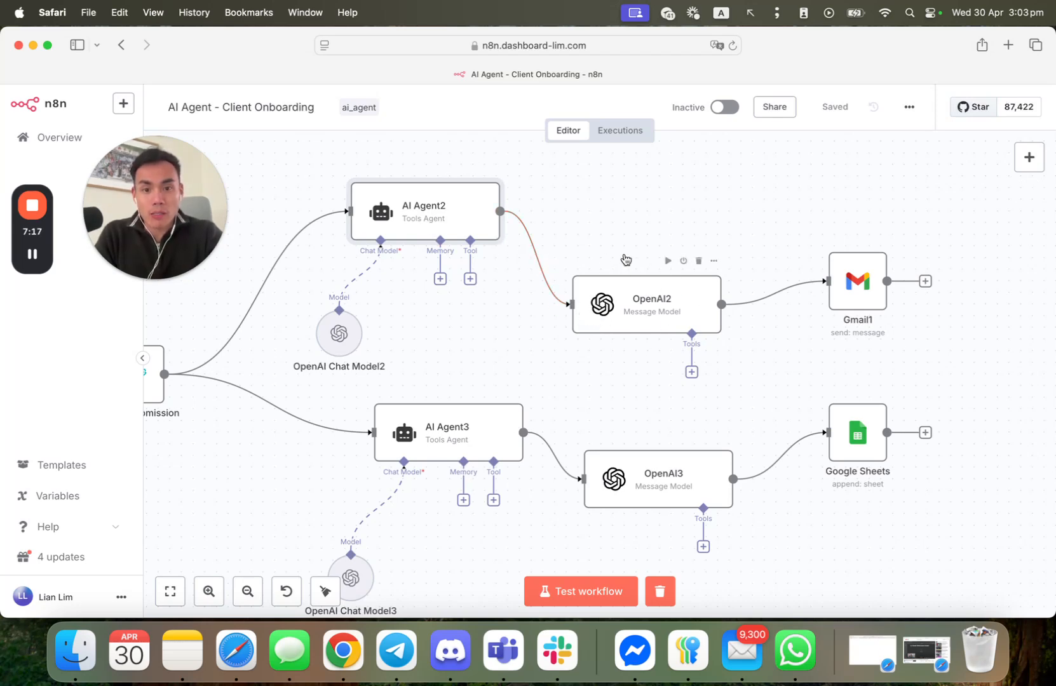
mouse_move(658, 328)
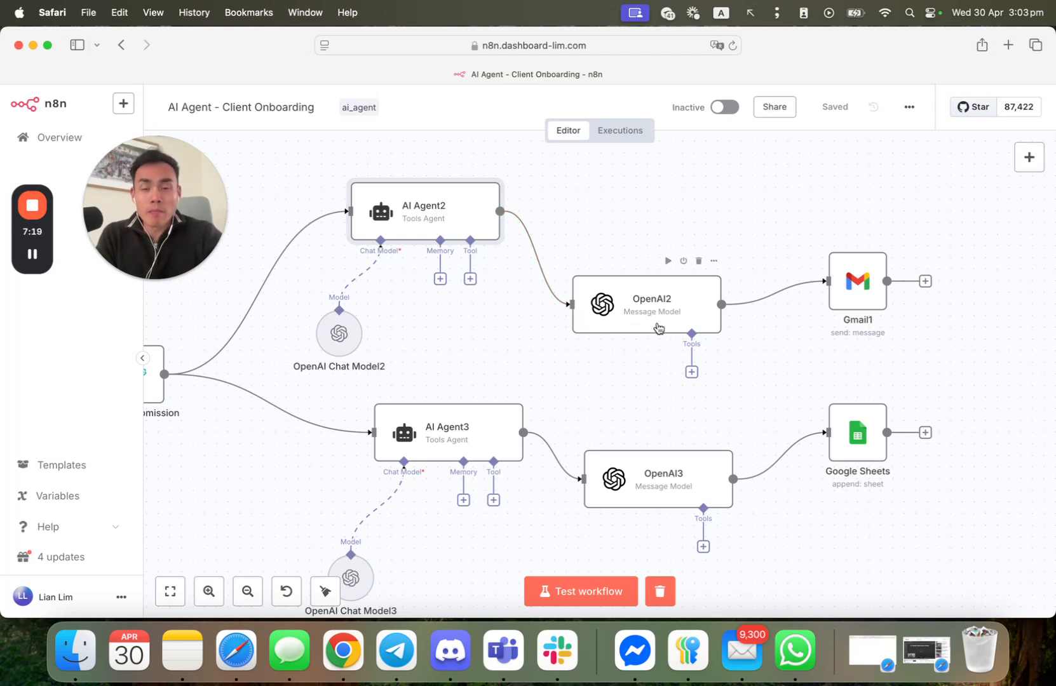
Reopen the OpenAI2 node and scroll through its JSON-parsing prompt settings
double_click(650, 305)
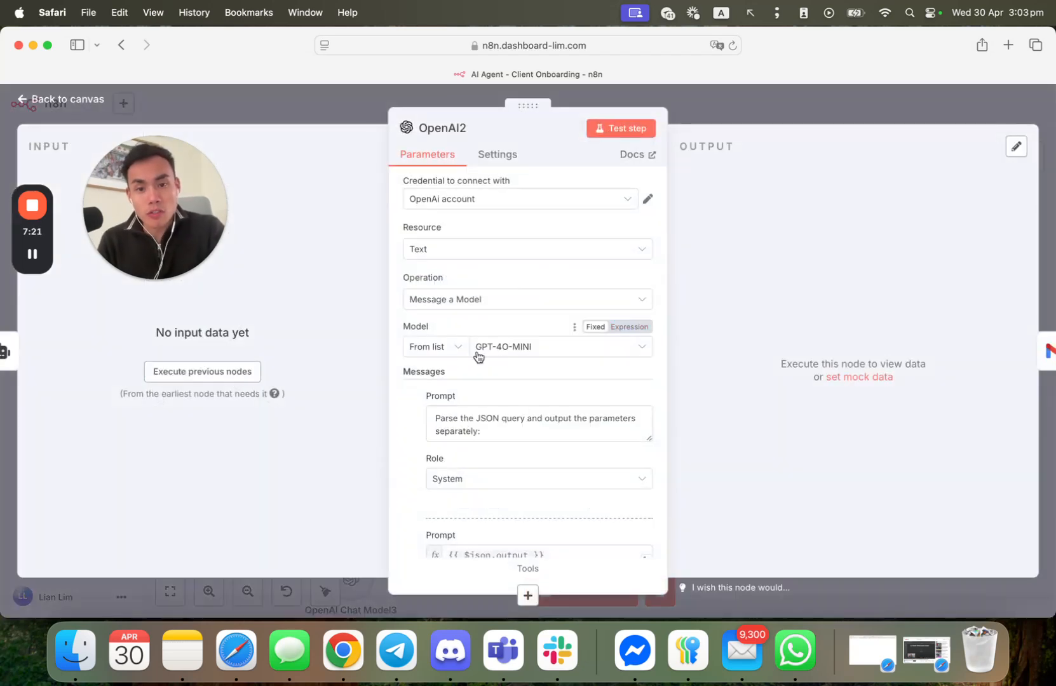
scroll(down, 3)
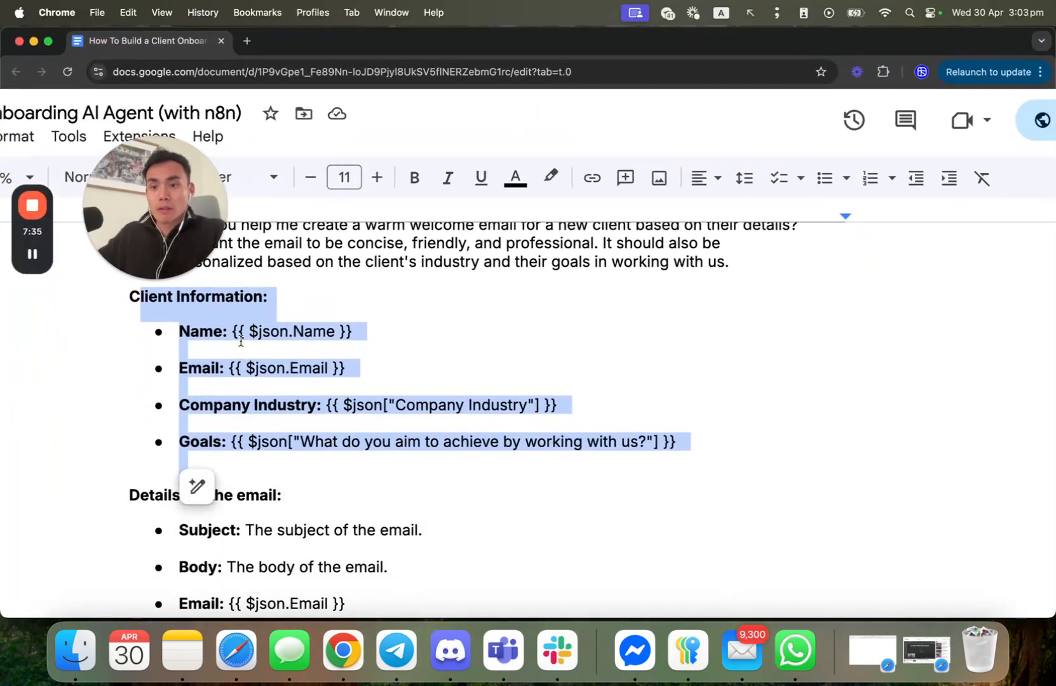
Scroll past the AI Agent prompt bullets and welcome-email output to the Step 3: Add OpenAI Message Model heading
scroll(down, 3)
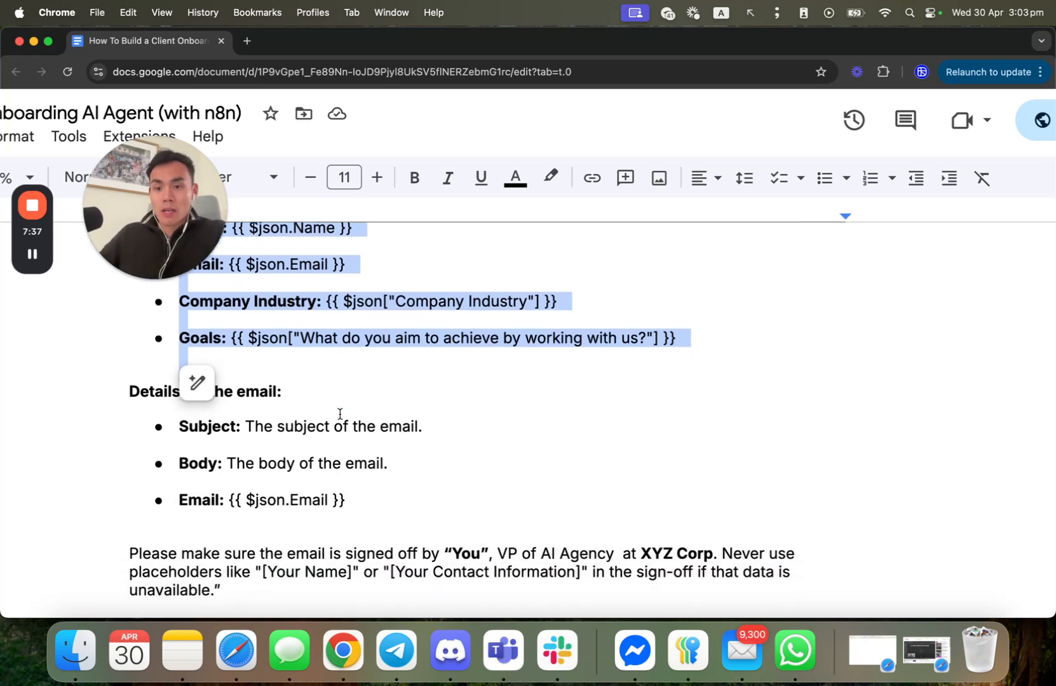
scroll(down, 3)
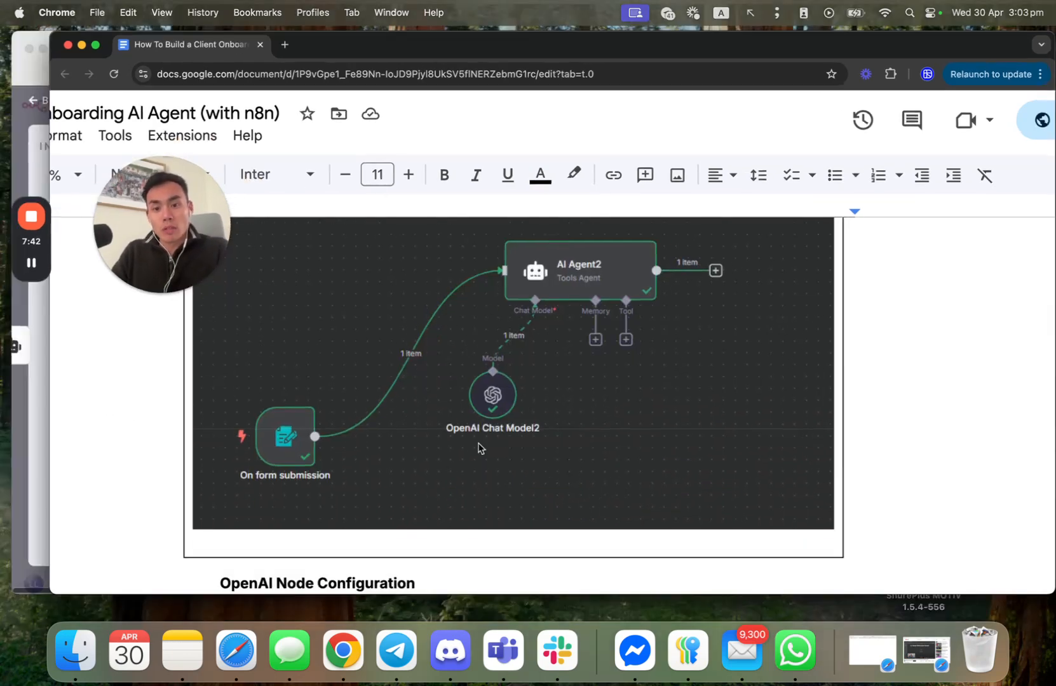
scroll(down, 3)
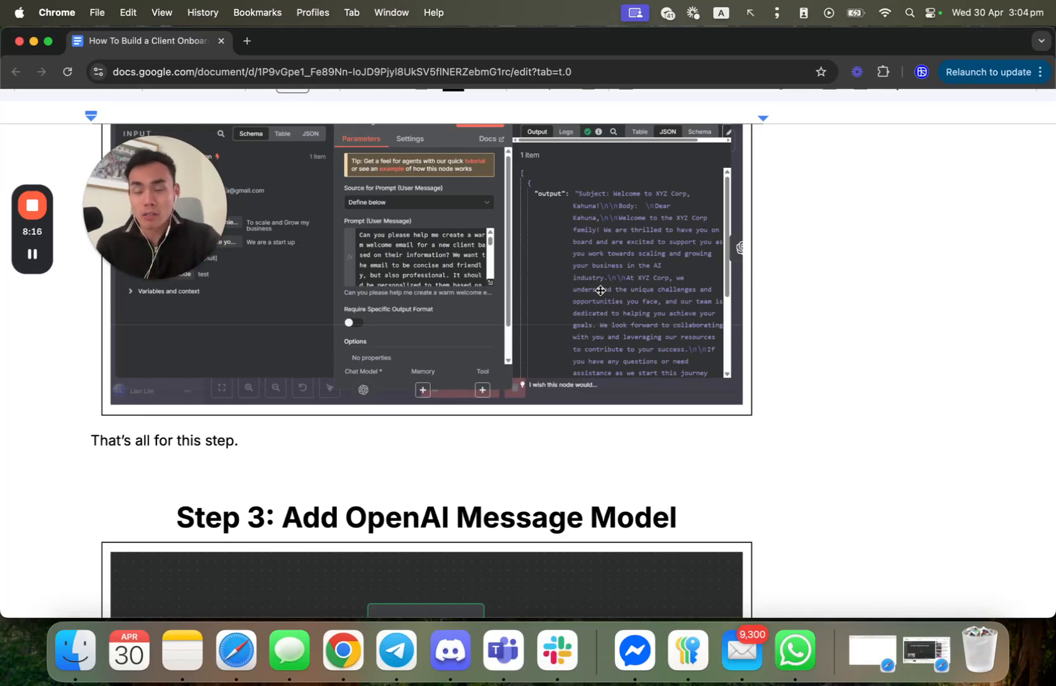
Scroll through Step 3's prompt, roles, Link It Up text and screenshot to the Step 4 Gmail heading
scroll(down, 3)
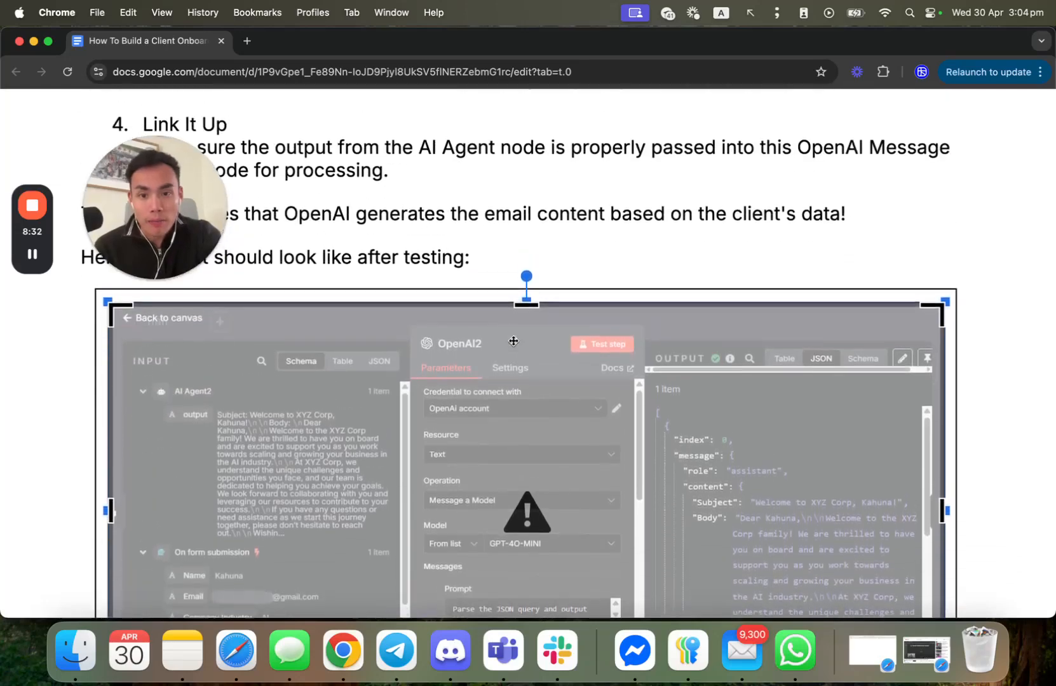
scroll(down, 3)
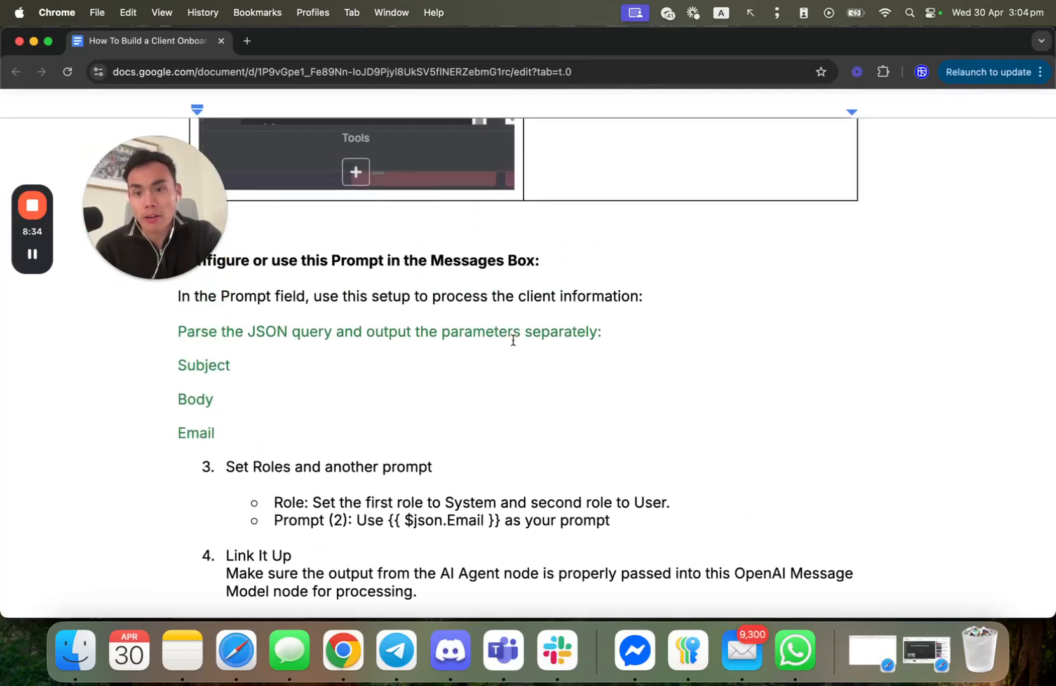
scroll(down, 3)
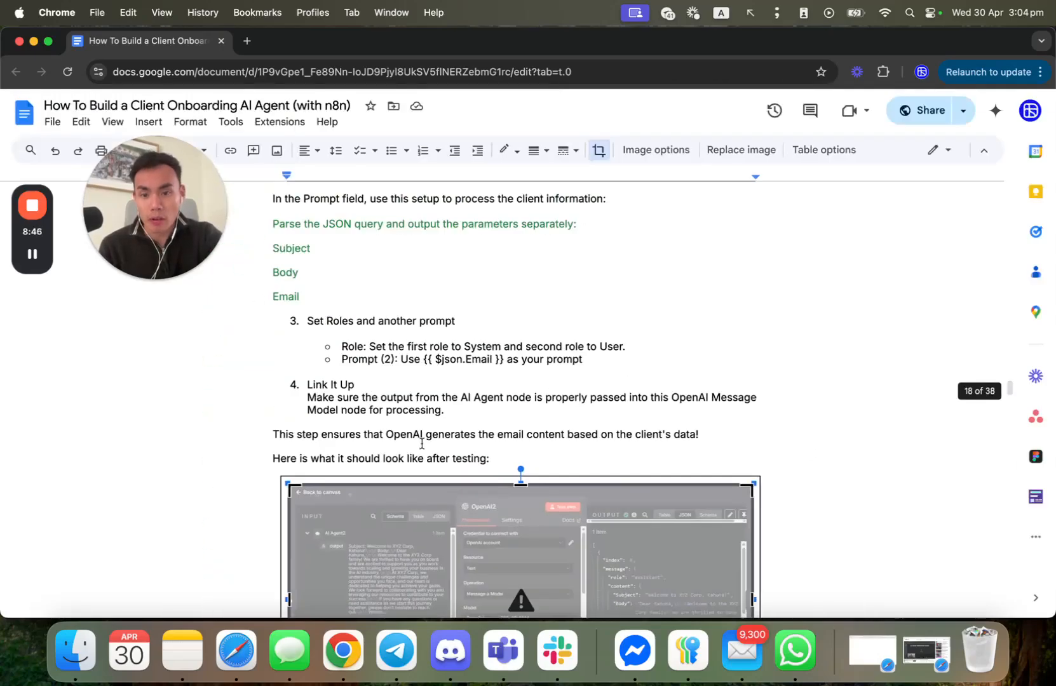
scroll(down, 3)
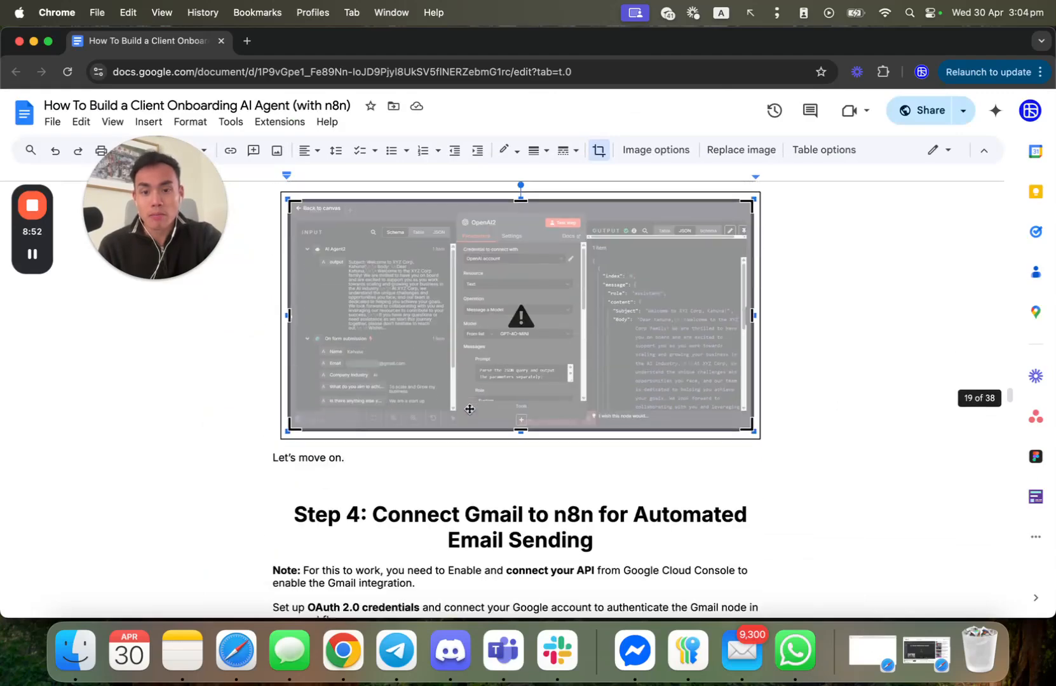
scroll(down, 3)
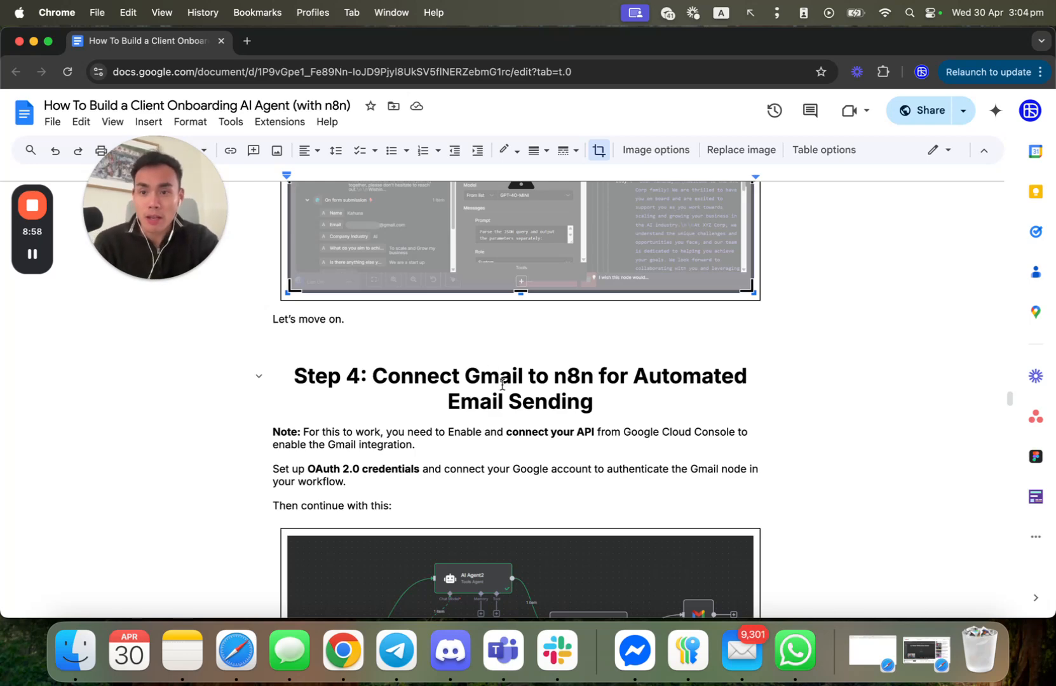
Scroll through Step 4's note, workflow screenshot and Gmail node steps to Configure Gmail Parameters
scroll(down, 3)
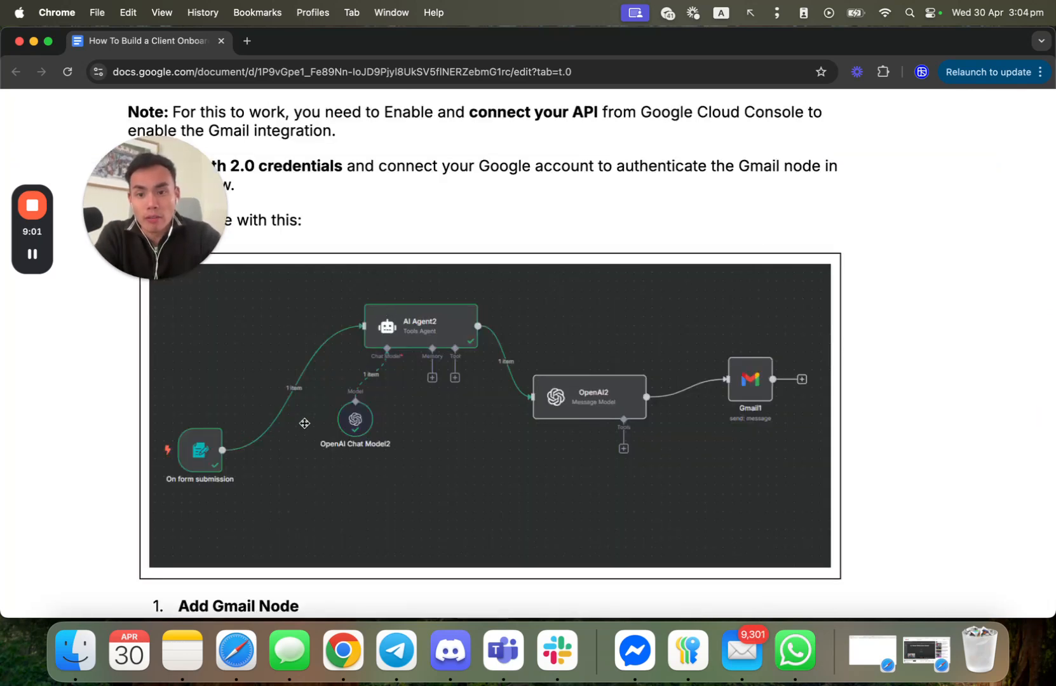
scroll(down, 3)
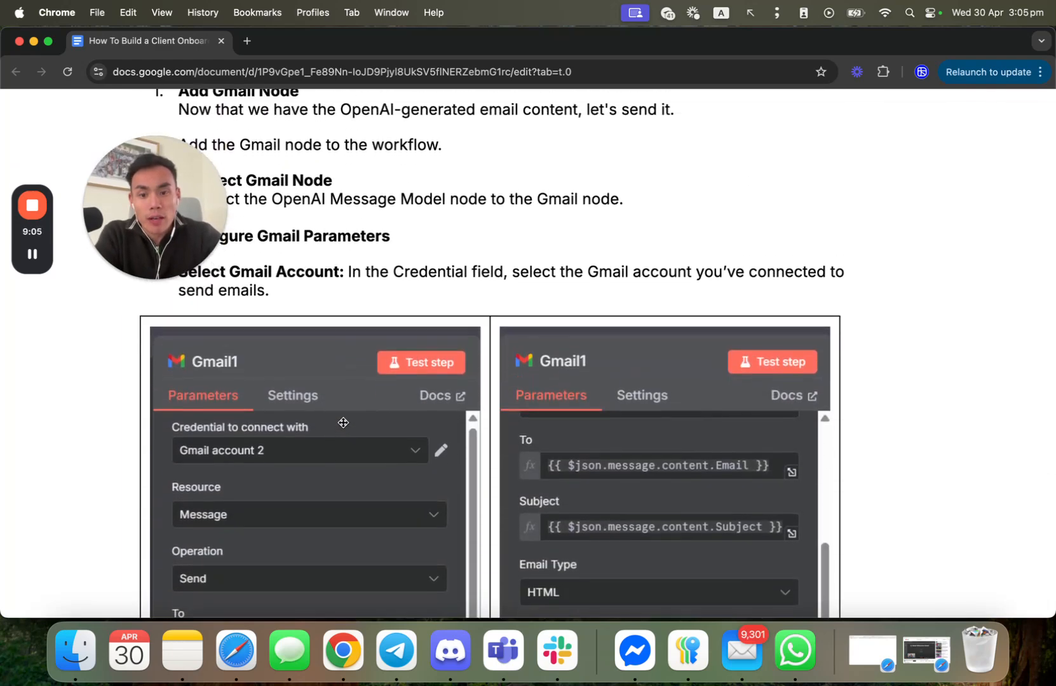
scroll(down, 3)
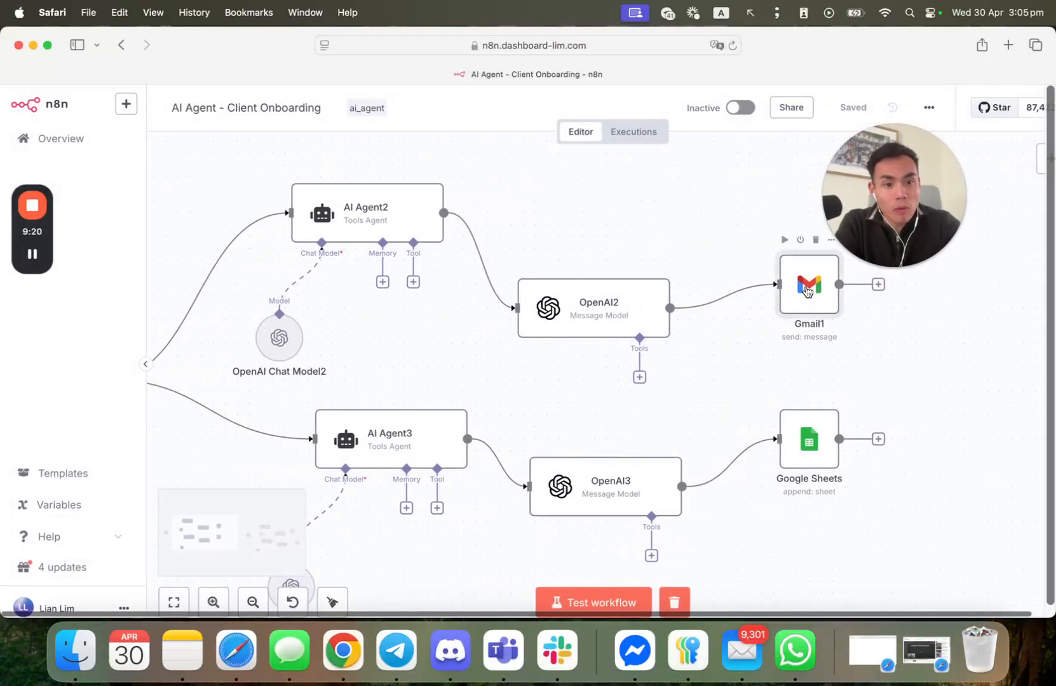
Inspect the existing Gmail1 node's account, send operation and To/Subject/Body expressions
double_click(808, 284)
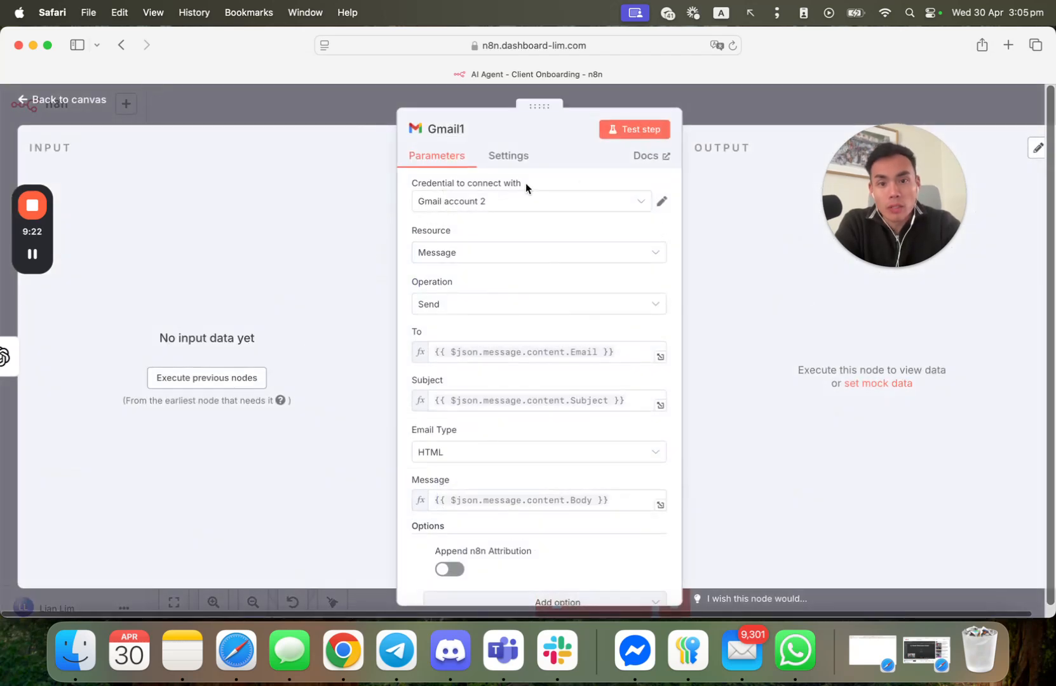
mouse_move(760, 127)
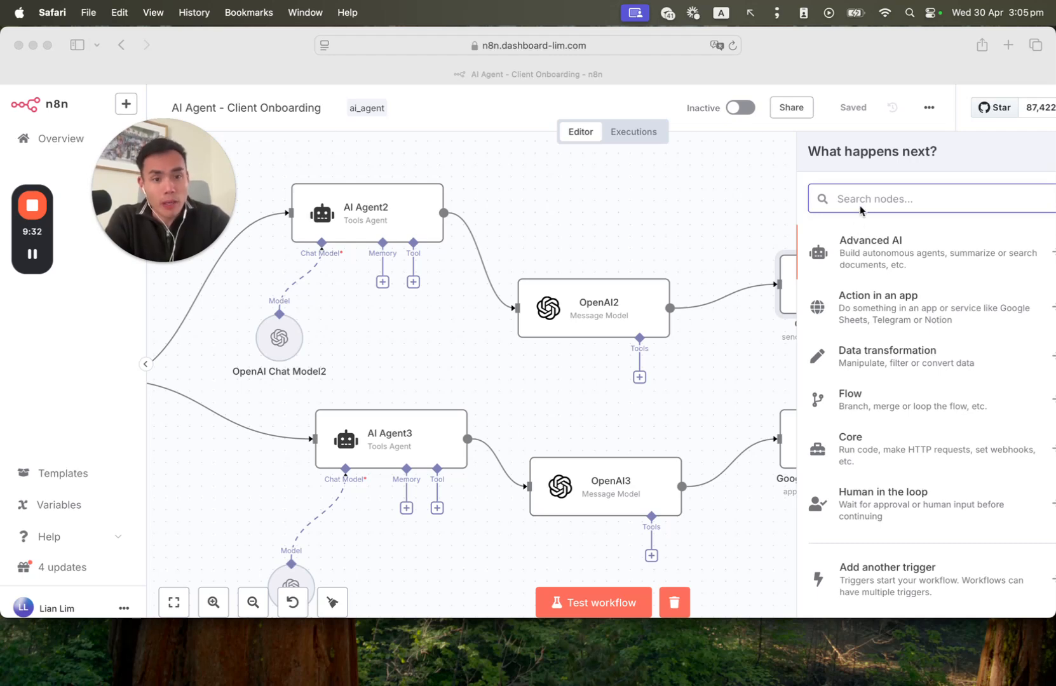
Add a Gmail node with the Send a message action from the node search
text(gmail)
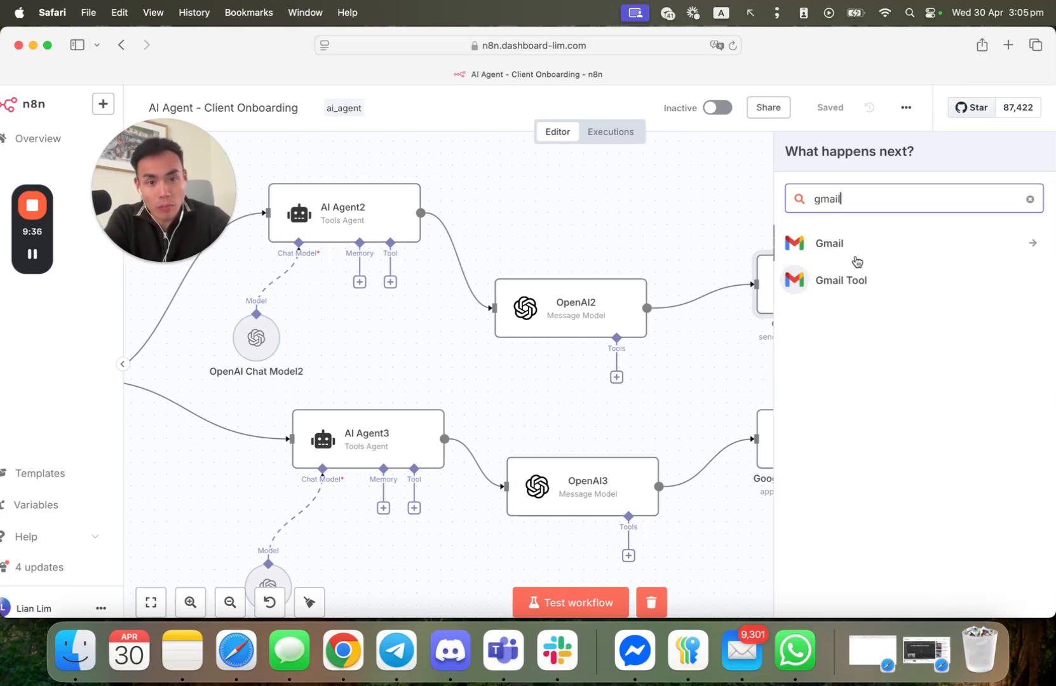
click(829, 243)
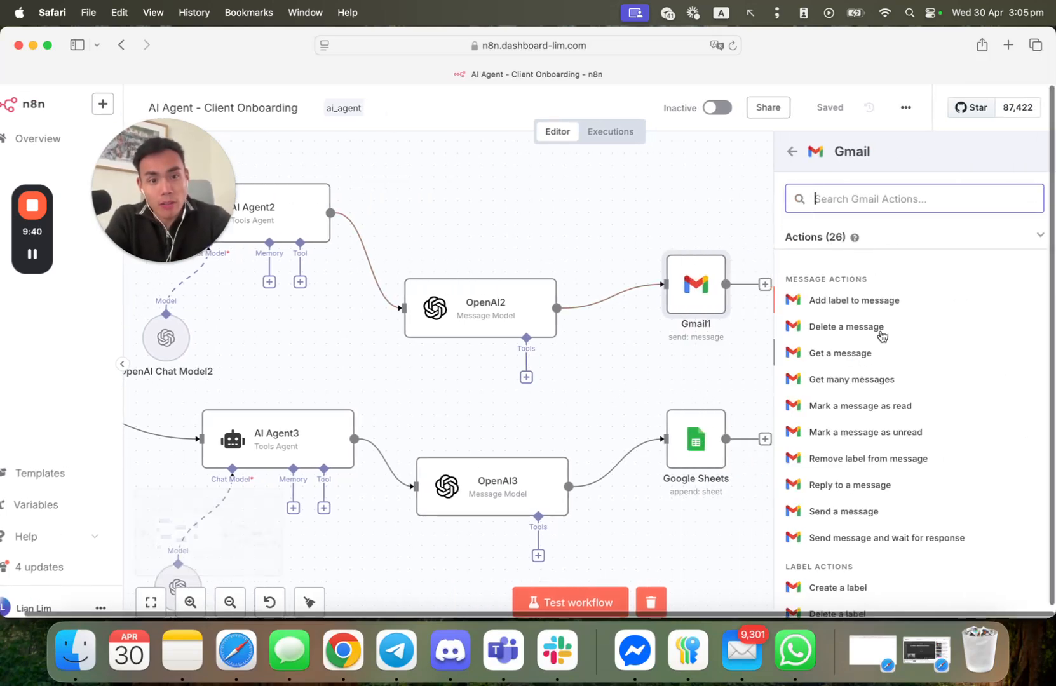
scroll(down, 3)
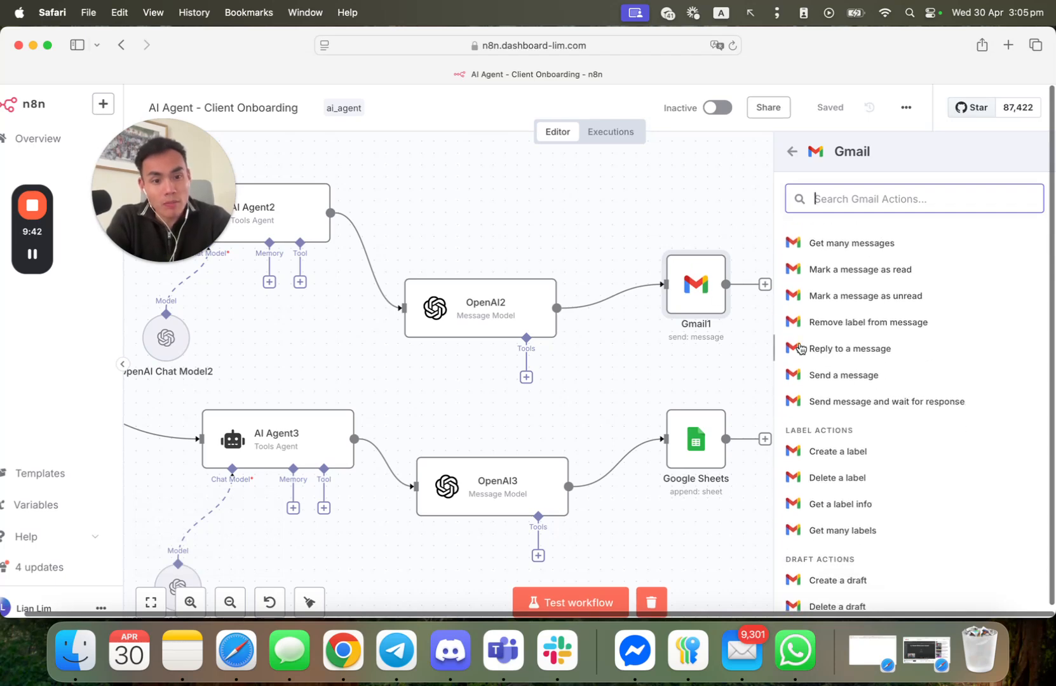
click(841, 375)
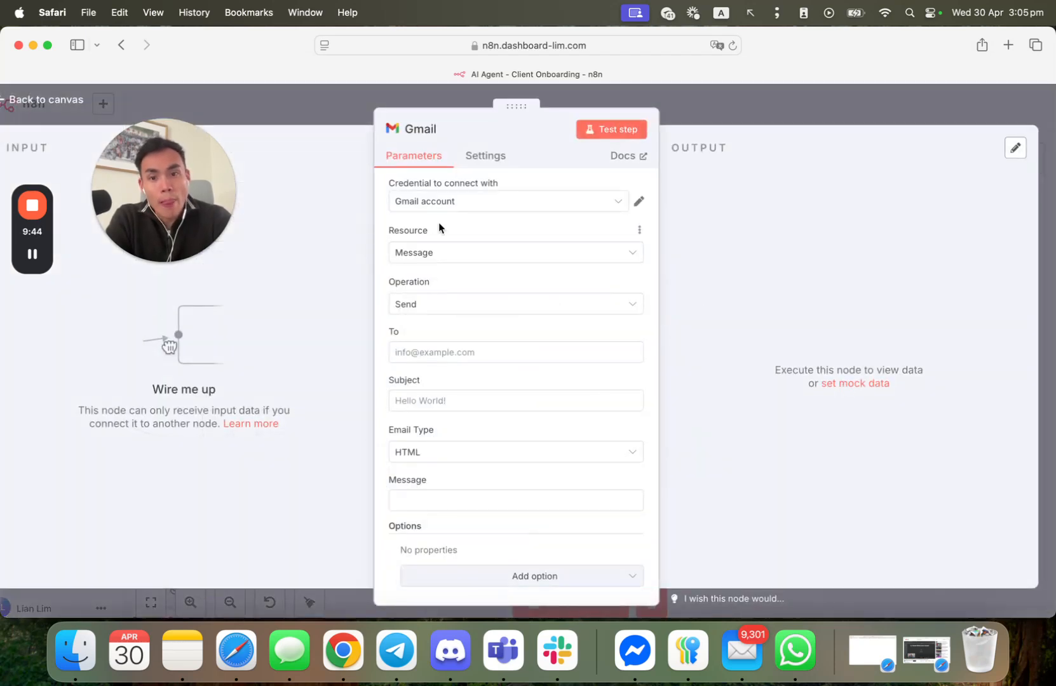
mouse_move(880, 441)
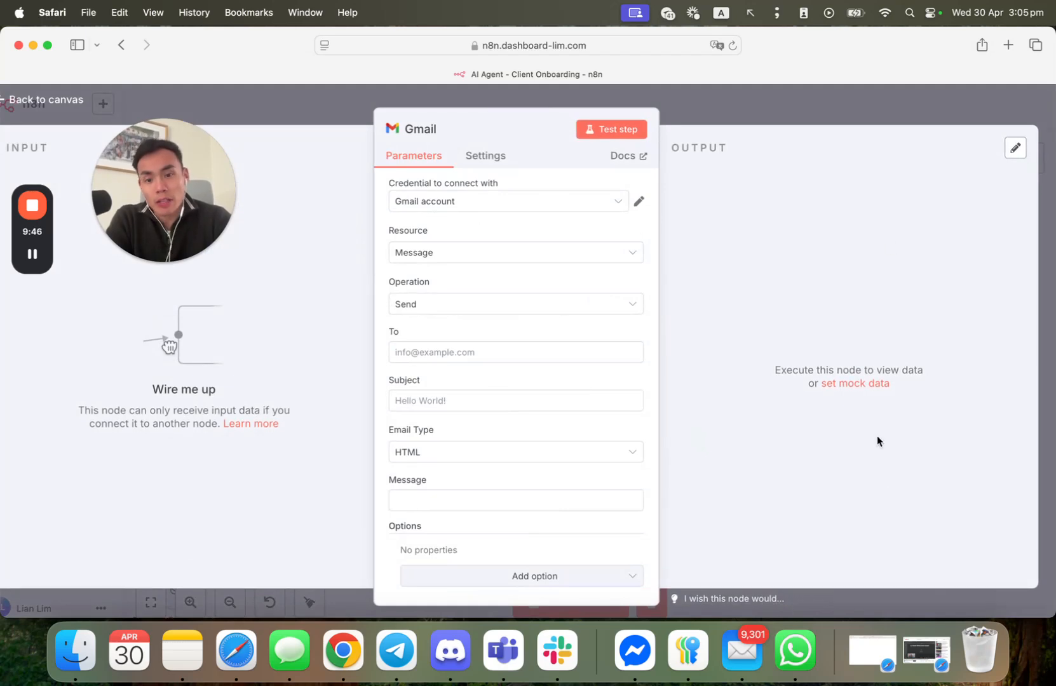
Keep the Gmail account credential and Message resource, start the To field, then return to the guide
click(508, 201)
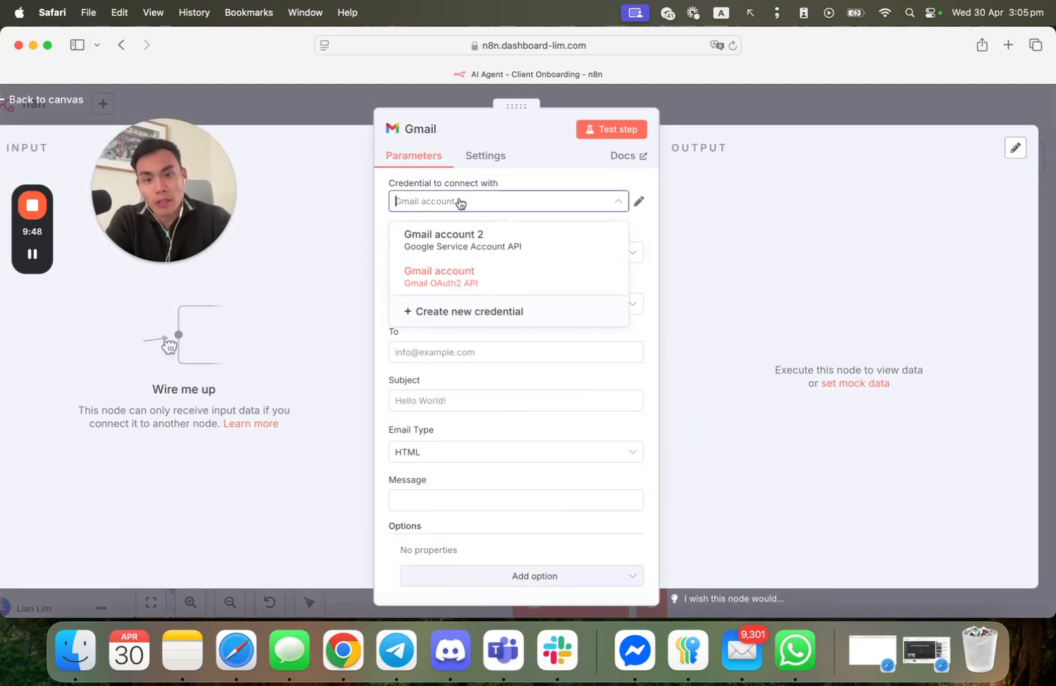
click(439, 271)
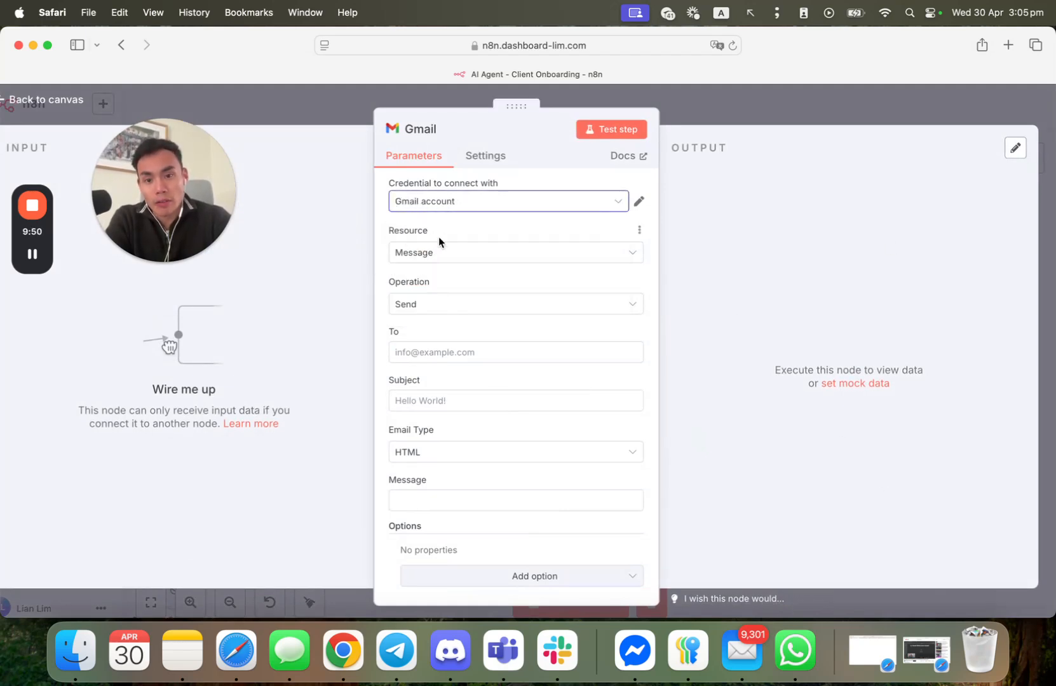
click(514, 251)
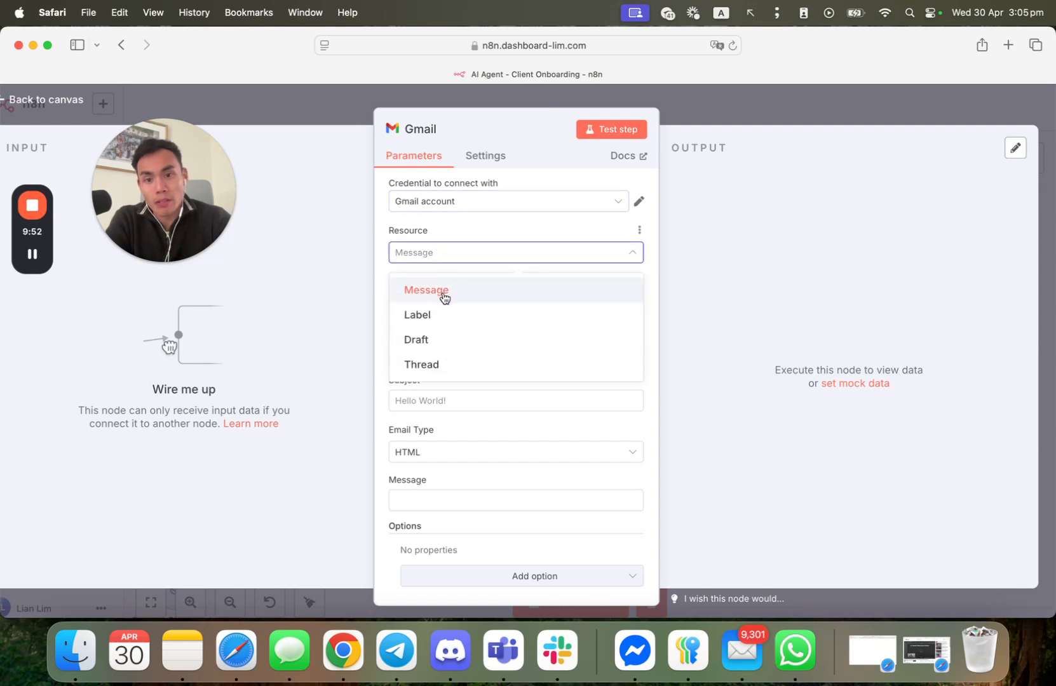
click(426, 290)
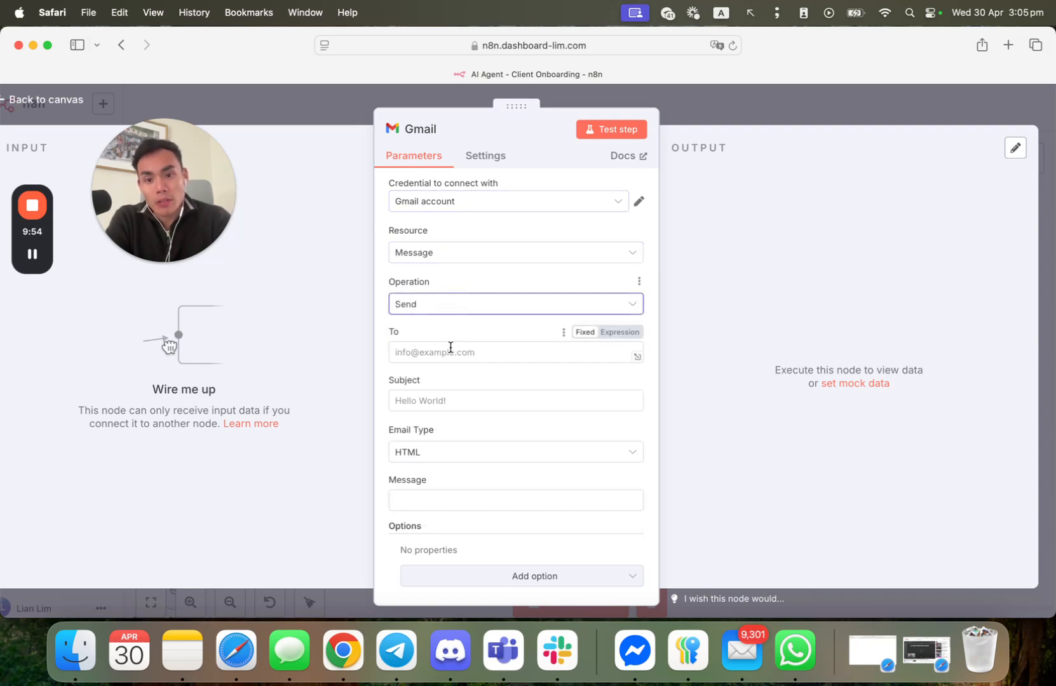
click(515, 352)
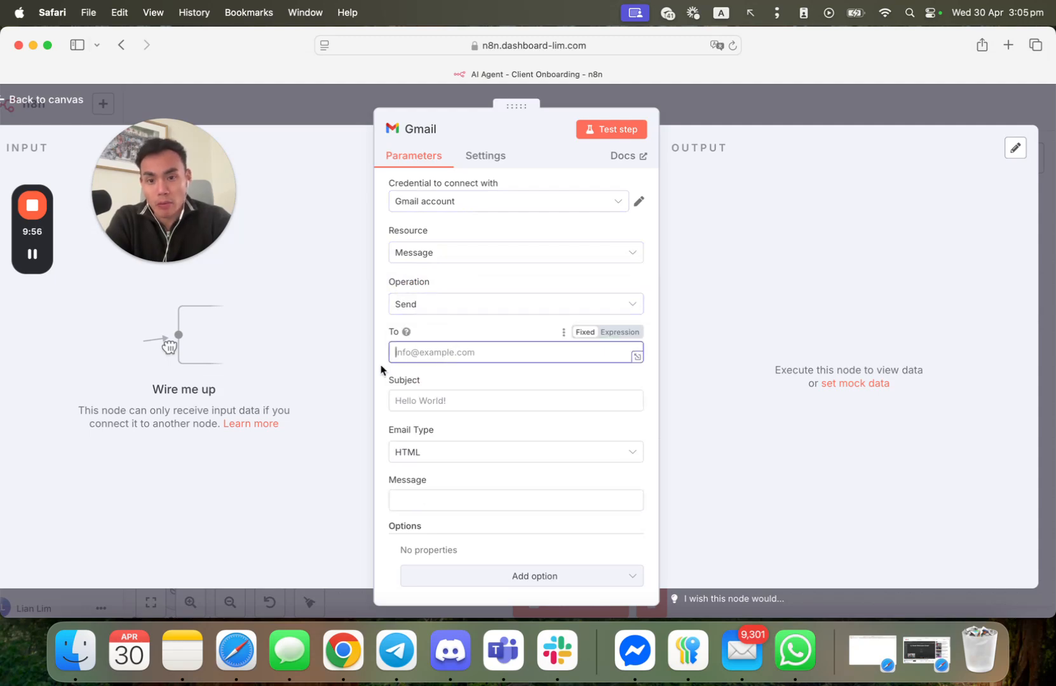
key(mission_control)
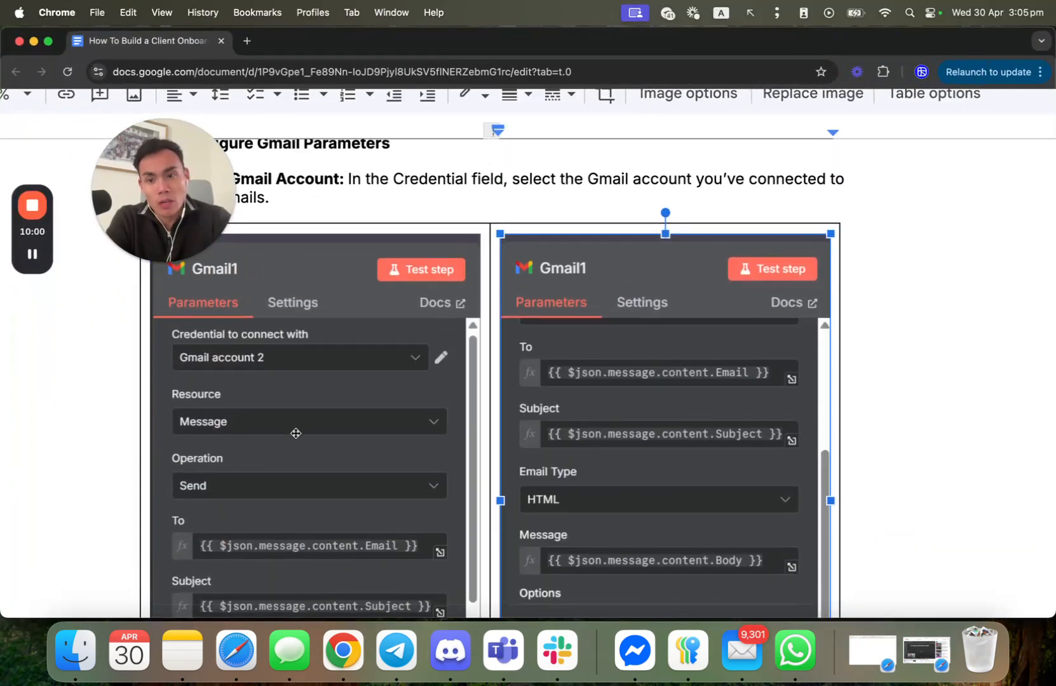
Review the To, Subject, Message and Email Type field values, highlighting the word Text
scroll(down, 3)
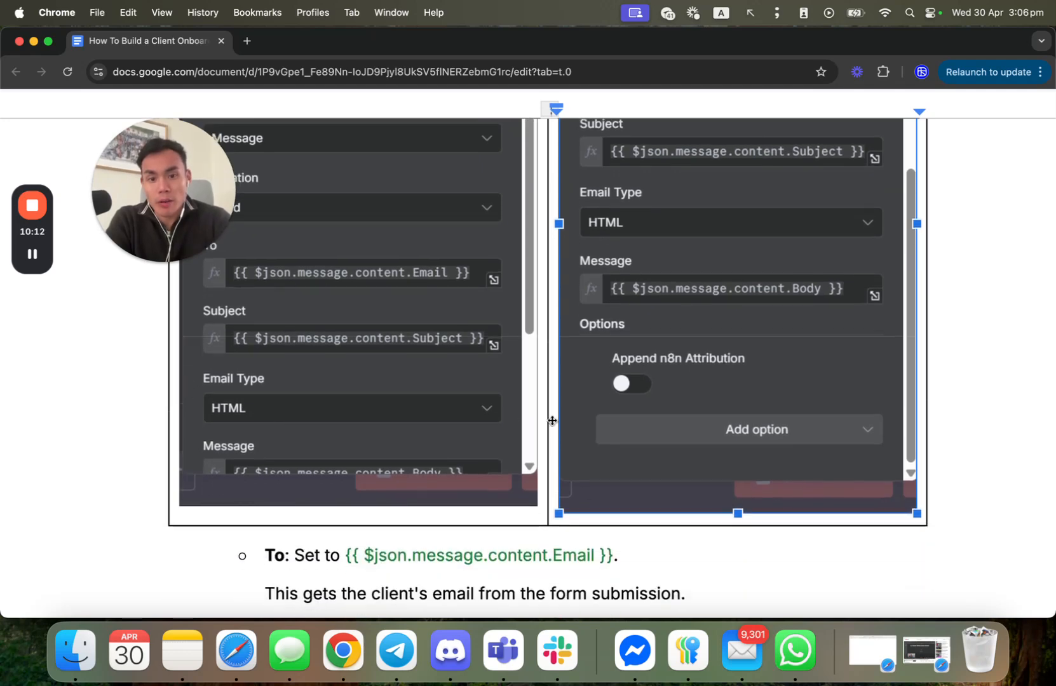
scroll(down, 3)
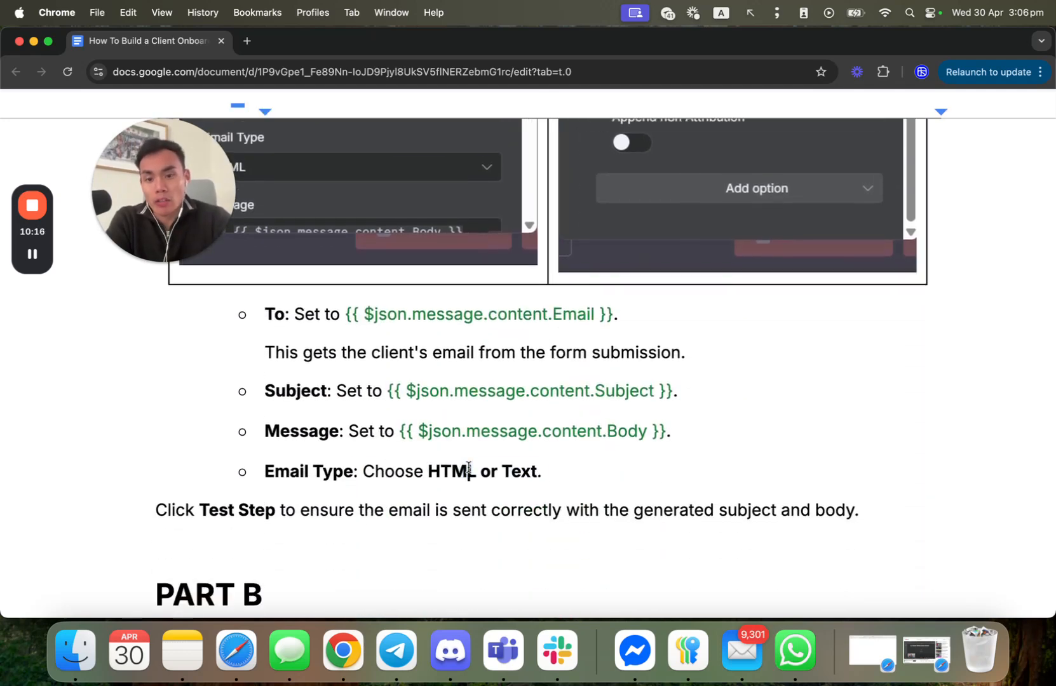
double_click(449, 470)
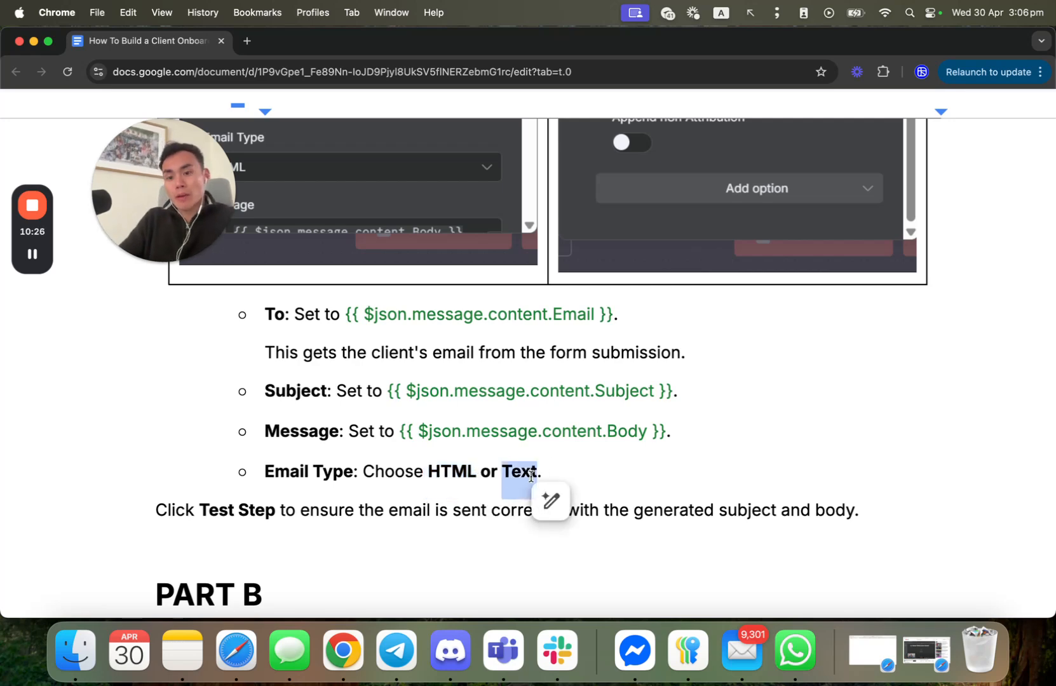
scroll(down, 3)
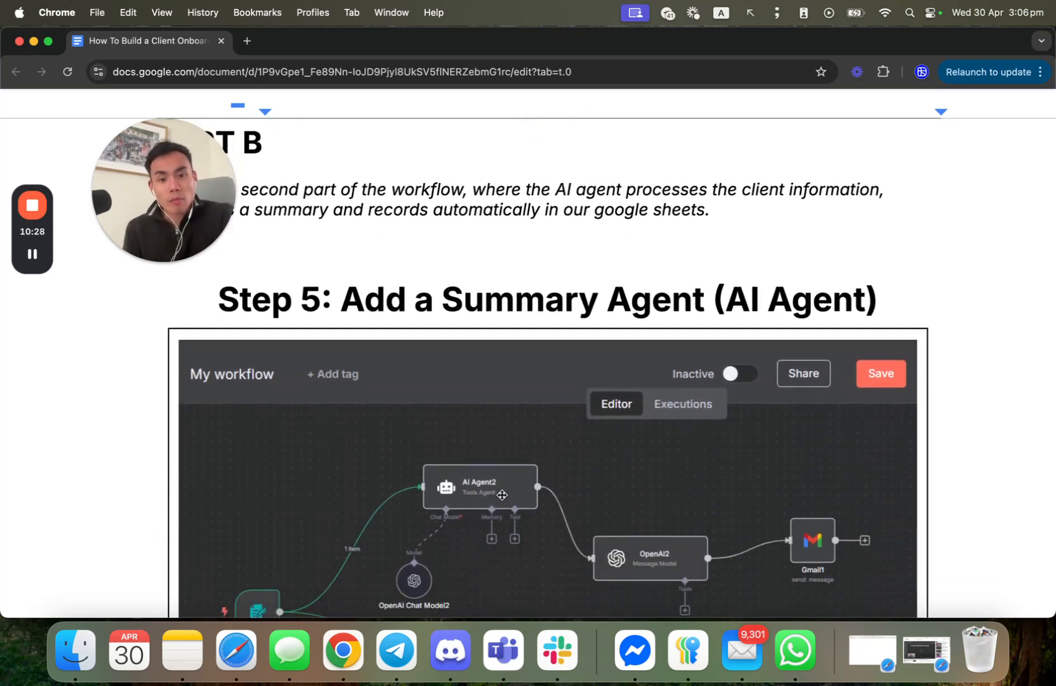
Scroll past the Step 5 Summary Agent workflow screenshot to the Configure the Prompt instructions
scroll(down, 3)
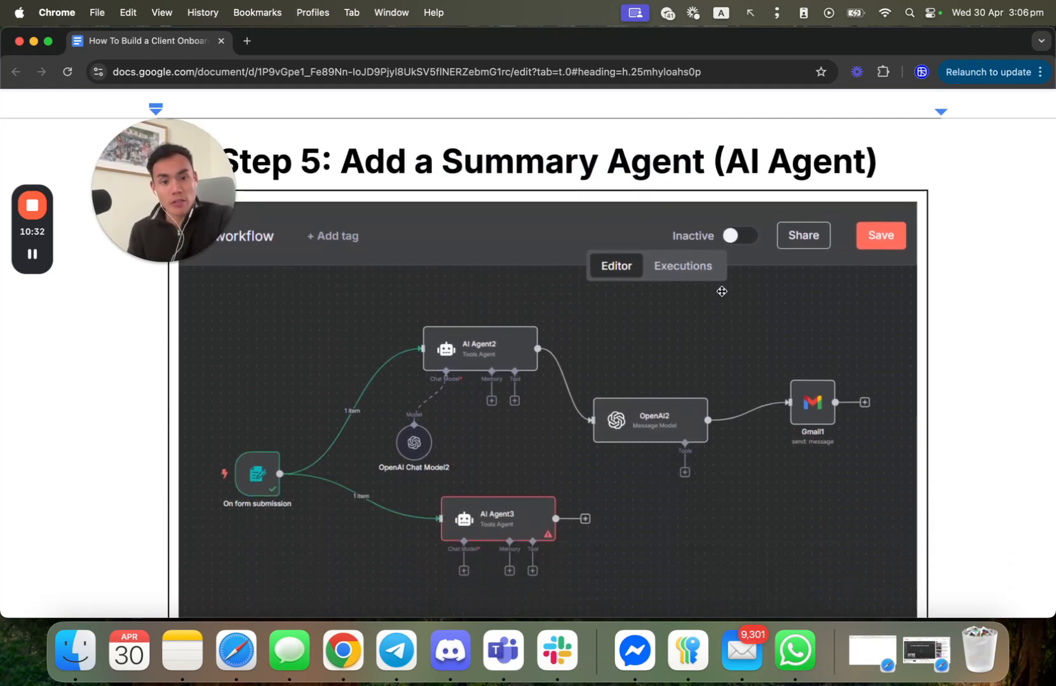
scroll(down, 3)
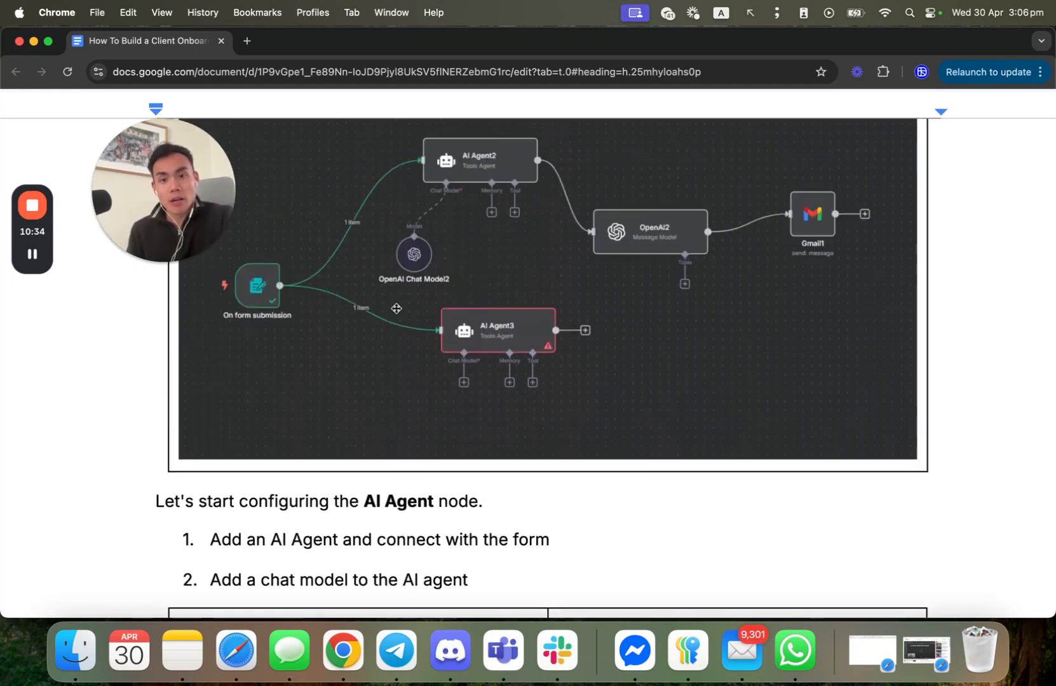
scroll(down, 3)
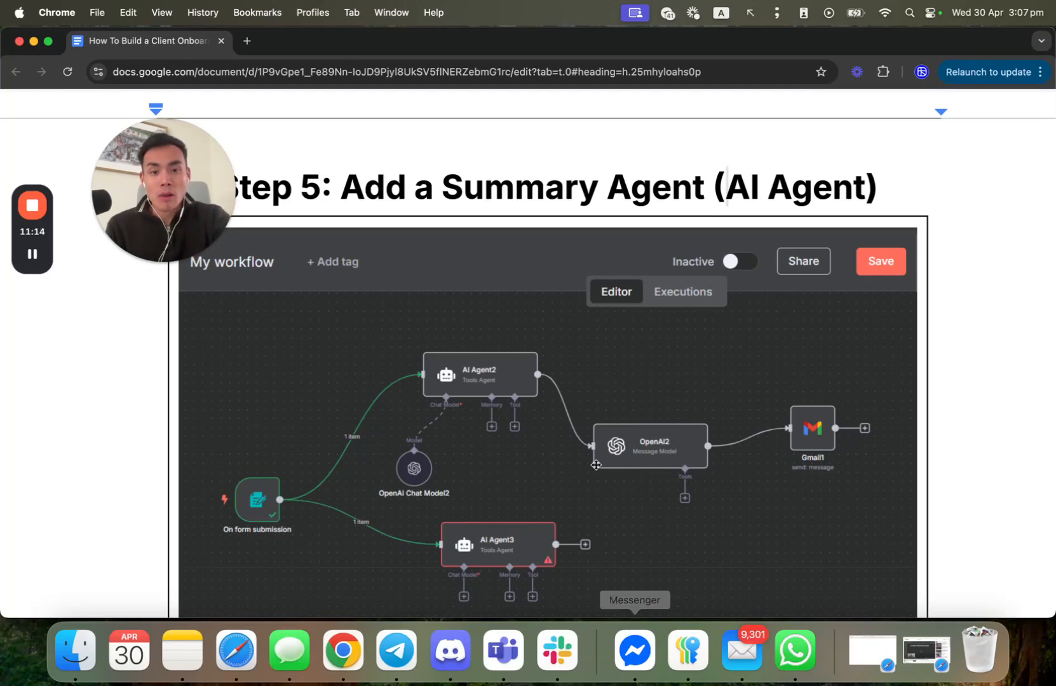
scroll(down, 3)
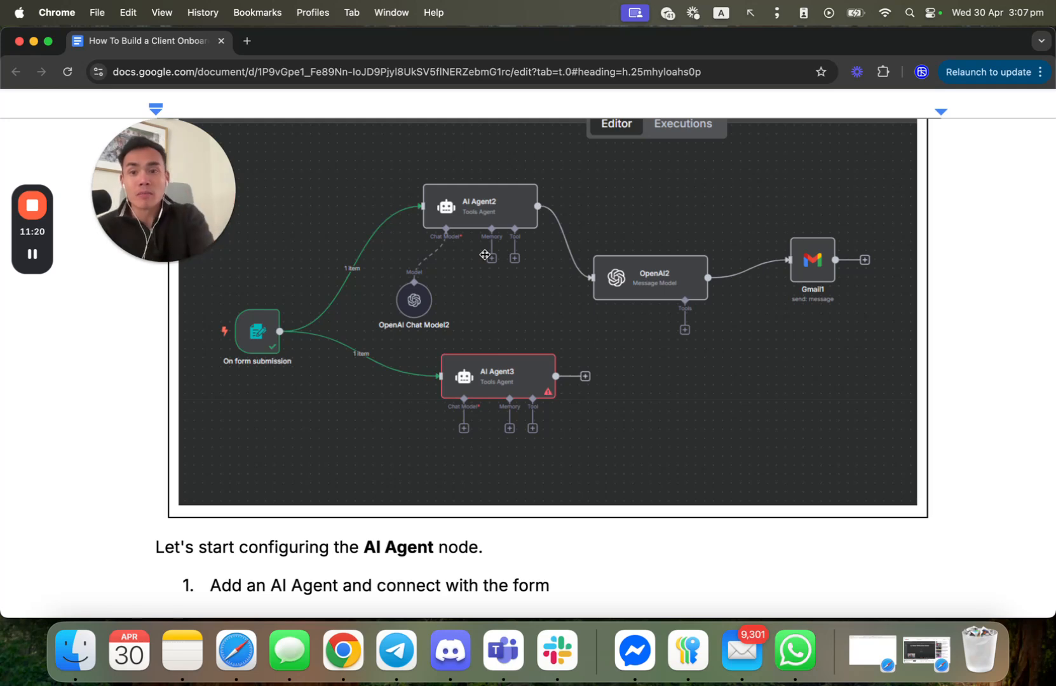
scroll(down, 3)
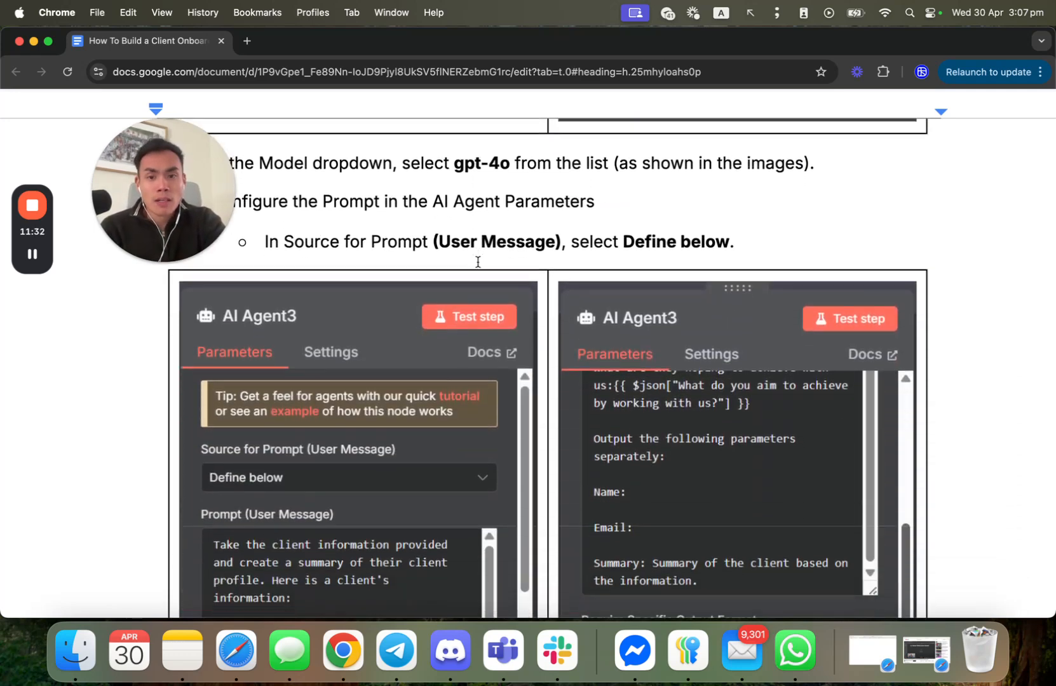
Read the gpt-4o and summary prompt instructions, highlighting the {{ $json.Name }} expression, then reach the OpenAI3 workflow diagram
scroll(down, 3)
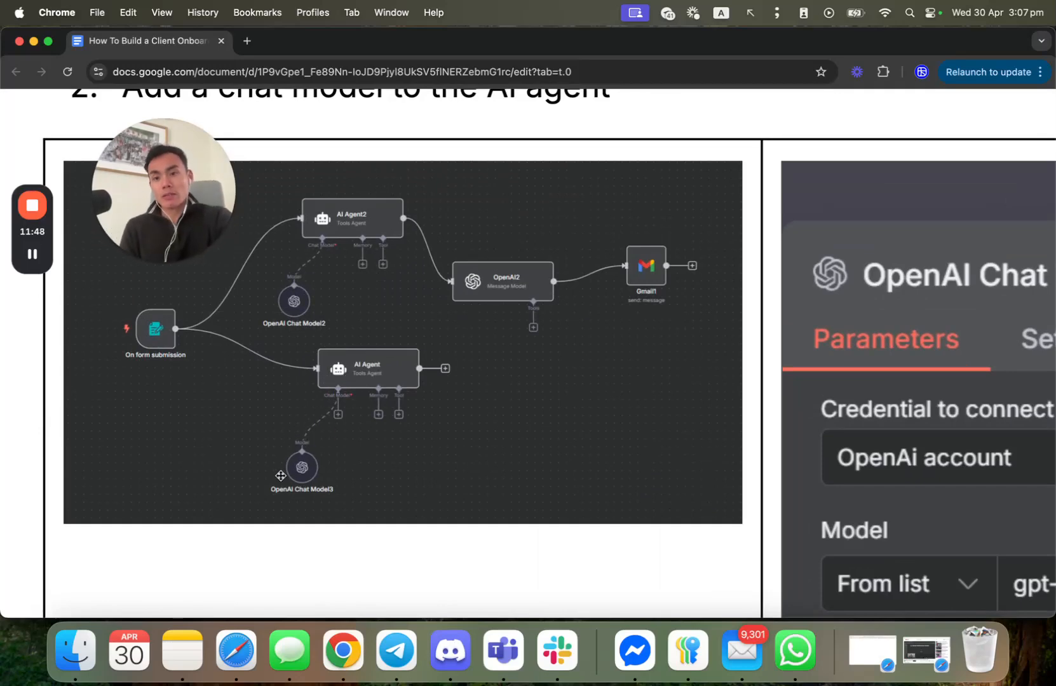
scroll(down, 3)
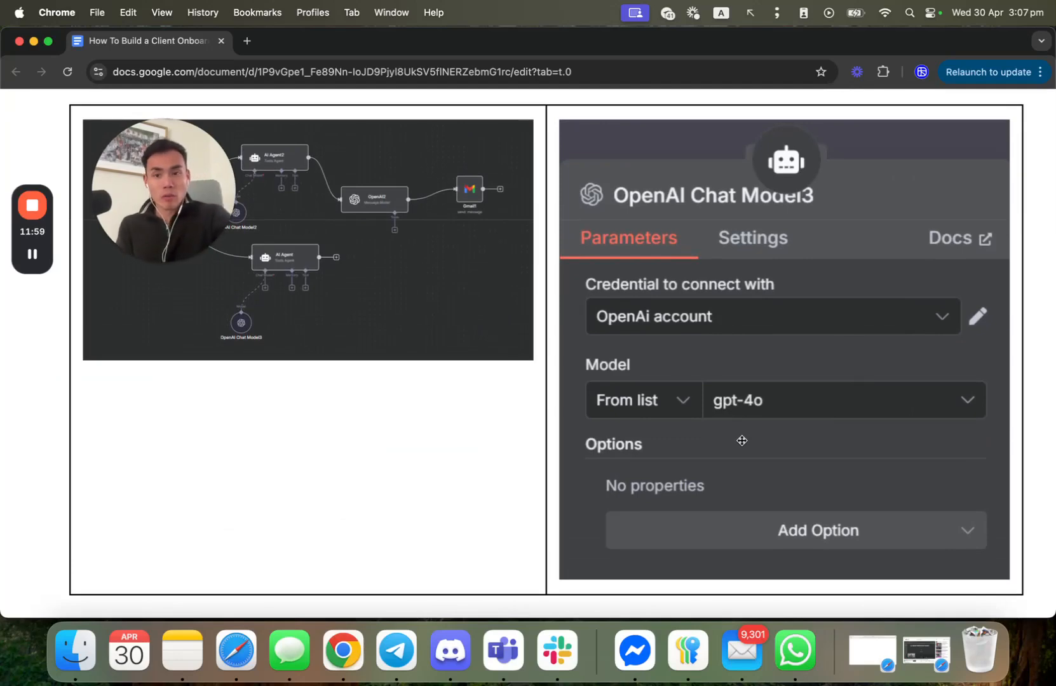
scroll(down, 3)
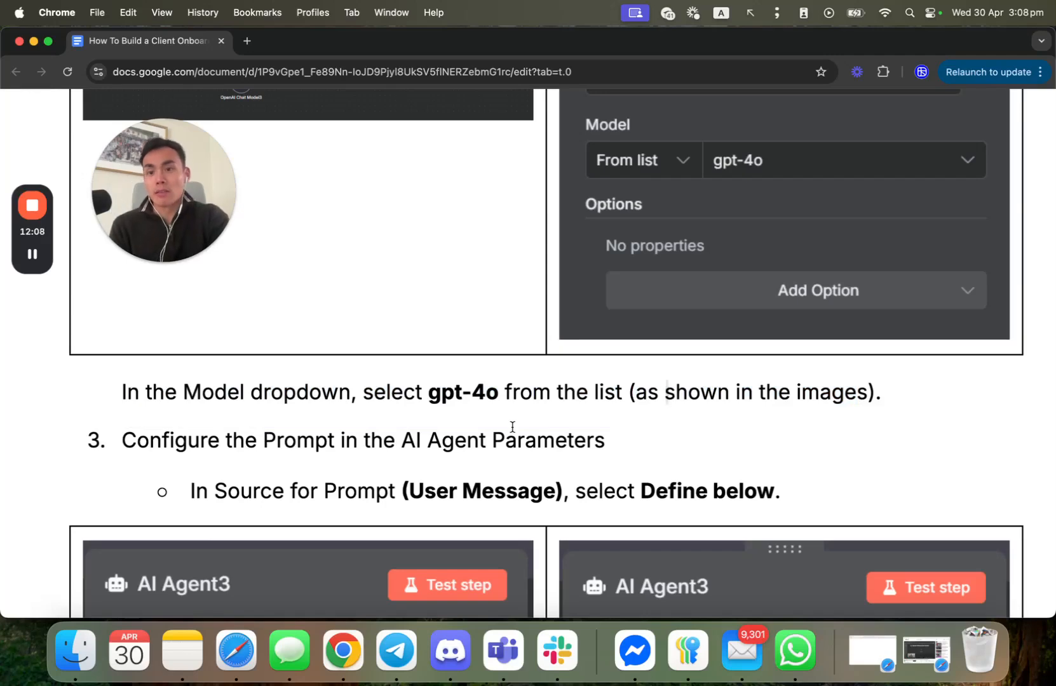
scroll(down, 3)
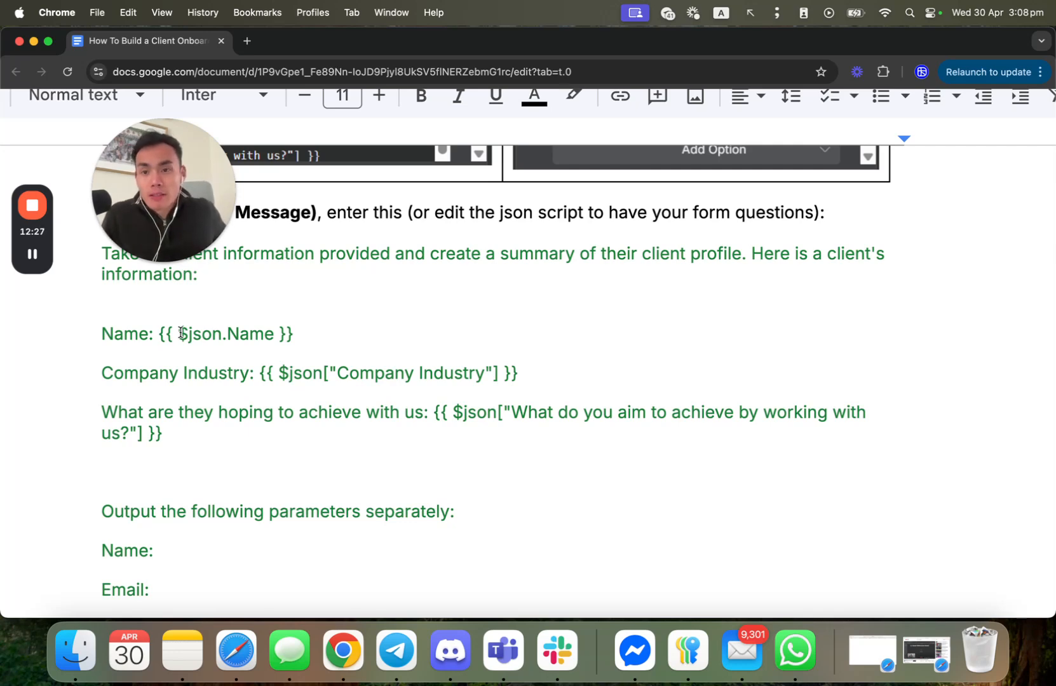
drag(159, 334, 283, 334)
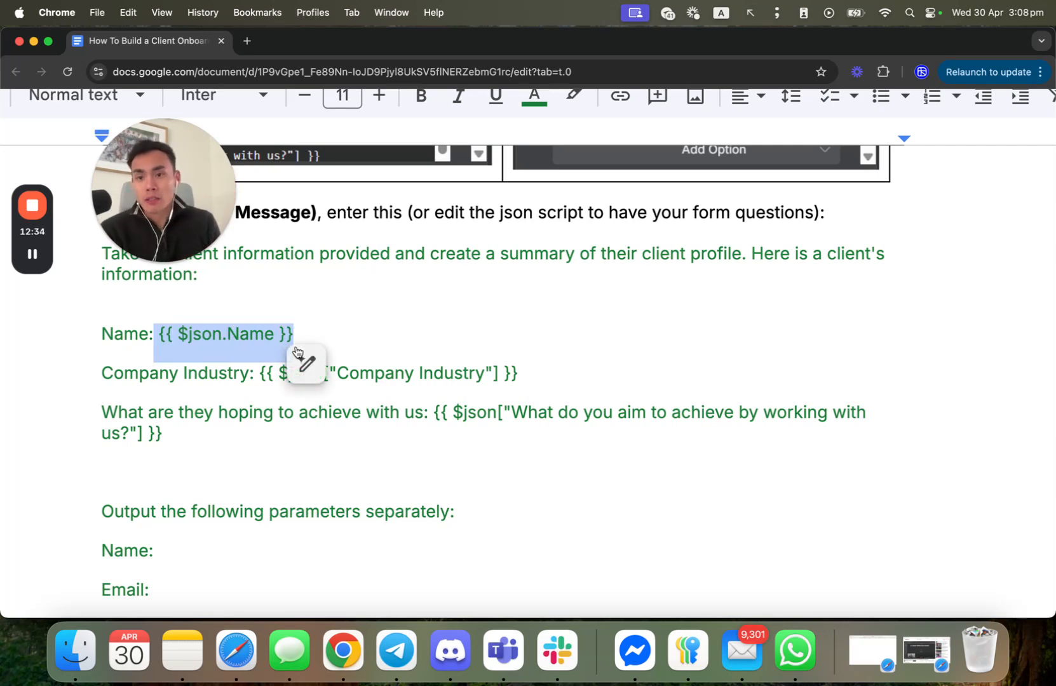
click(261, 374)
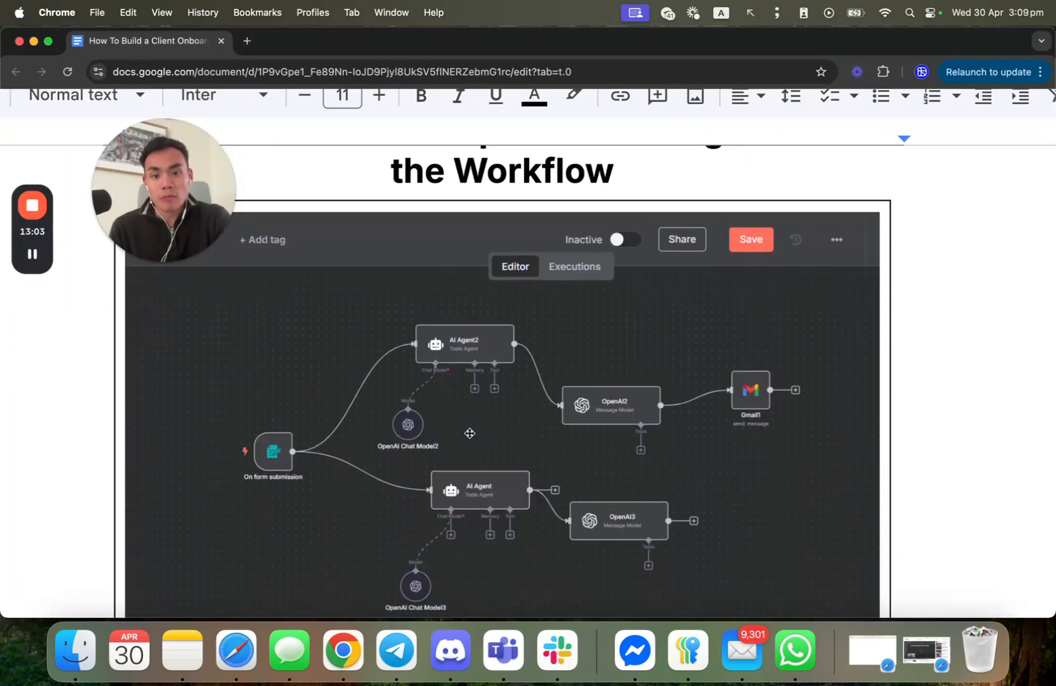
Scroll through the OpenAI3 message model parameter screenshots and parsing prompt
scroll(down, 3)
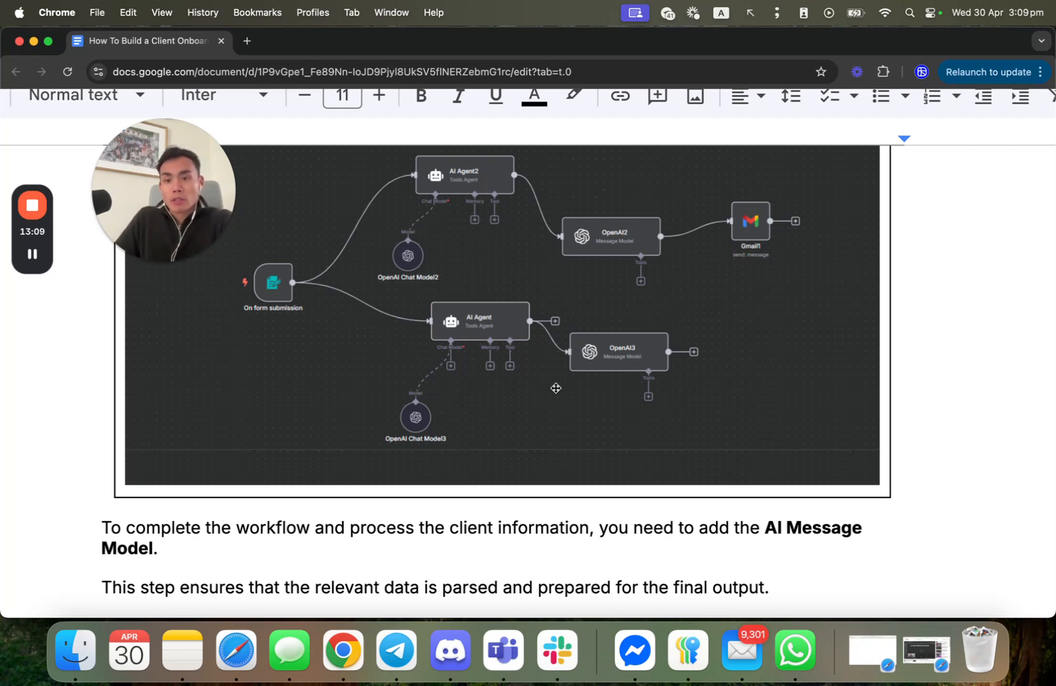
scroll(down, 3)
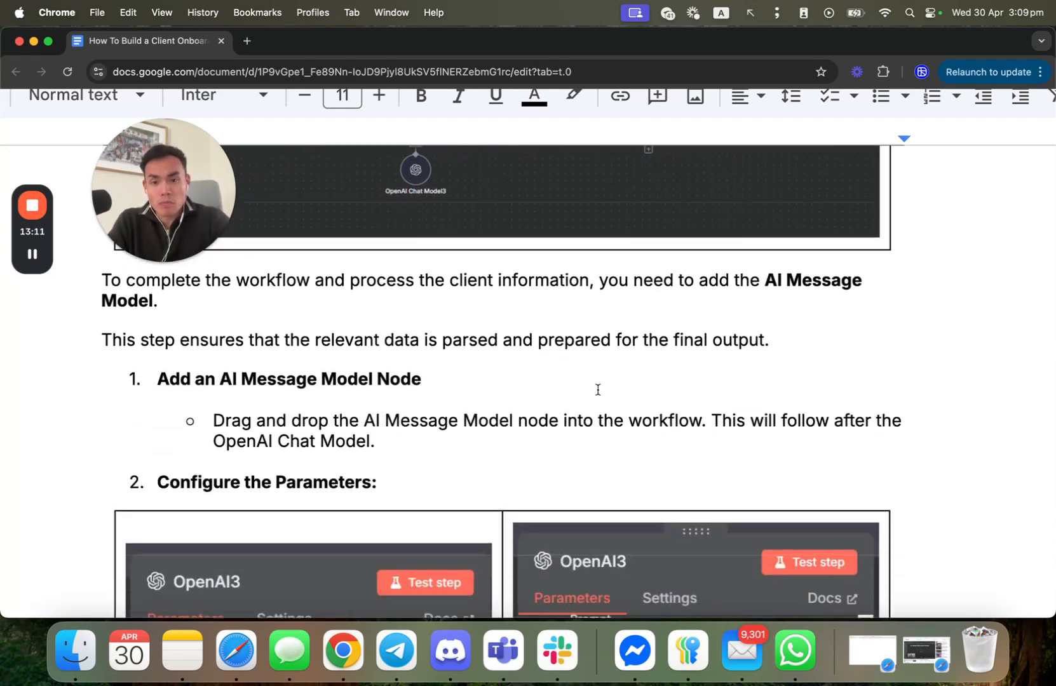
scroll(down, 3)
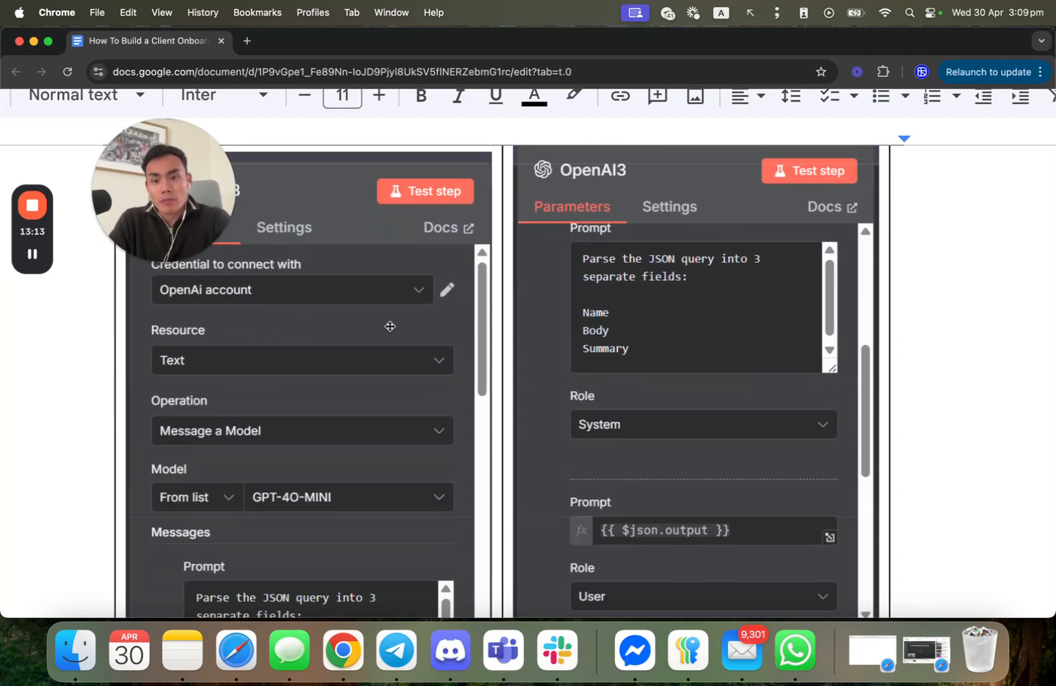
scroll(down, 3)
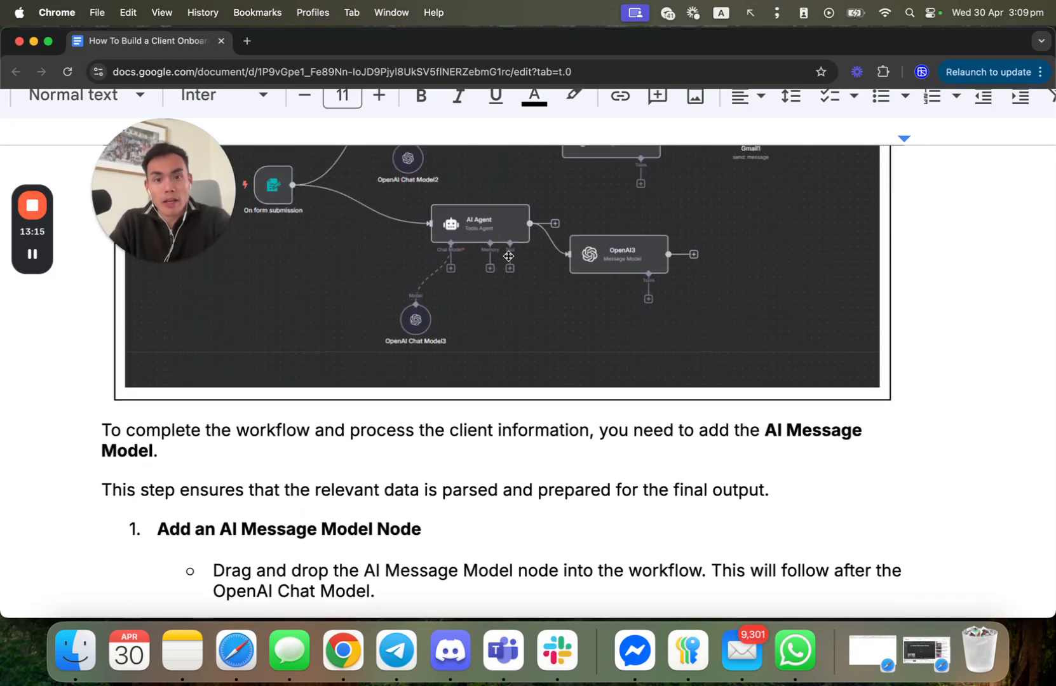
scroll(down, 3)
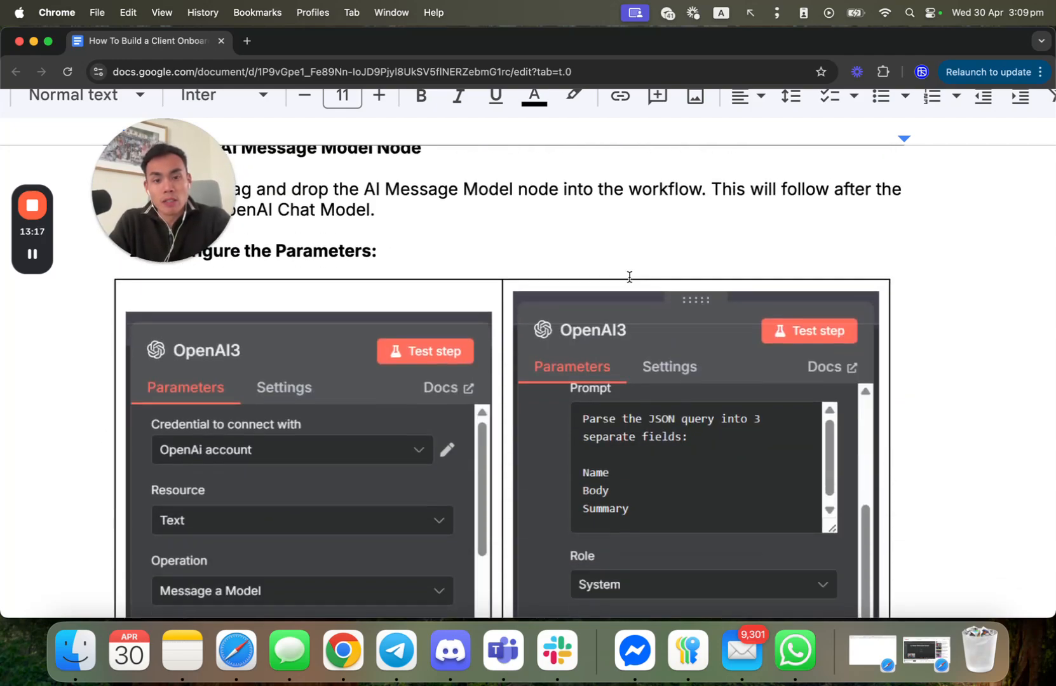
Continue past Test the Node to Step 7: Connect Google Sheets to Store Data, selecting its intro text
scroll(down, 3)
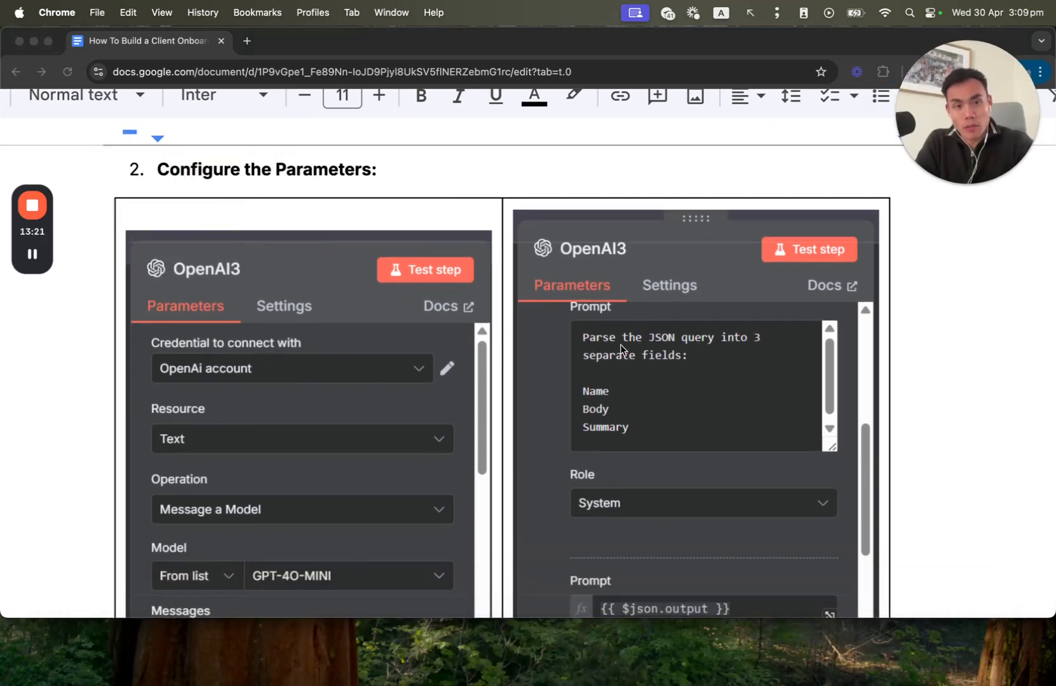
scroll(down, 3)
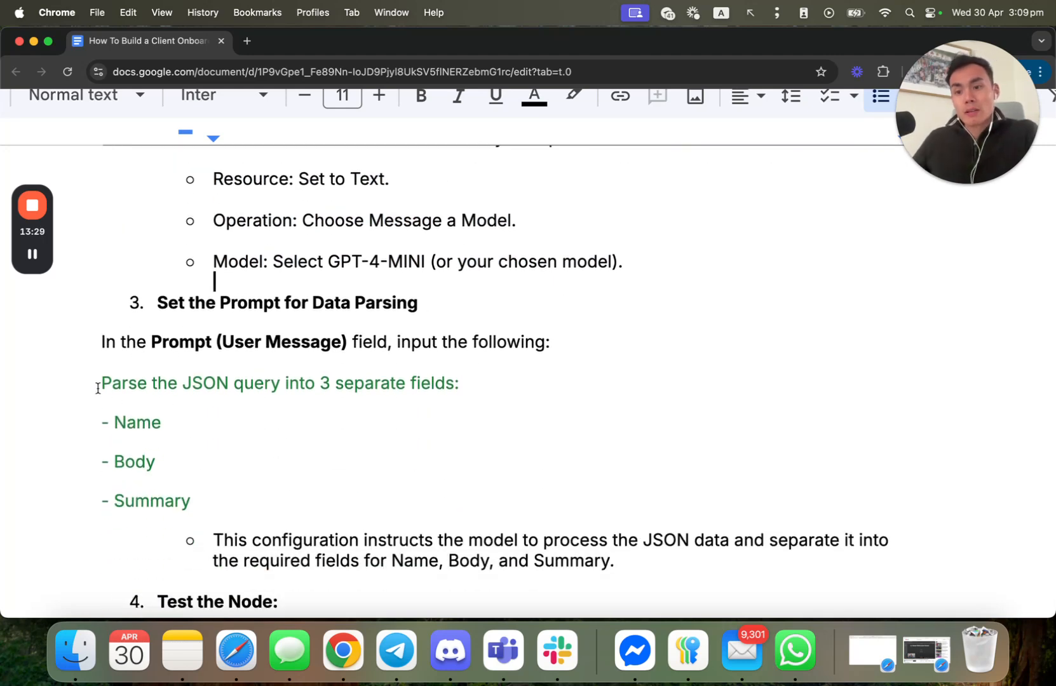
scroll(down, 3)
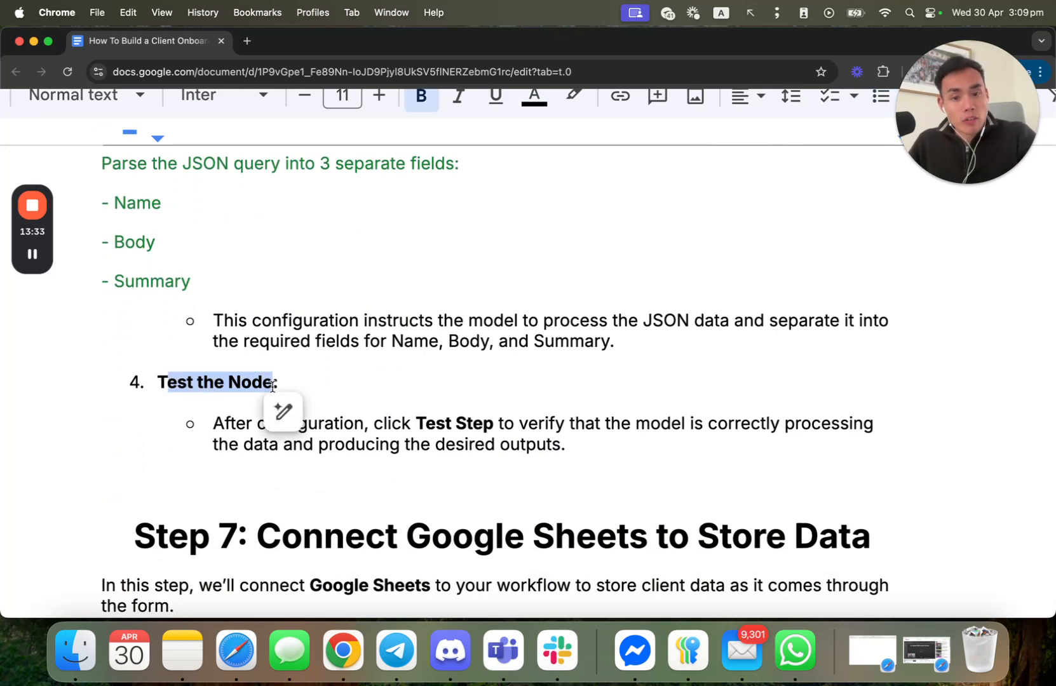
scroll(down, 3)
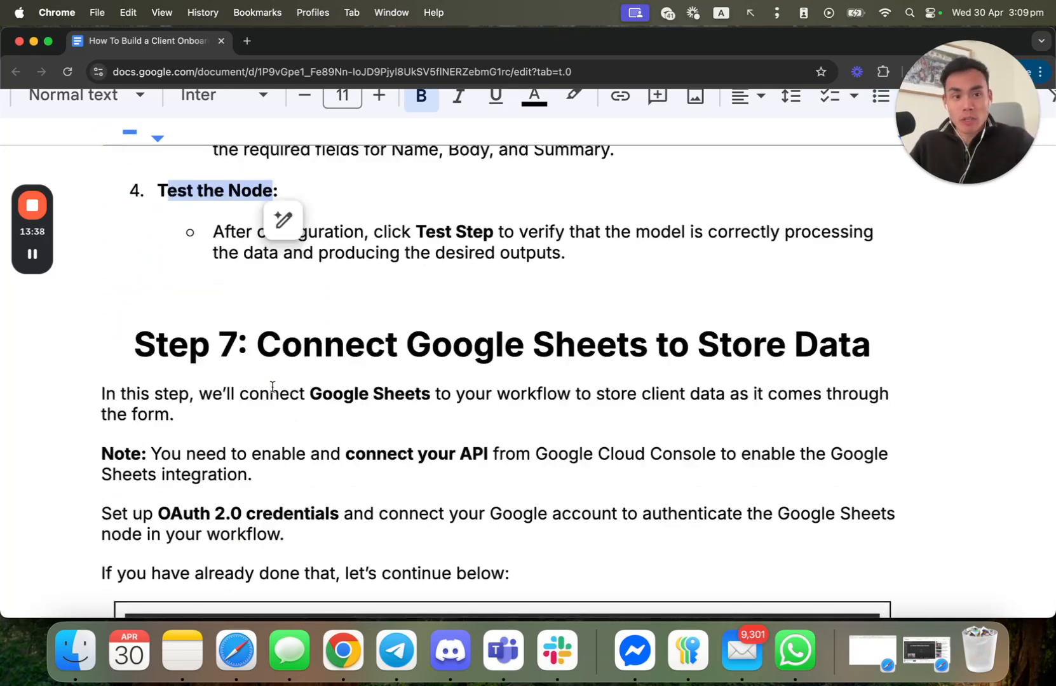
drag(283, 343, 737, 394)
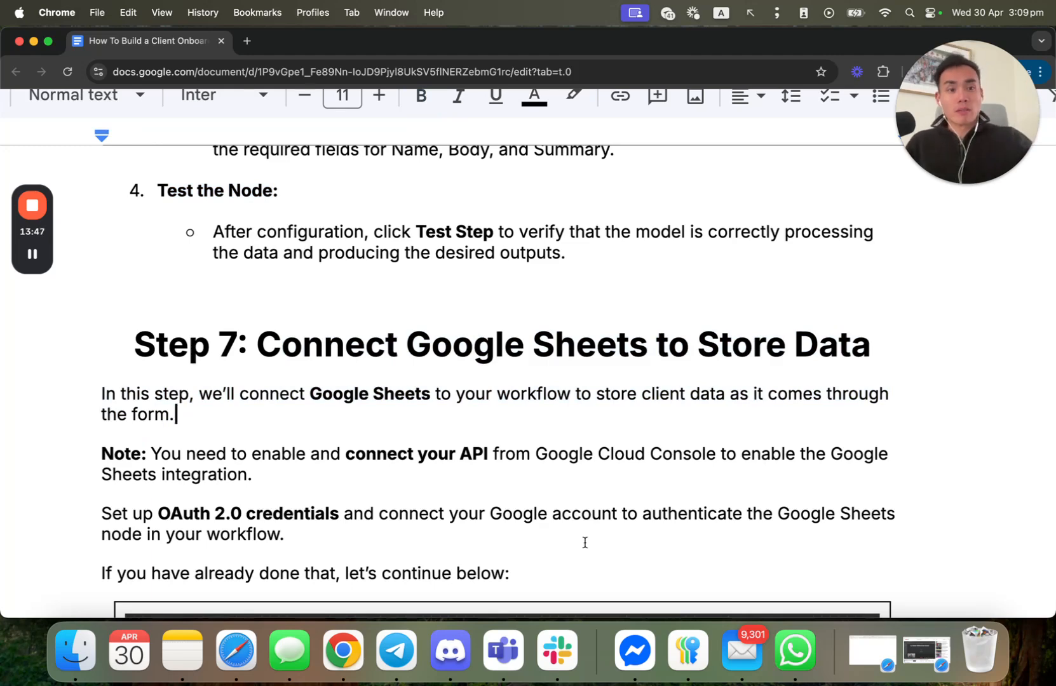
Highlight the notes on connecting your API and the OAuth 2.0 credentials requirement
scroll(down, 3)
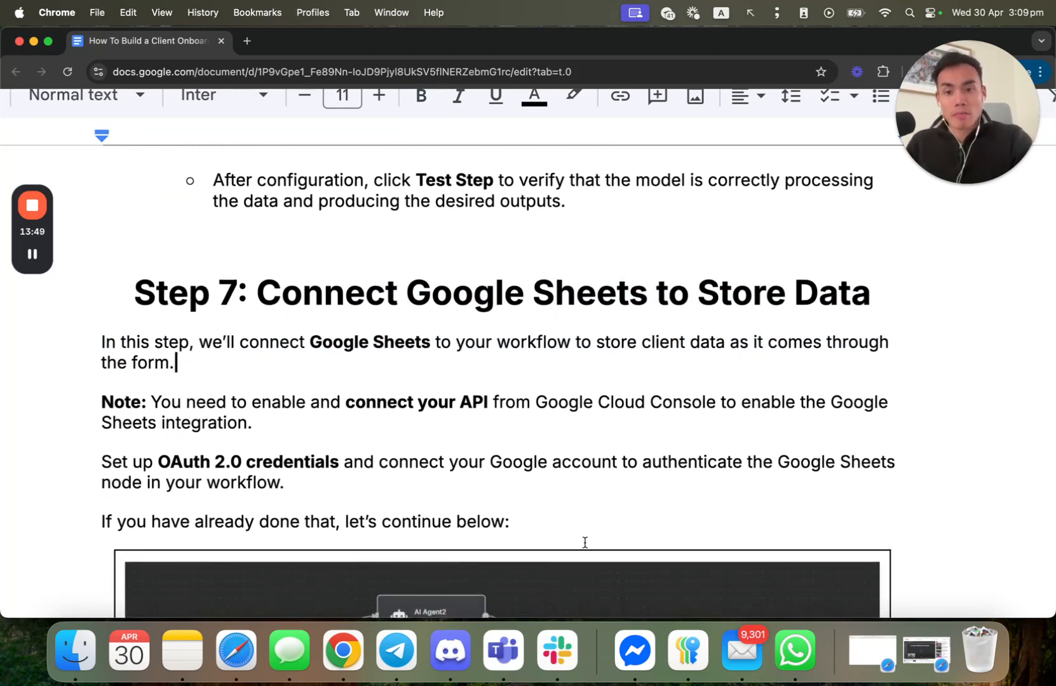
drag(419, 402, 548, 401)
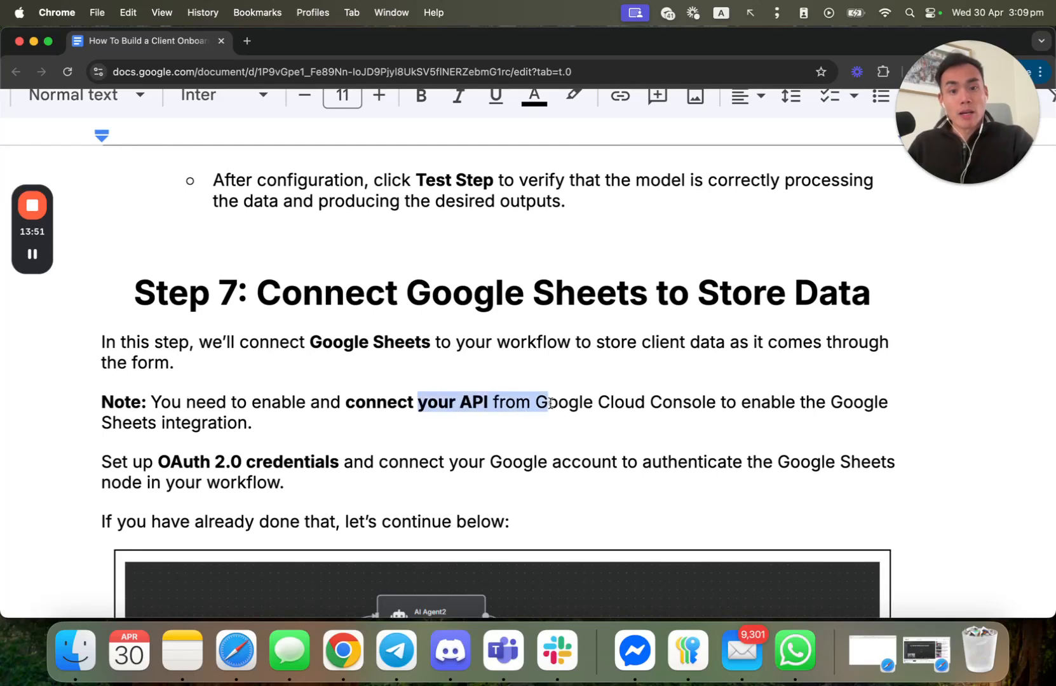
drag(549, 402, 715, 402)
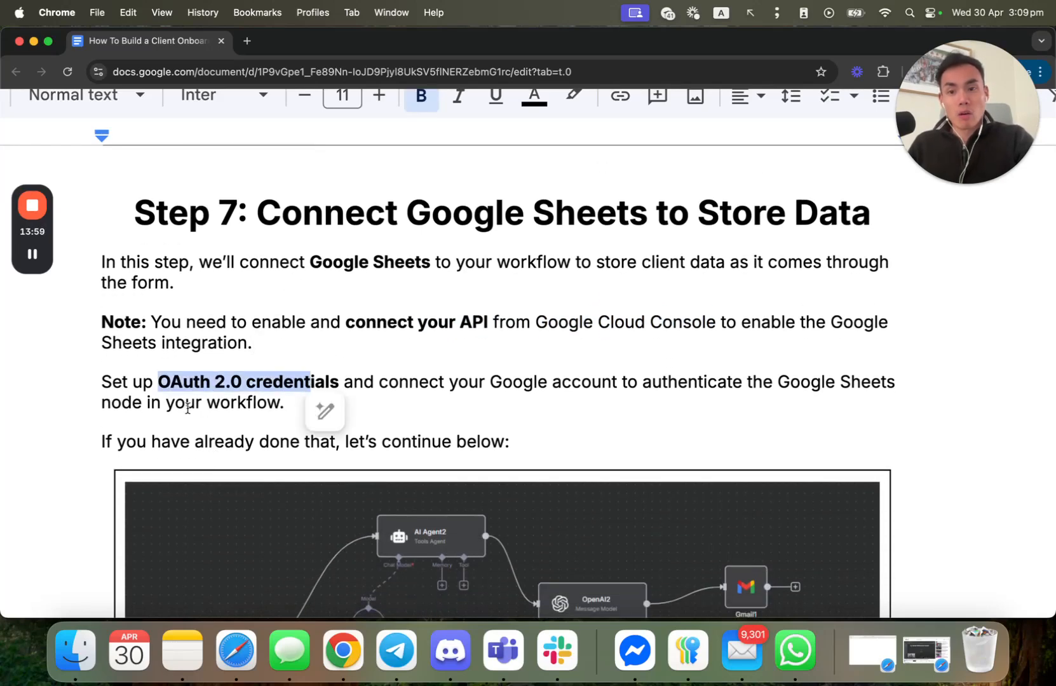
Scroll to the Add the Google Sheets Node step with Append Row, document and sheet IDs, and column mapping
scroll(down, 3)
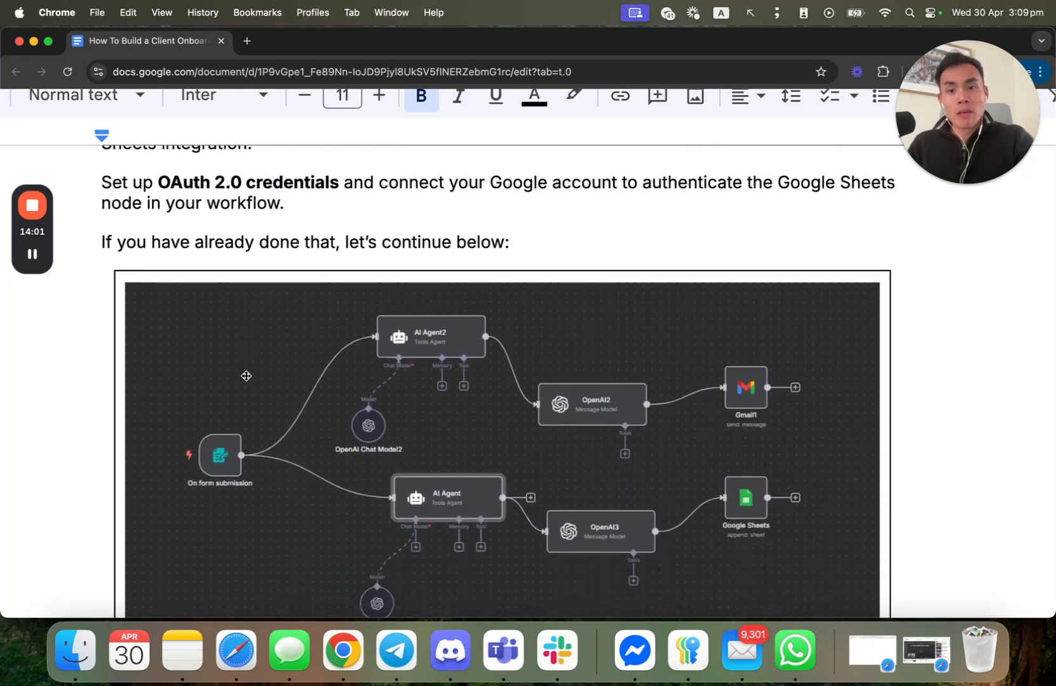
scroll(down, 3)
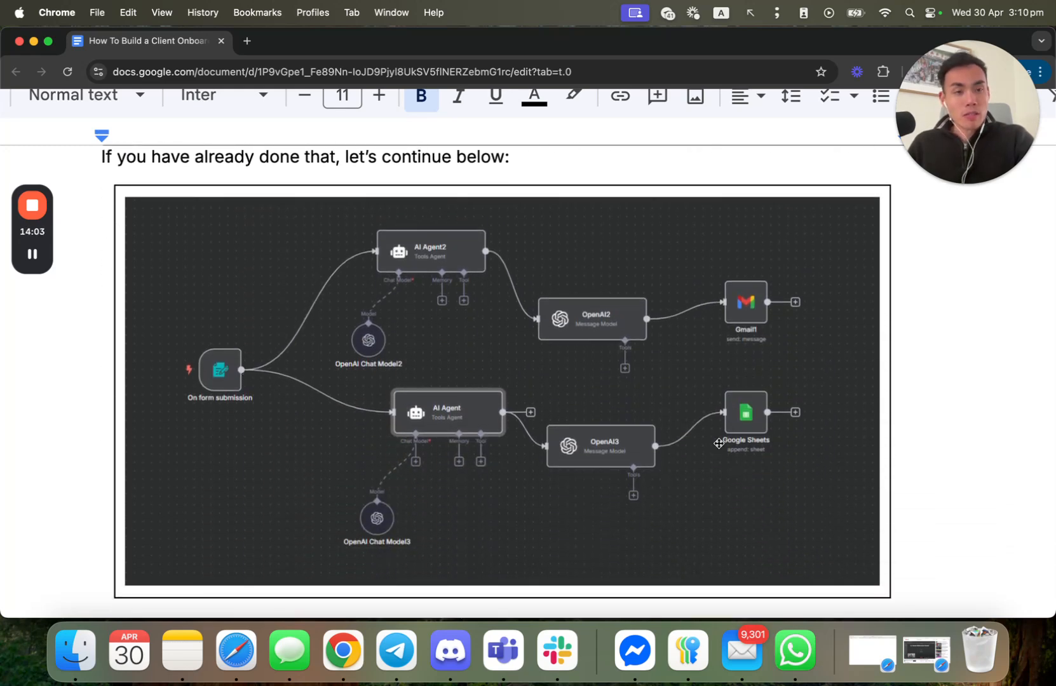
scroll(down, 3)
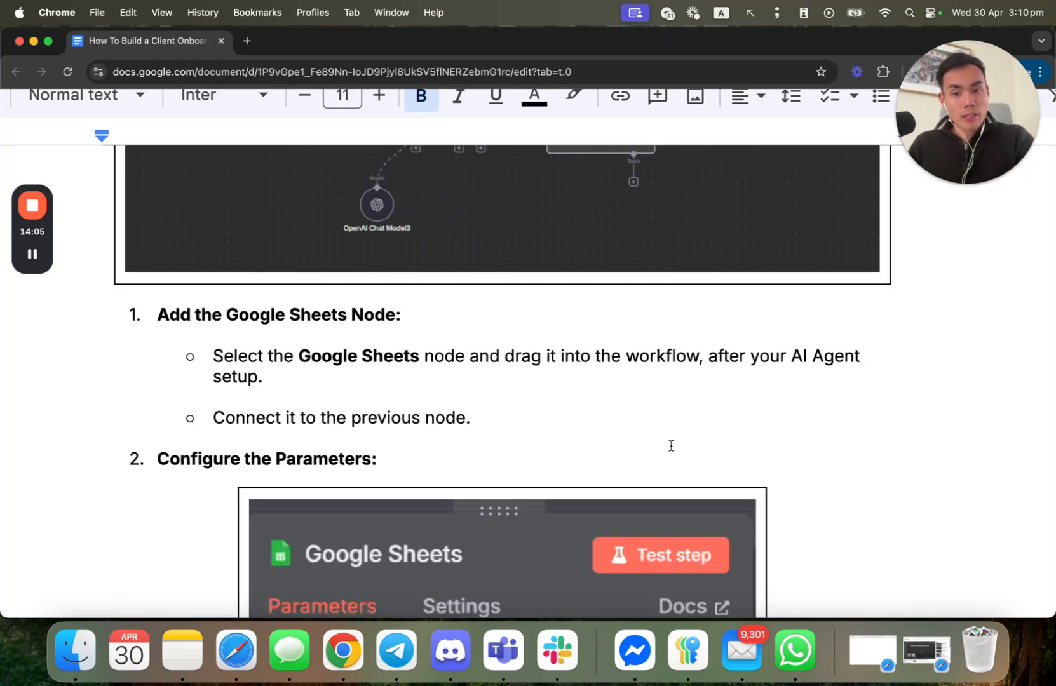
scroll(down, 3)
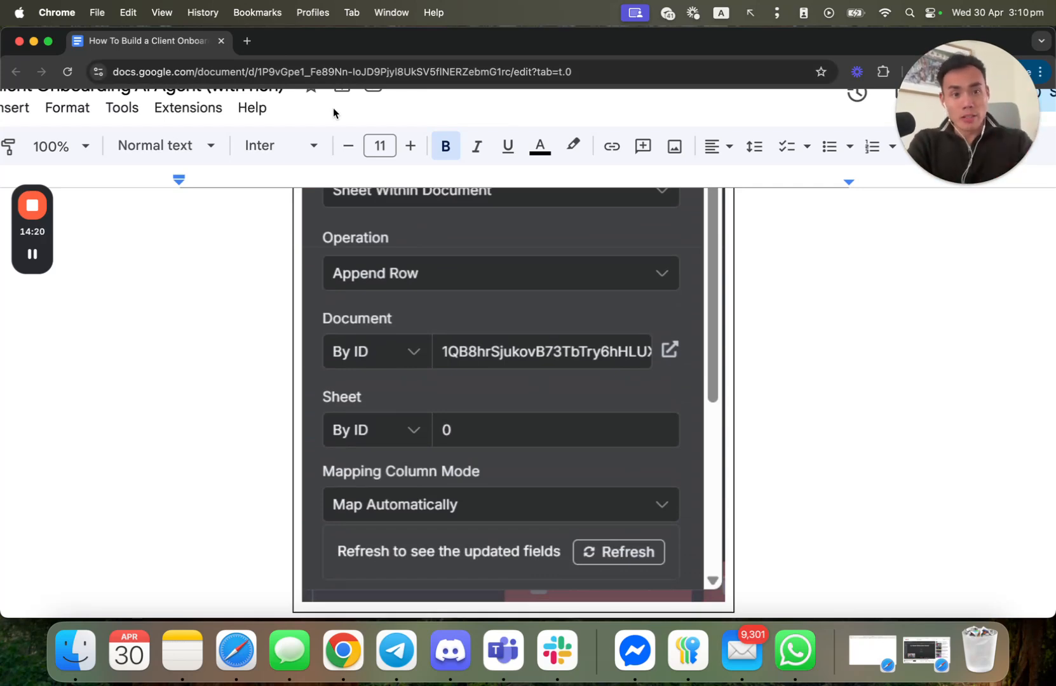
Scroll through the Google Sheets parameter, column-mapping and test steps to the test spreadsheet screenshot
scroll(down, 3)
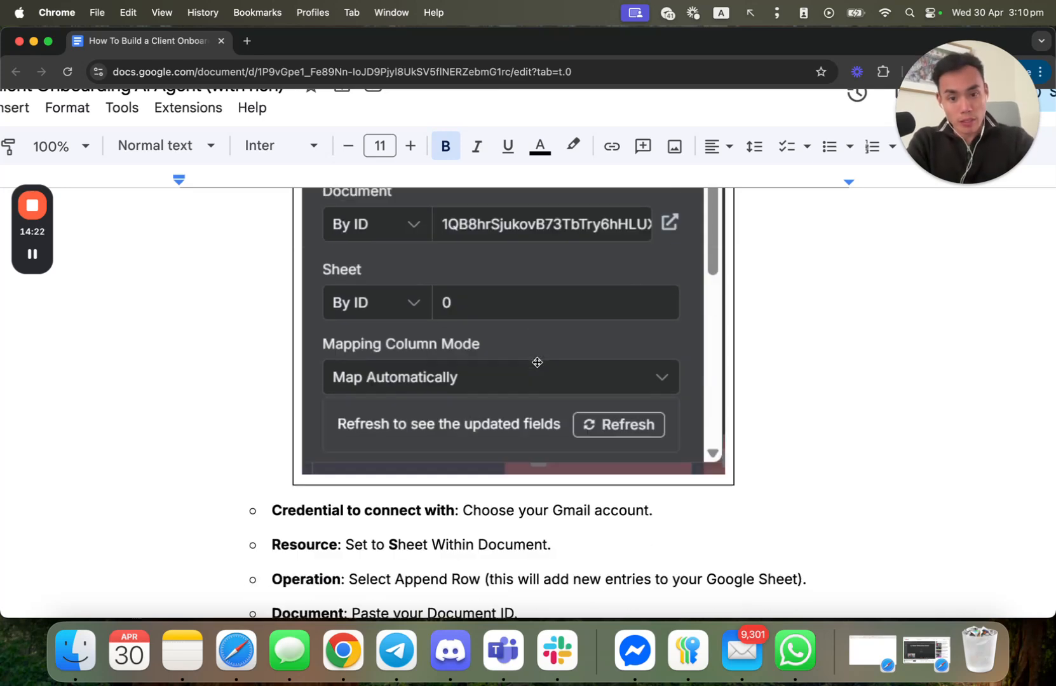
scroll(down, 3)
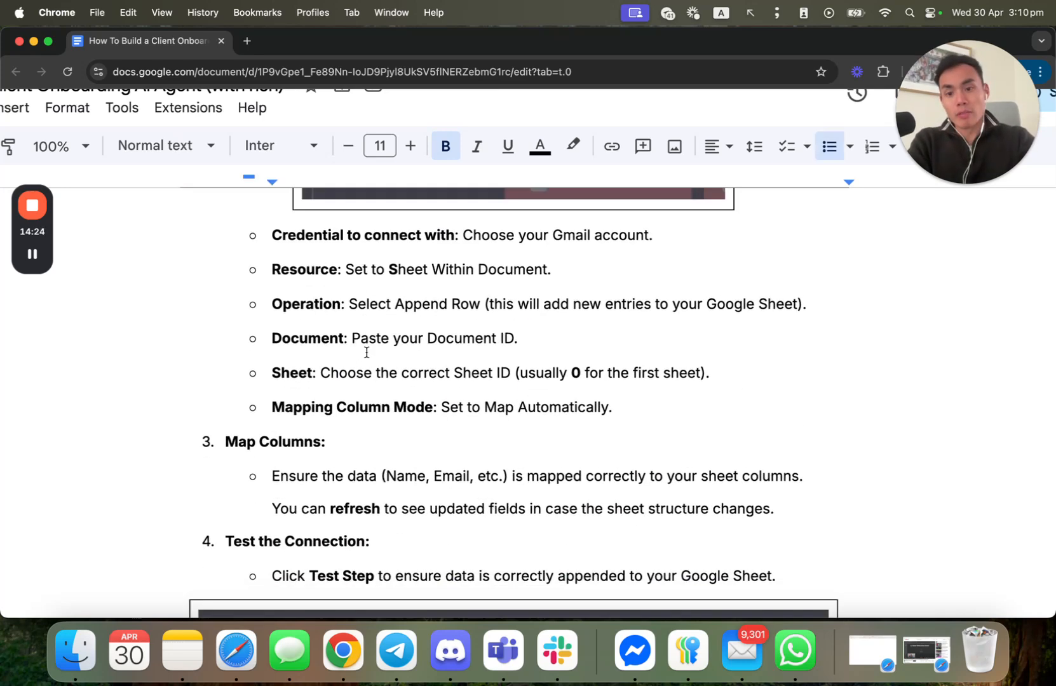
scroll(down, 3)
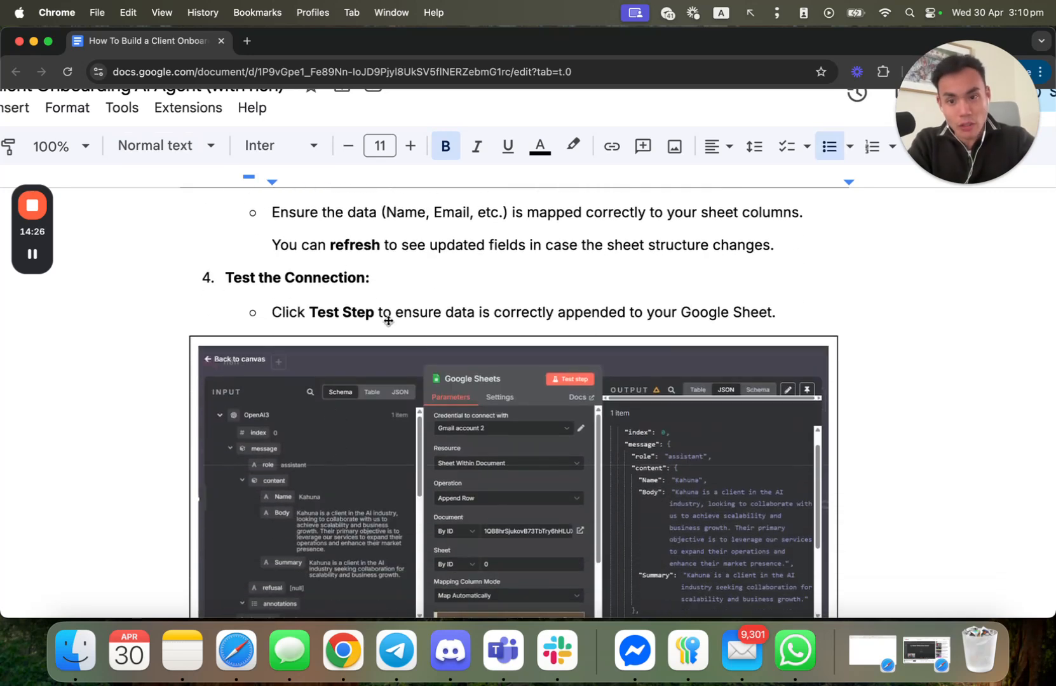
scroll(down, 3)
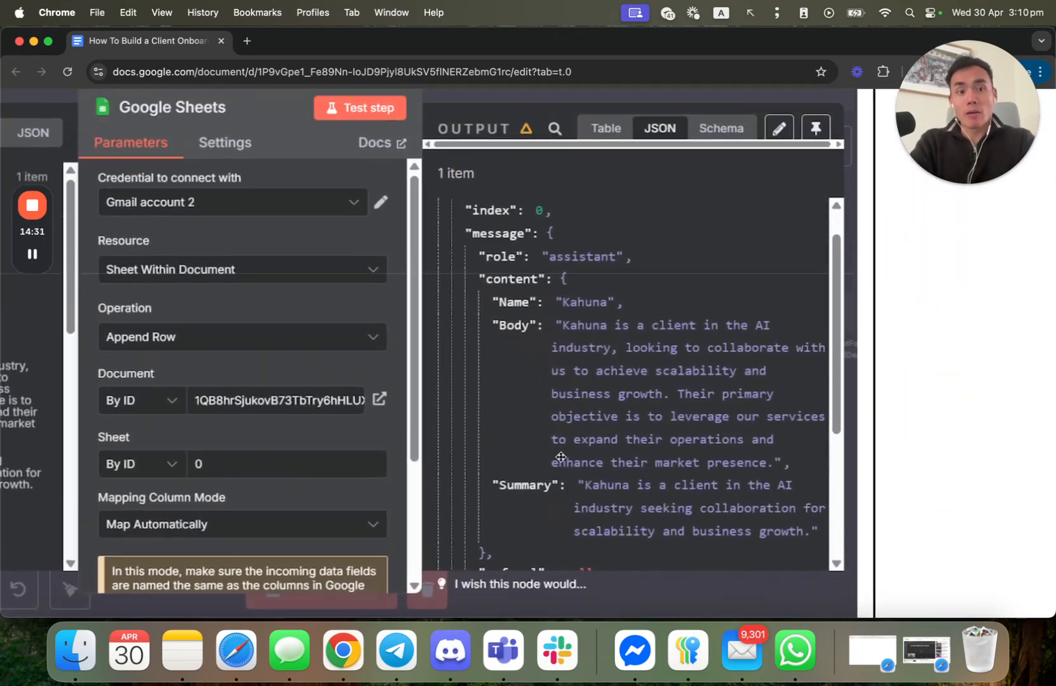
scroll(down, 3)
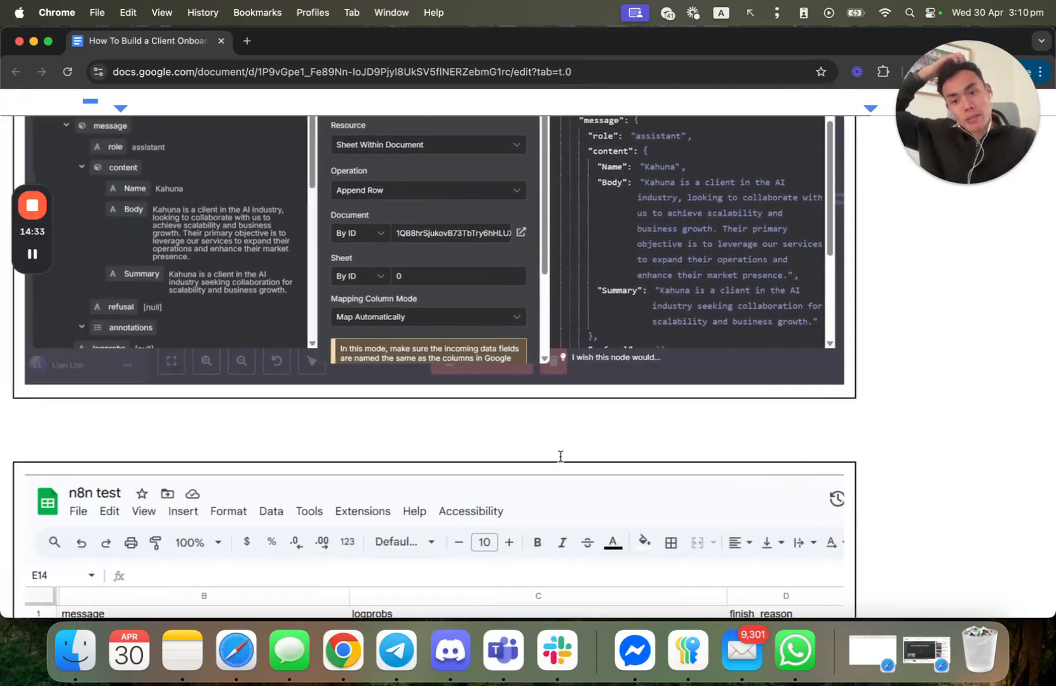
scroll(down, 3)
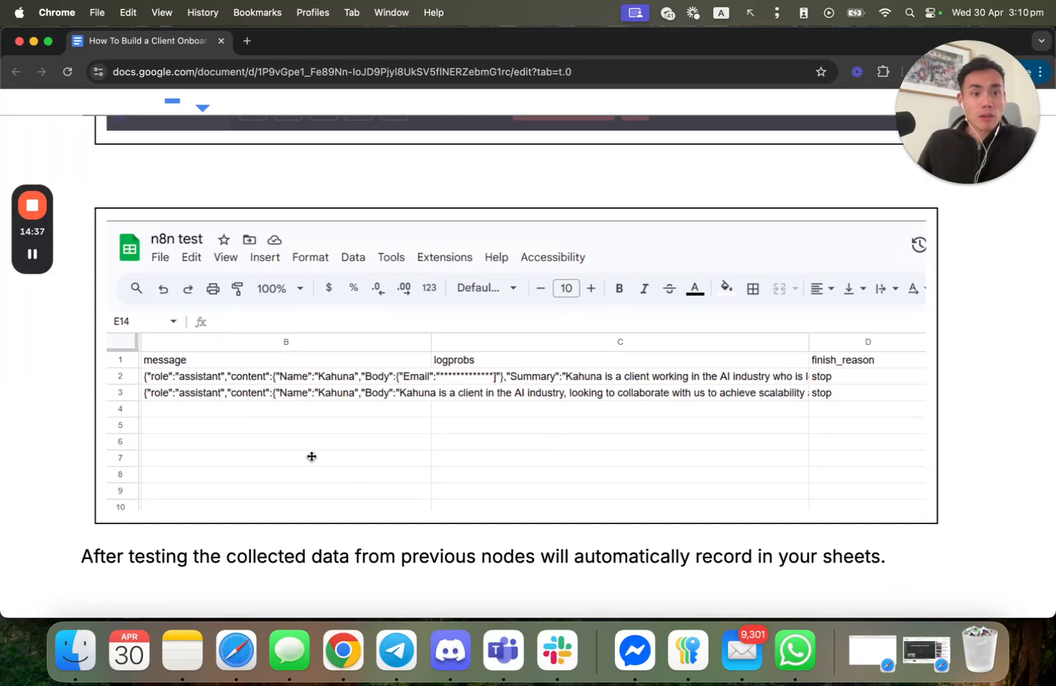
mouse_move(311, 309)
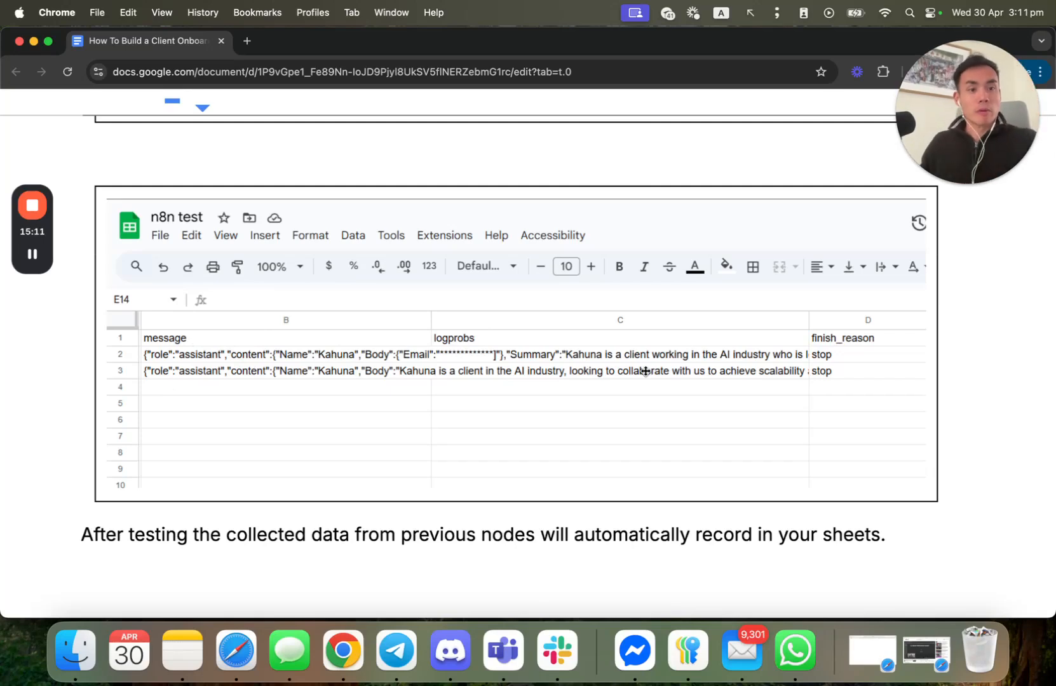
mouse_move(650, 399)
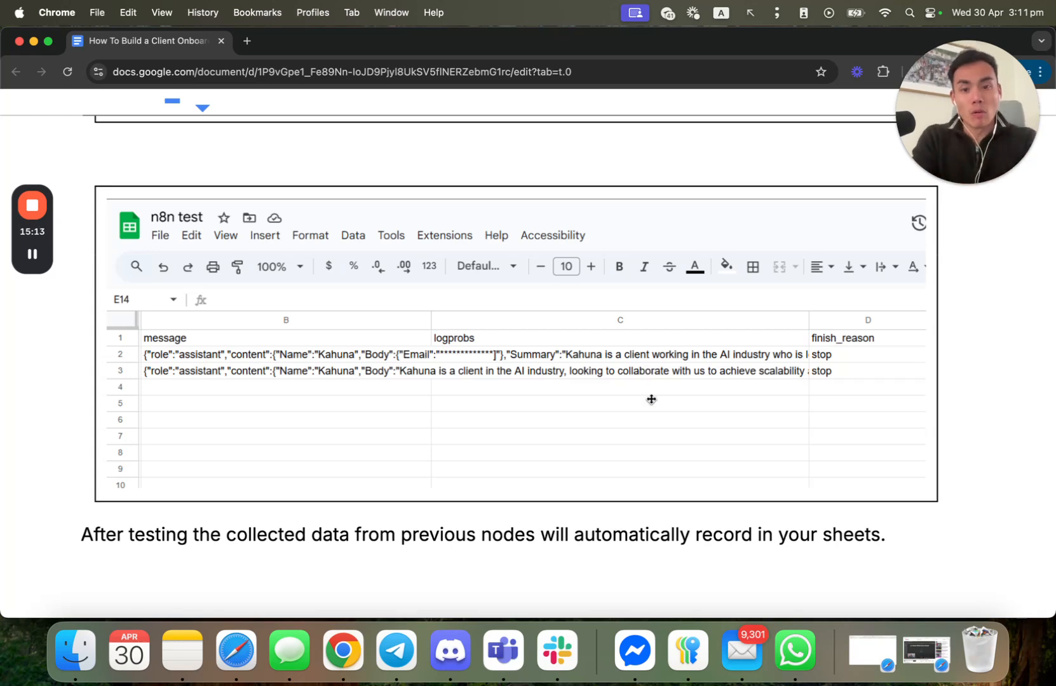
mouse_move(323, 440)
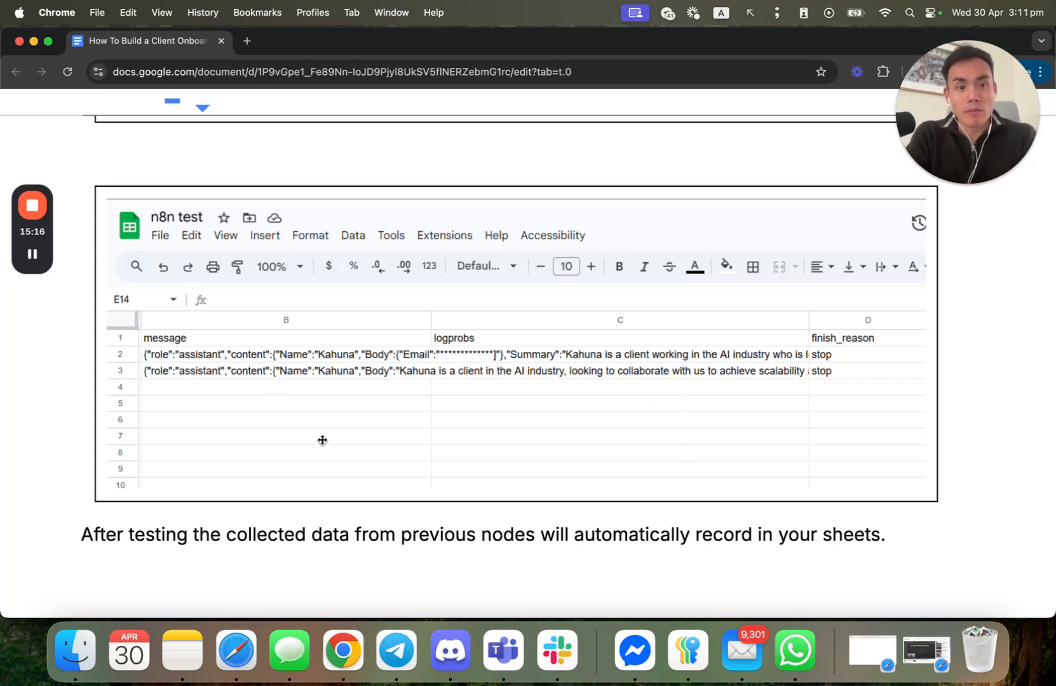
mouse_move(545, 432)
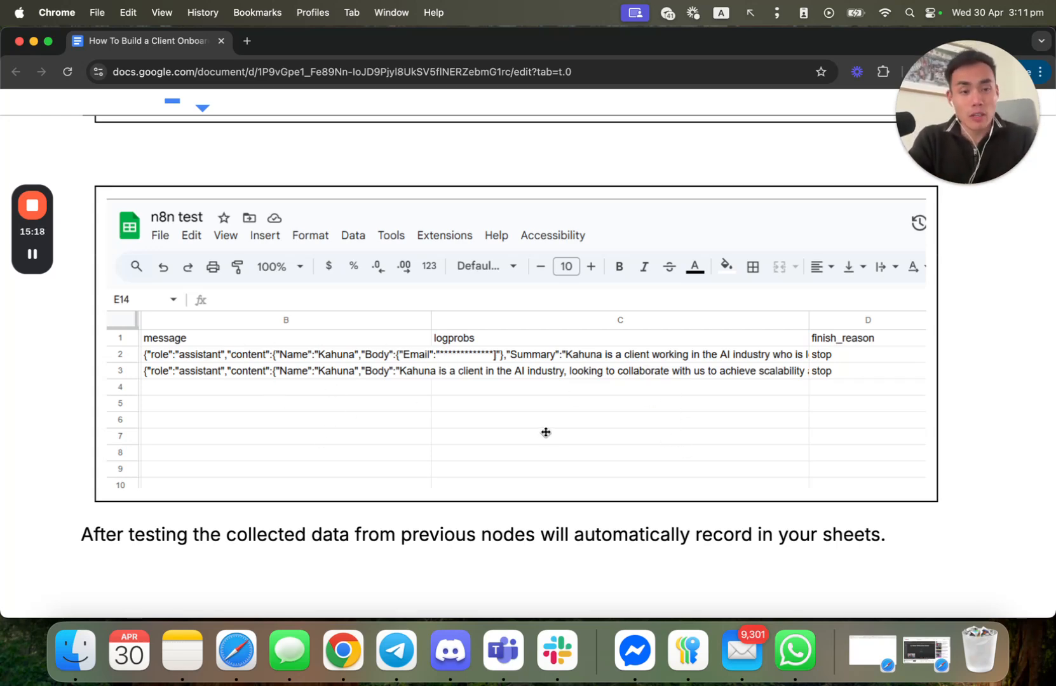
Scroll past the spreadsheet screenshot to the full workflow diagram in the final test section
scroll(down, 3)
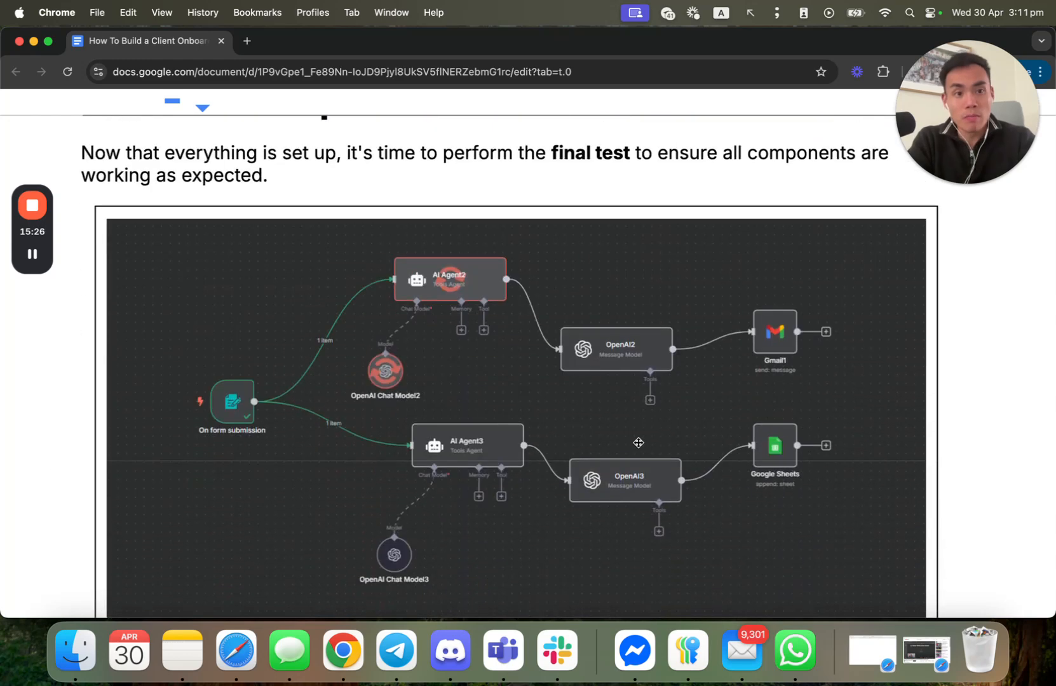
Scroll past the quick test checklist and finished workflow to the 'Here's how to get started' steps
scroll(down, 3)
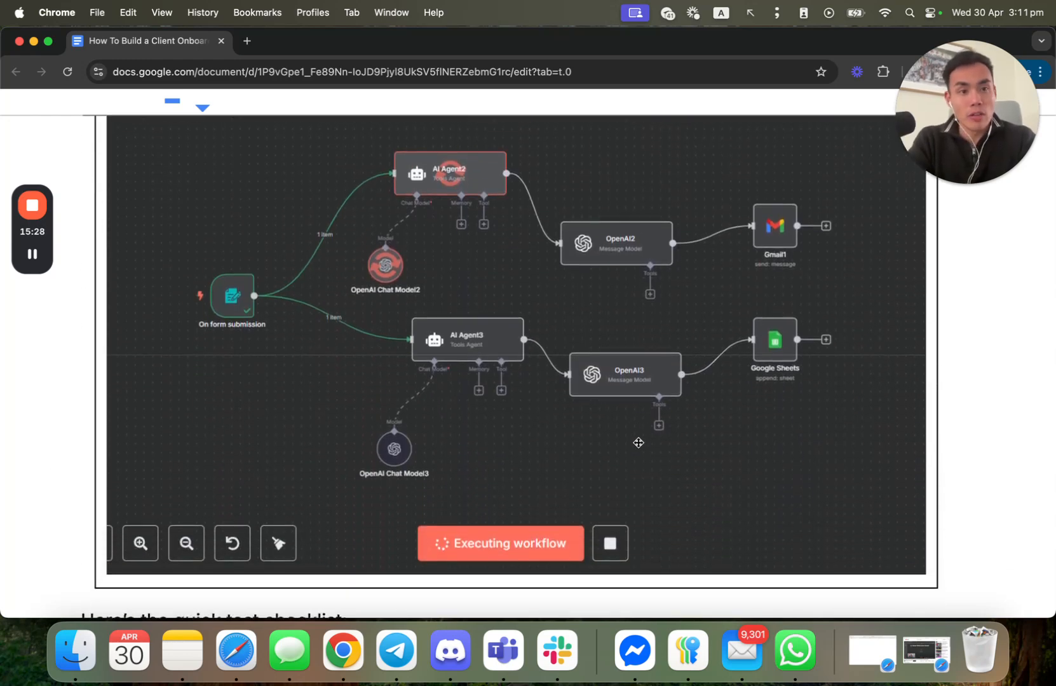
scroll(down, 3)
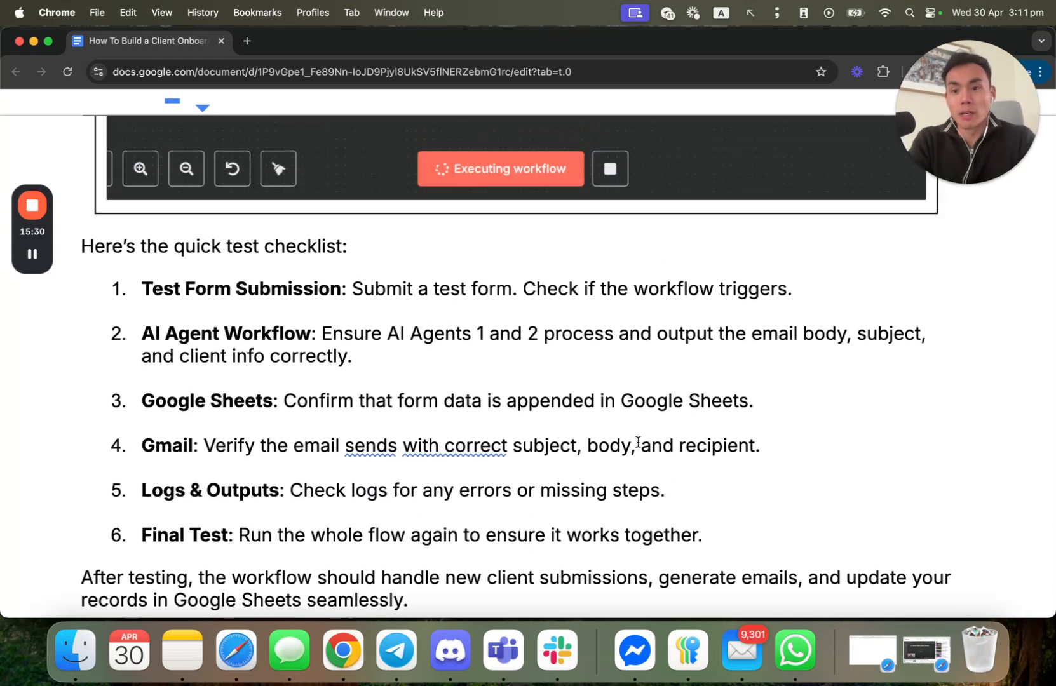
scroll(down, 3)
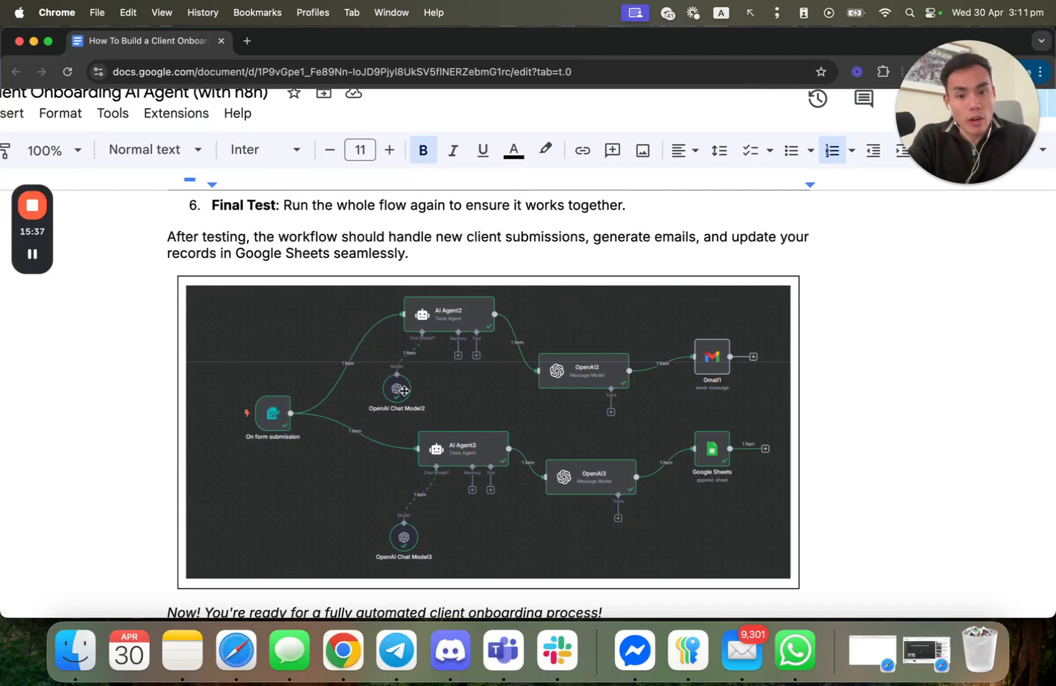
scroll(down, 3)
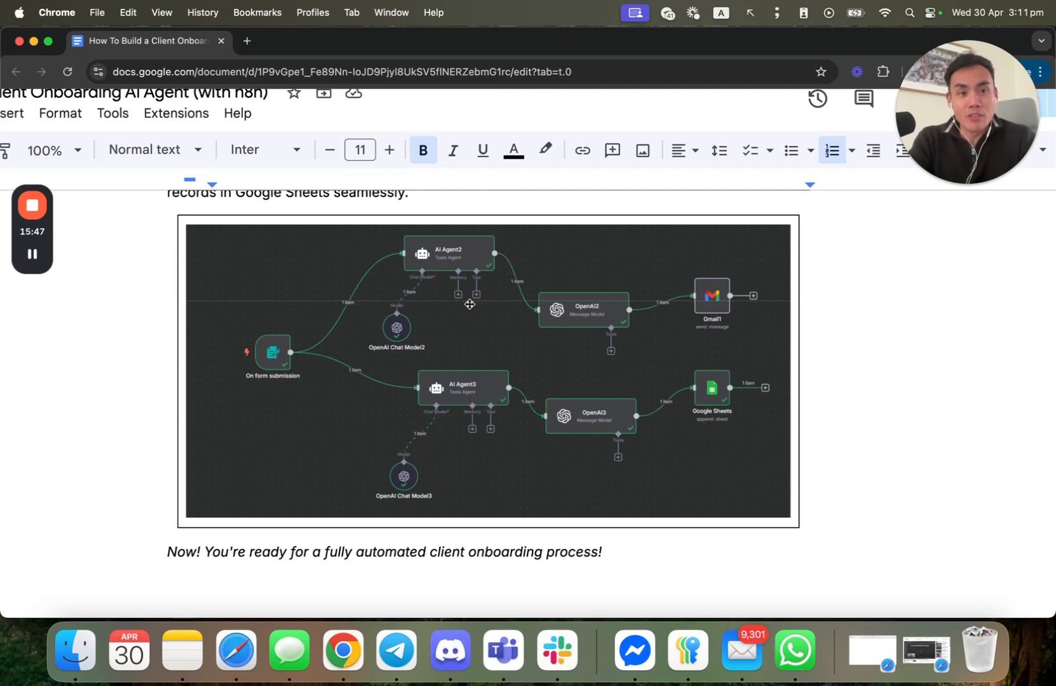
mouse_move(442, 362)
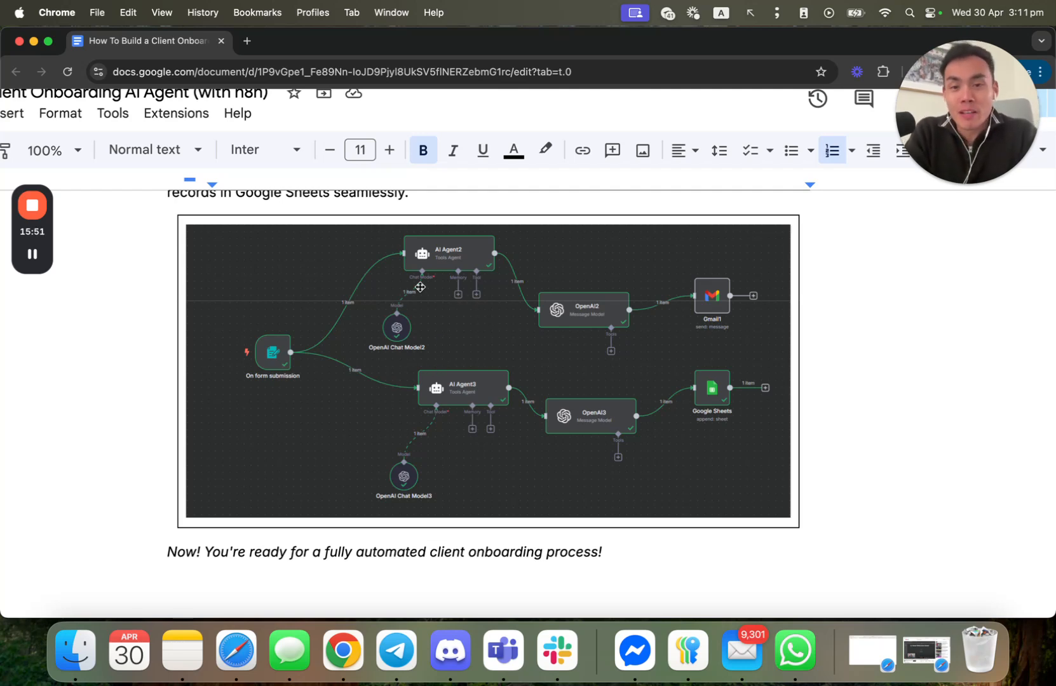
mouse_move(441, 380)
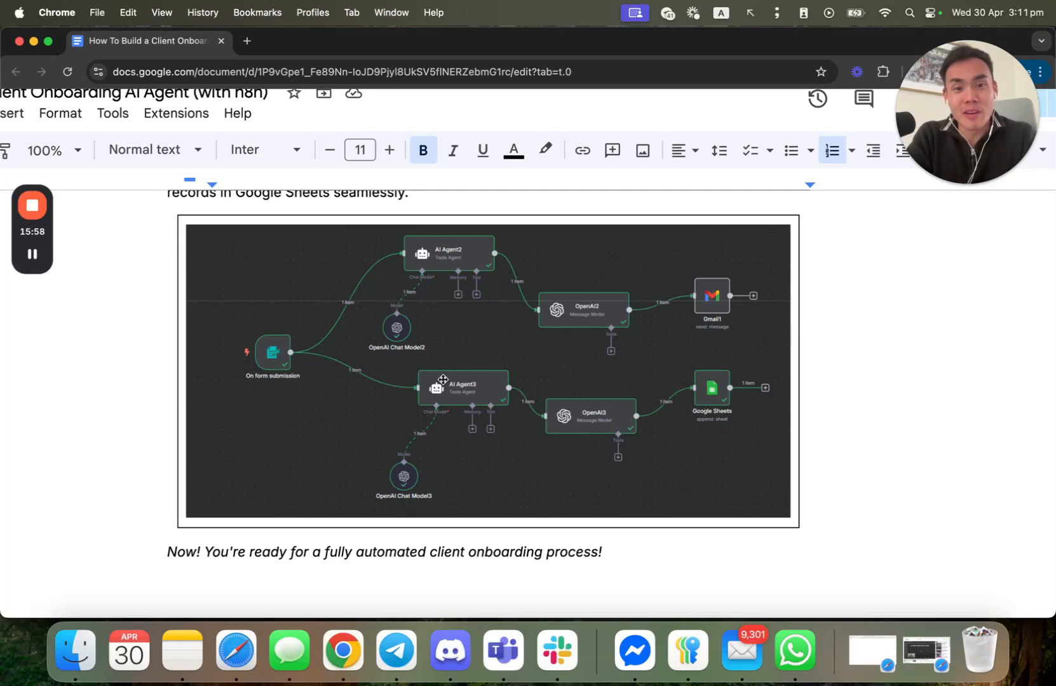
mouse_move(468, 510)
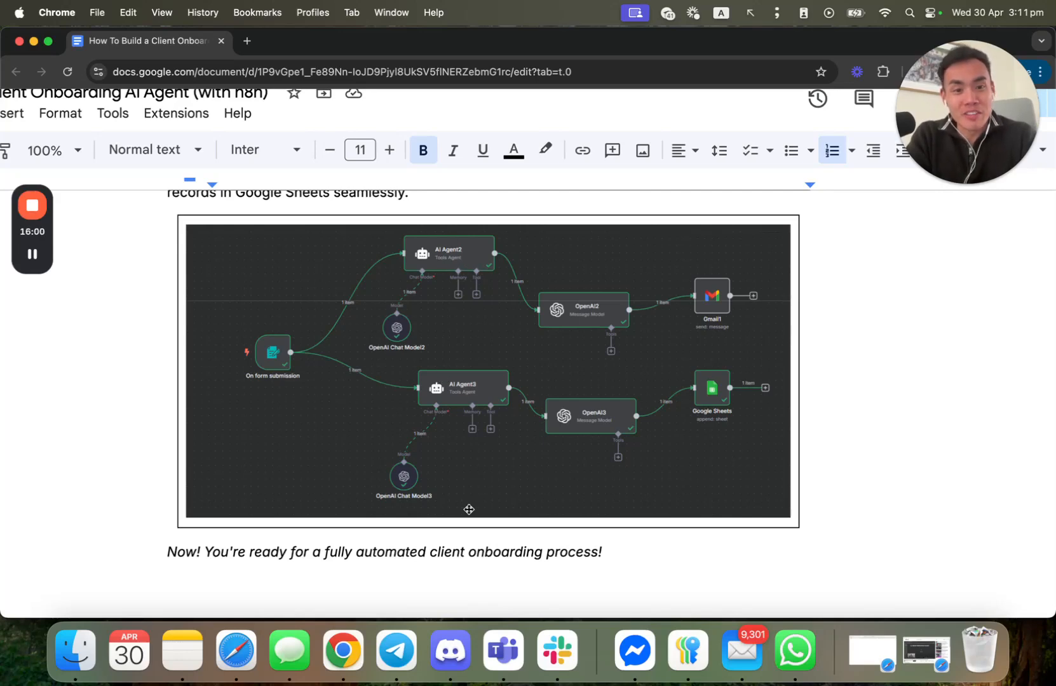
scroll(down, 3)
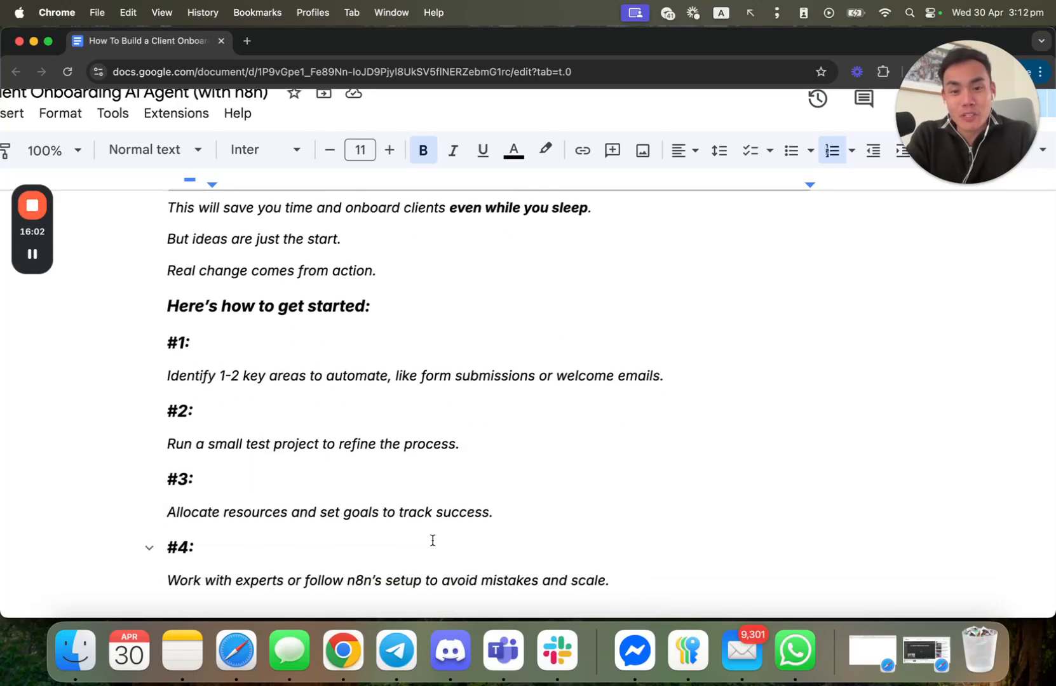
Scroll past the getting-started steps to the 'We're here to help.' closing heading
scroll(down, 3)
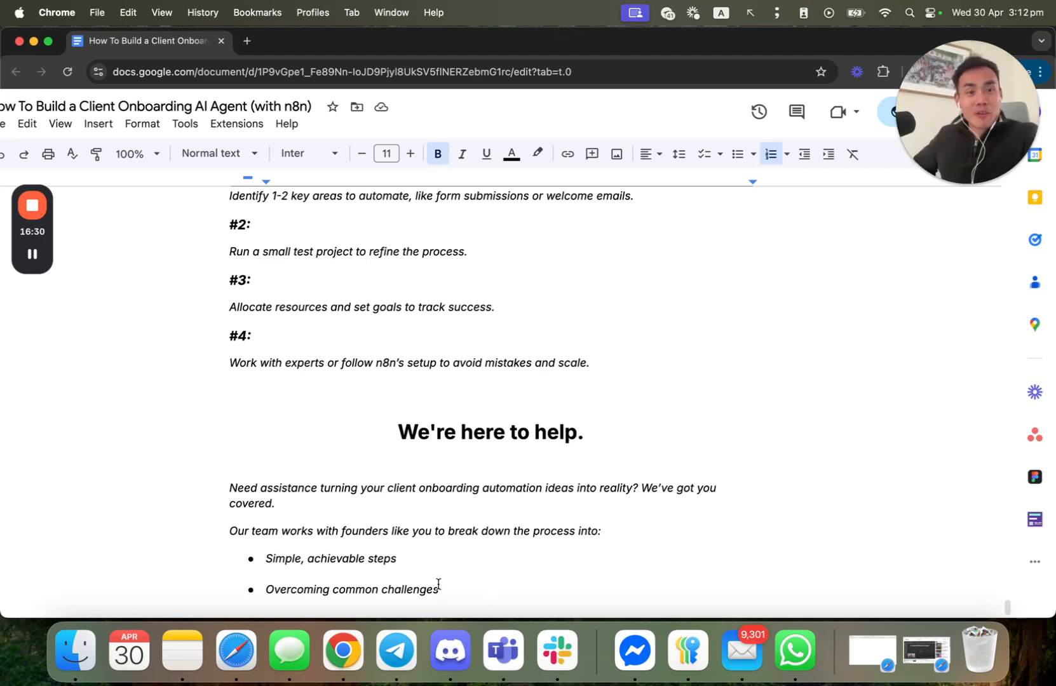
mouse_move(448, 651)
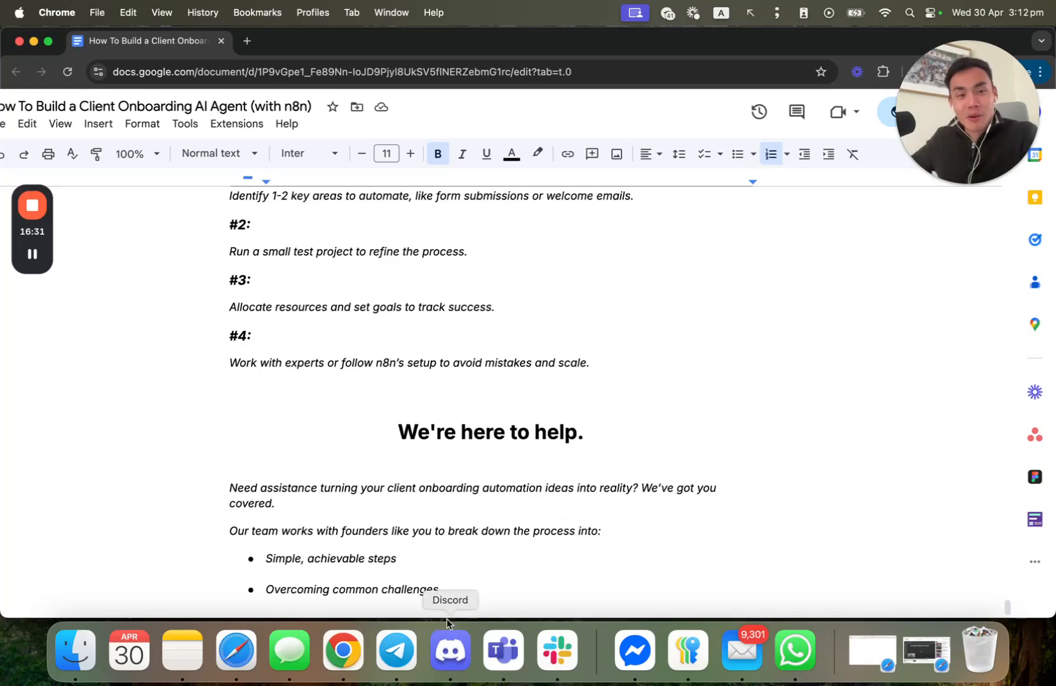